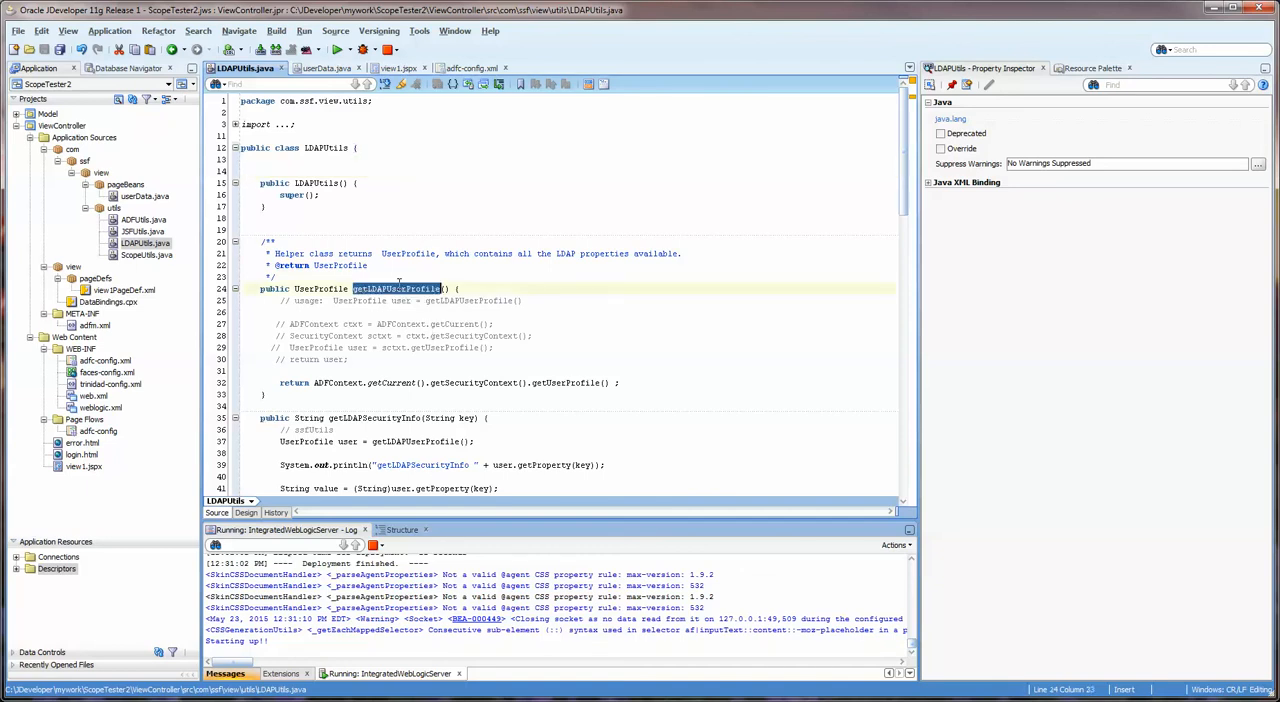
Step: Review getLDAPUserProfile, getLDAPSecurityInfo and isInRole in LDAPUtils.java
left_click(396, 288)
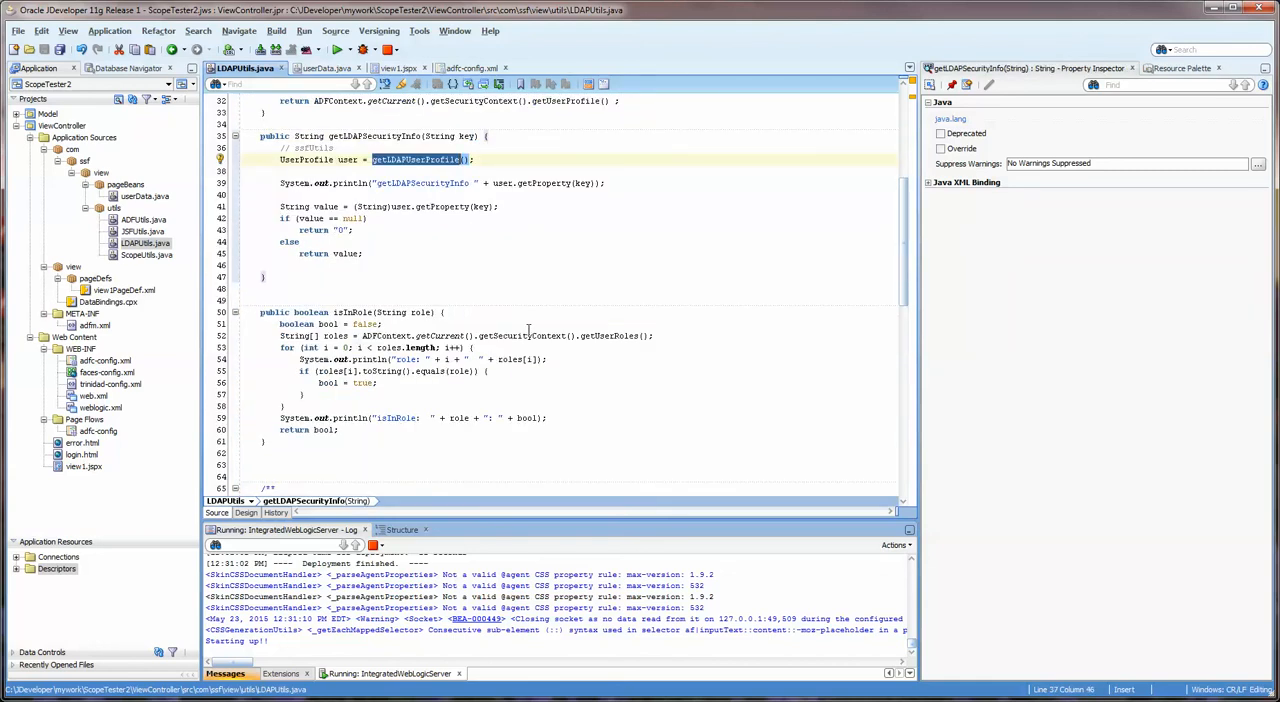
left_click(520, 336)
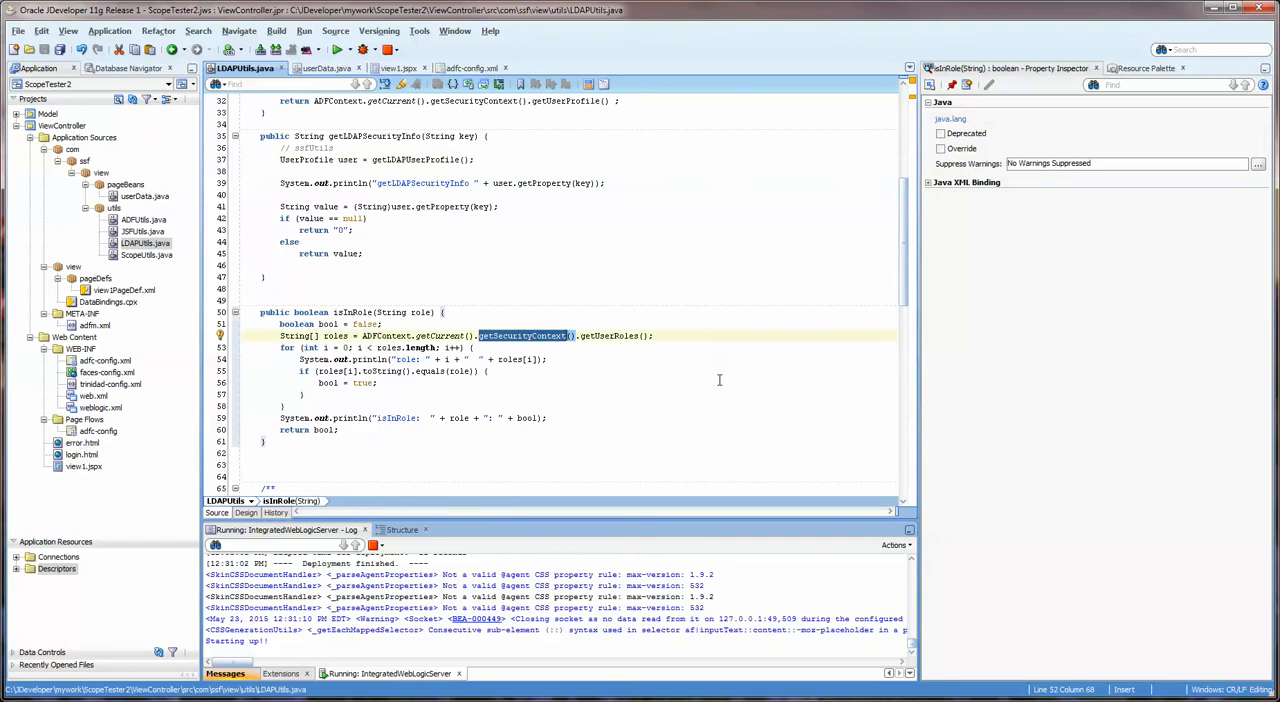
scroll("down", 3)
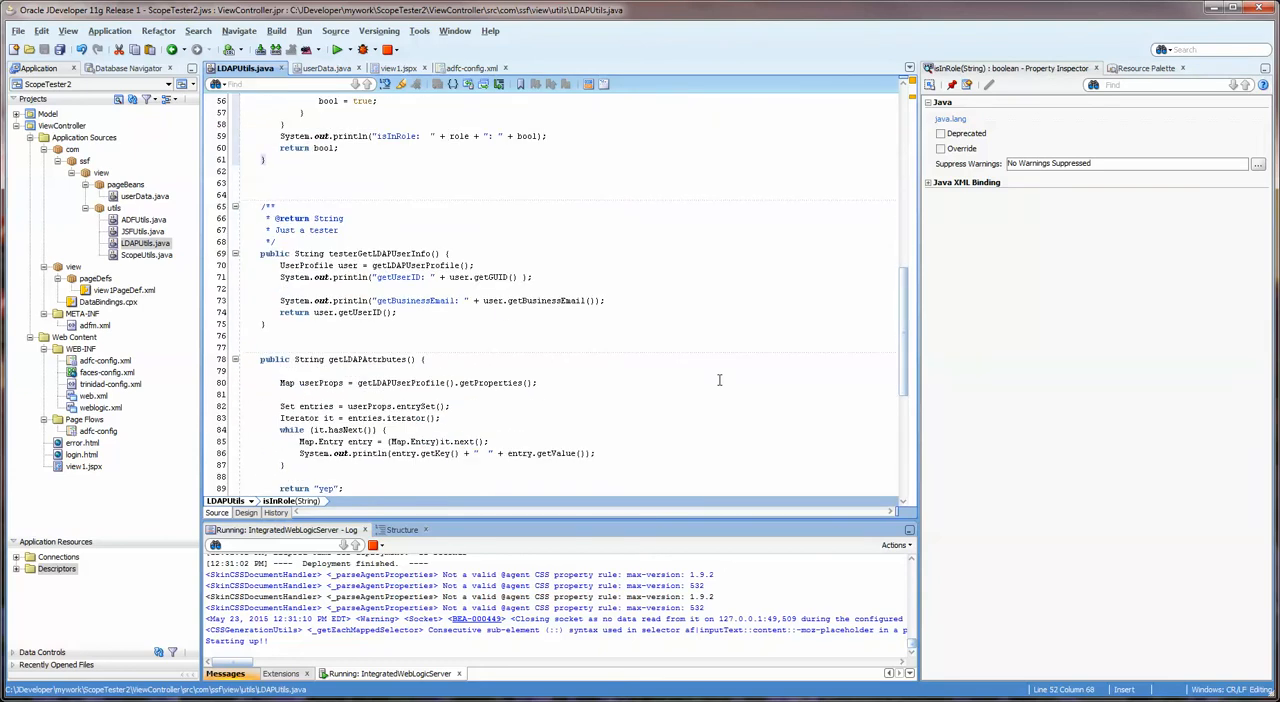
scroll("down", 3)
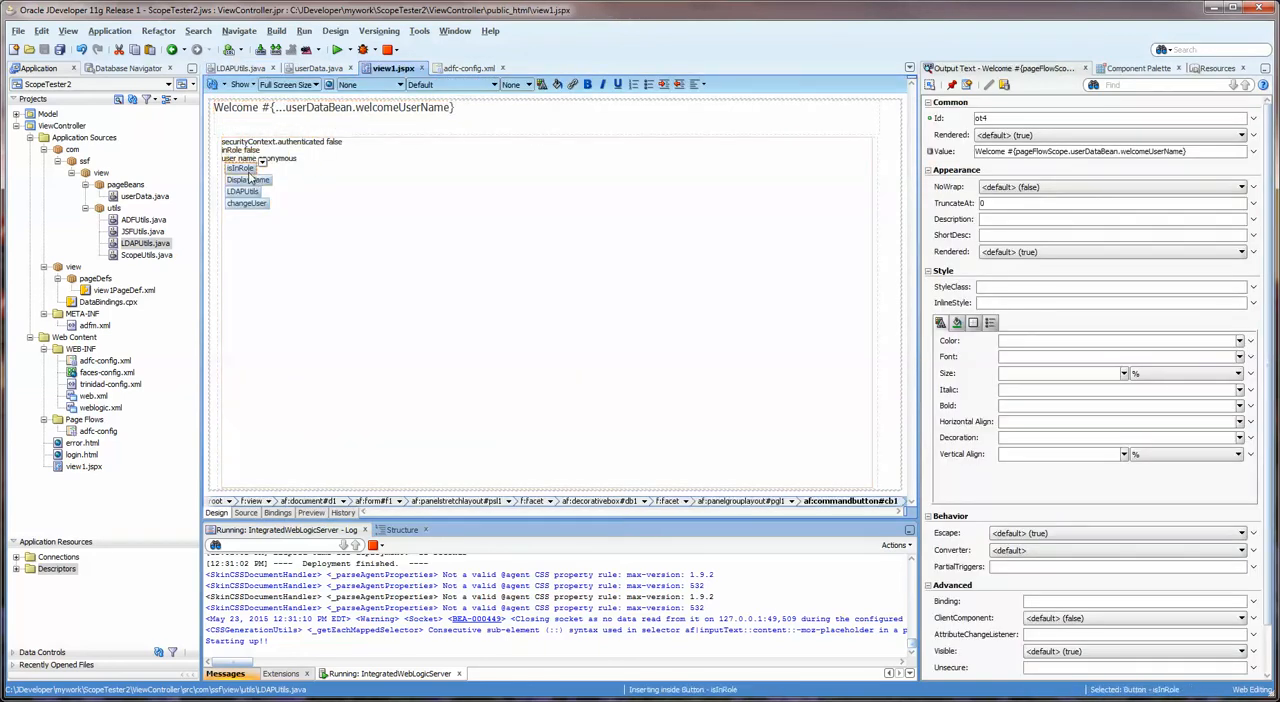
Step: Bind the first button's action to userDataBean.cb1_action and jump to its code in userData.java
left_click(240, 168)
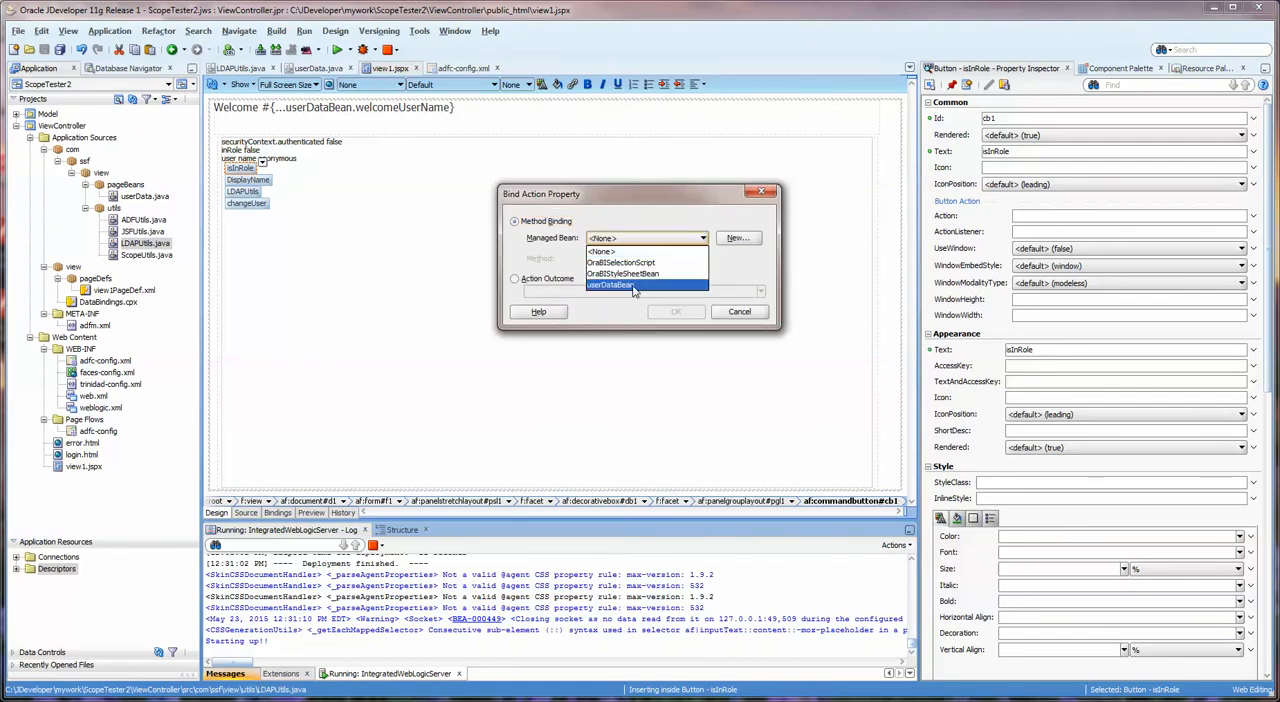
left_click(612, 284)
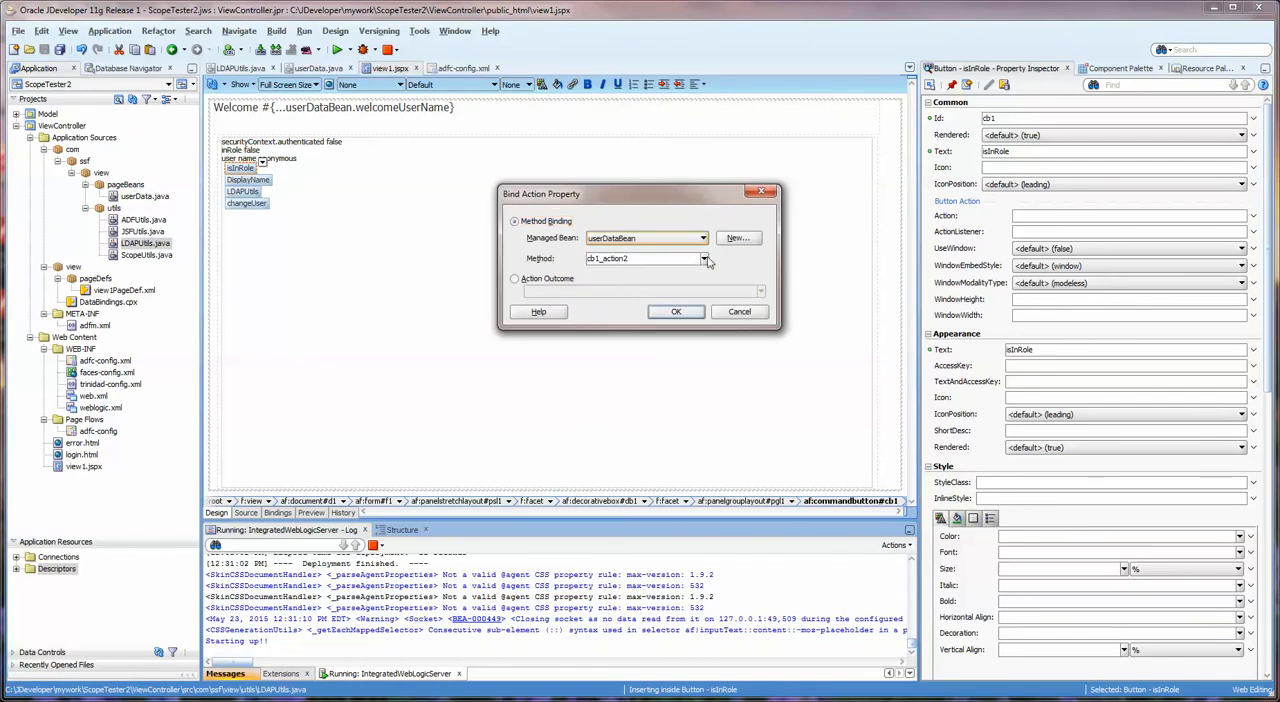
left_click(704, 258)
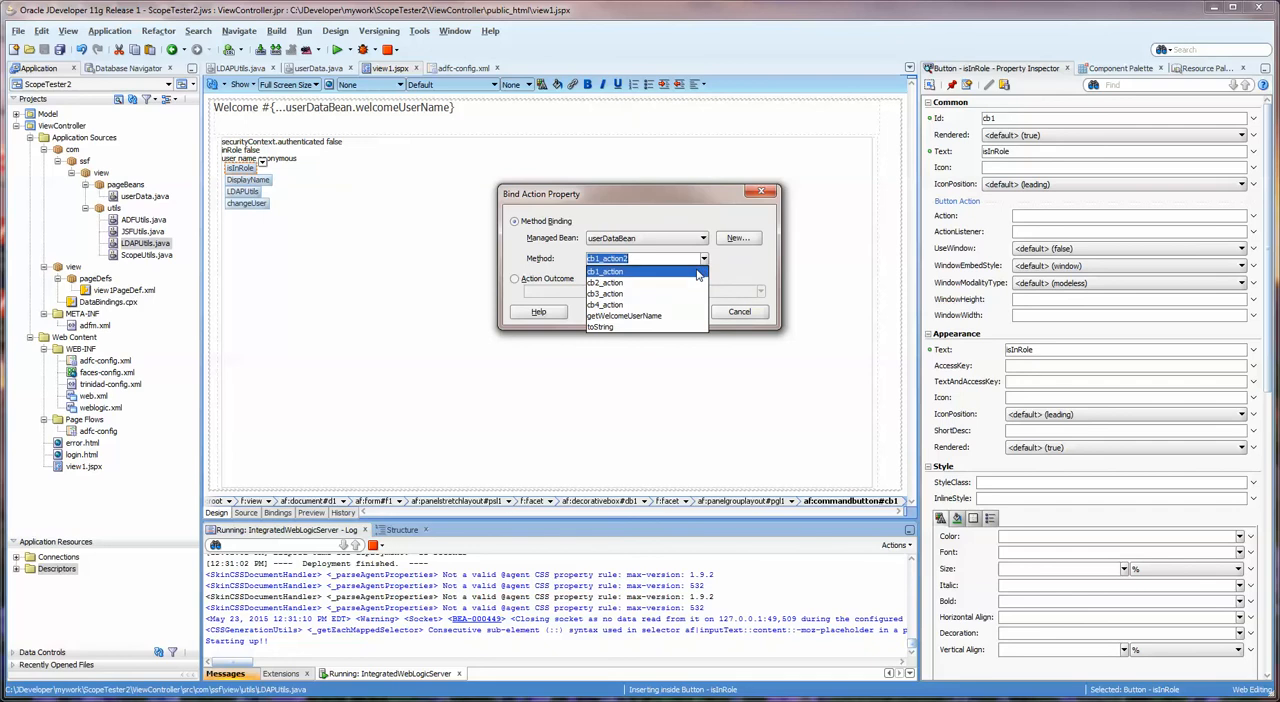
left_click(604, 272)
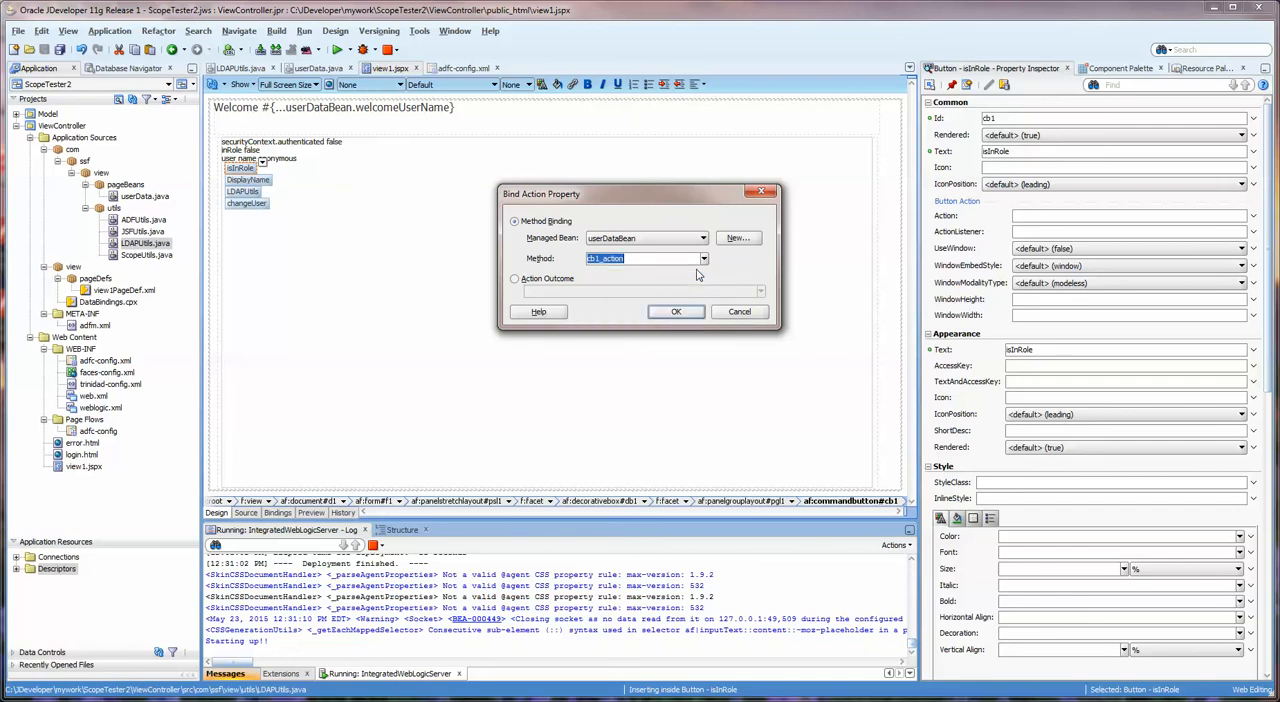
left_click(676, 312)
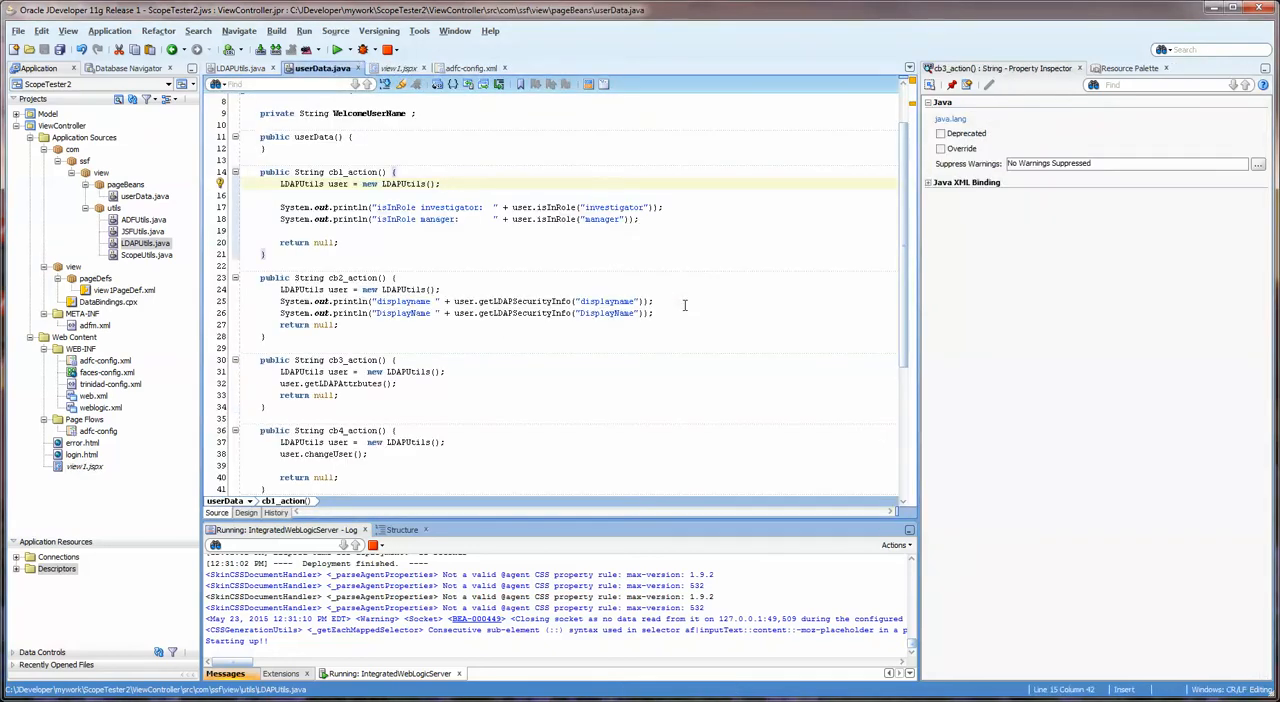
Step: Select the role name checked in cb1_action
double_click(352, 172)
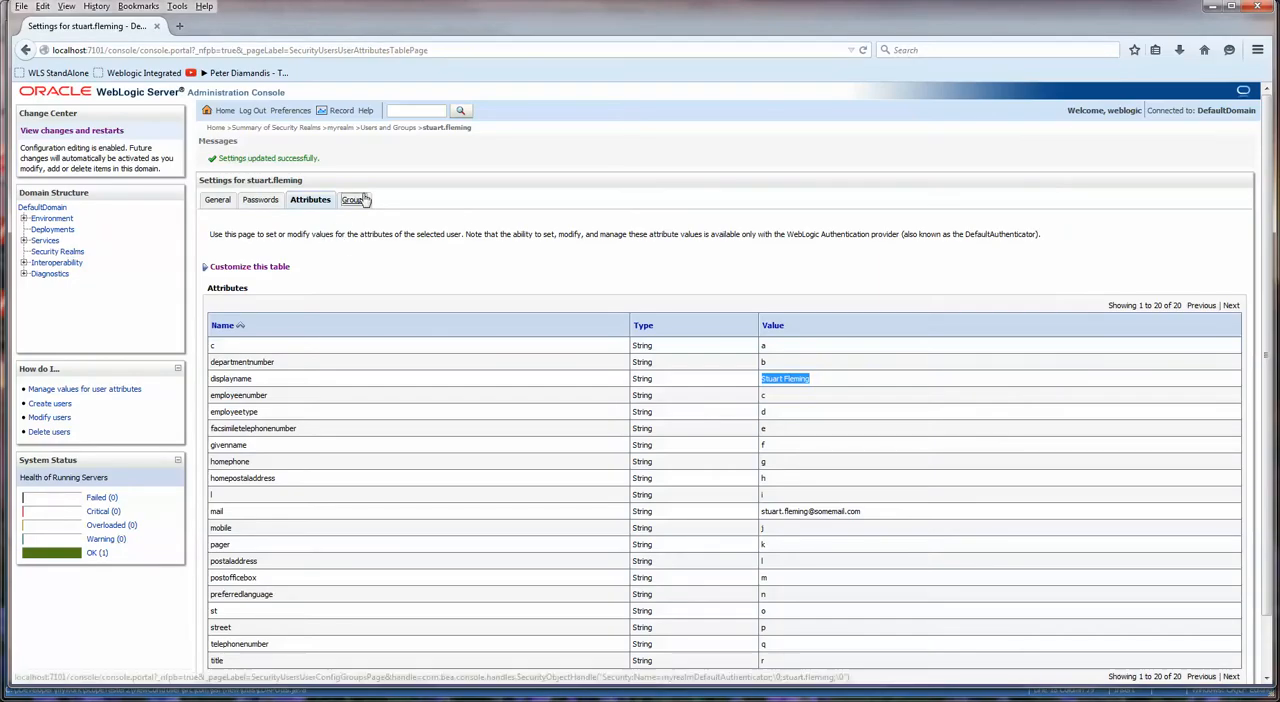
Step: View the user's group memberships in the WebLogic console, then return to userData.java
left_click(352, 198)
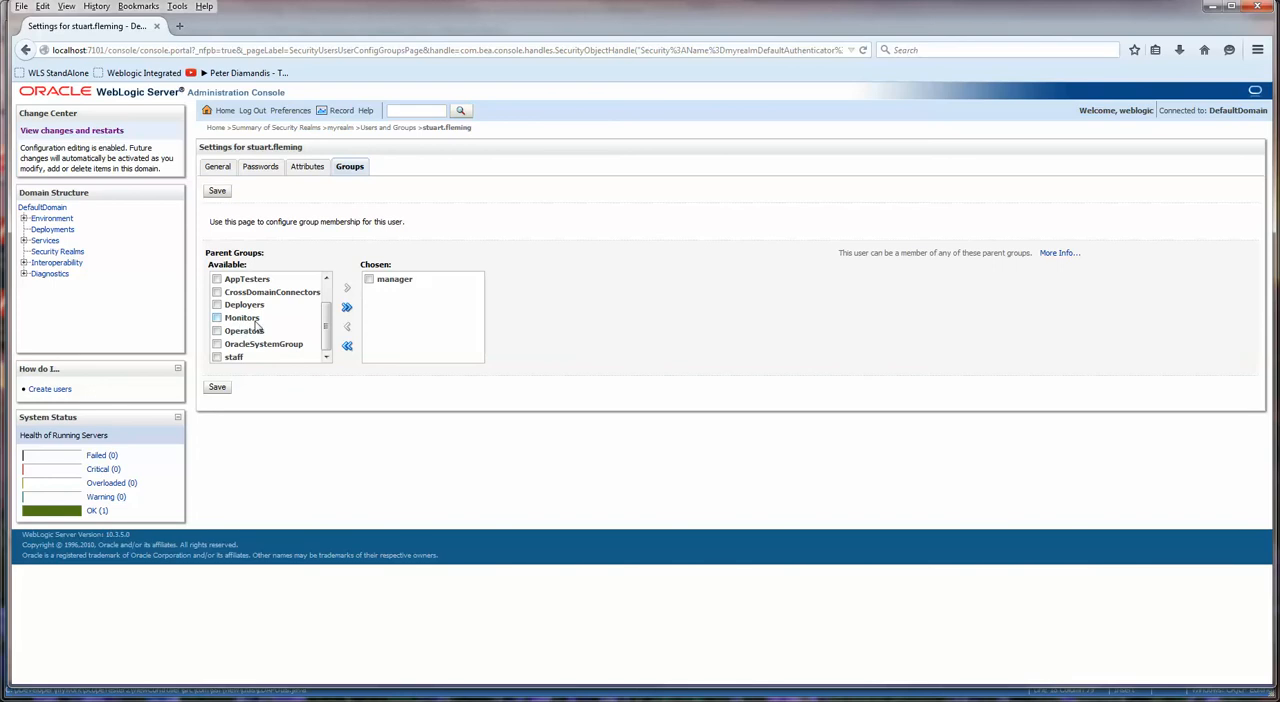
left_click(234, 356)
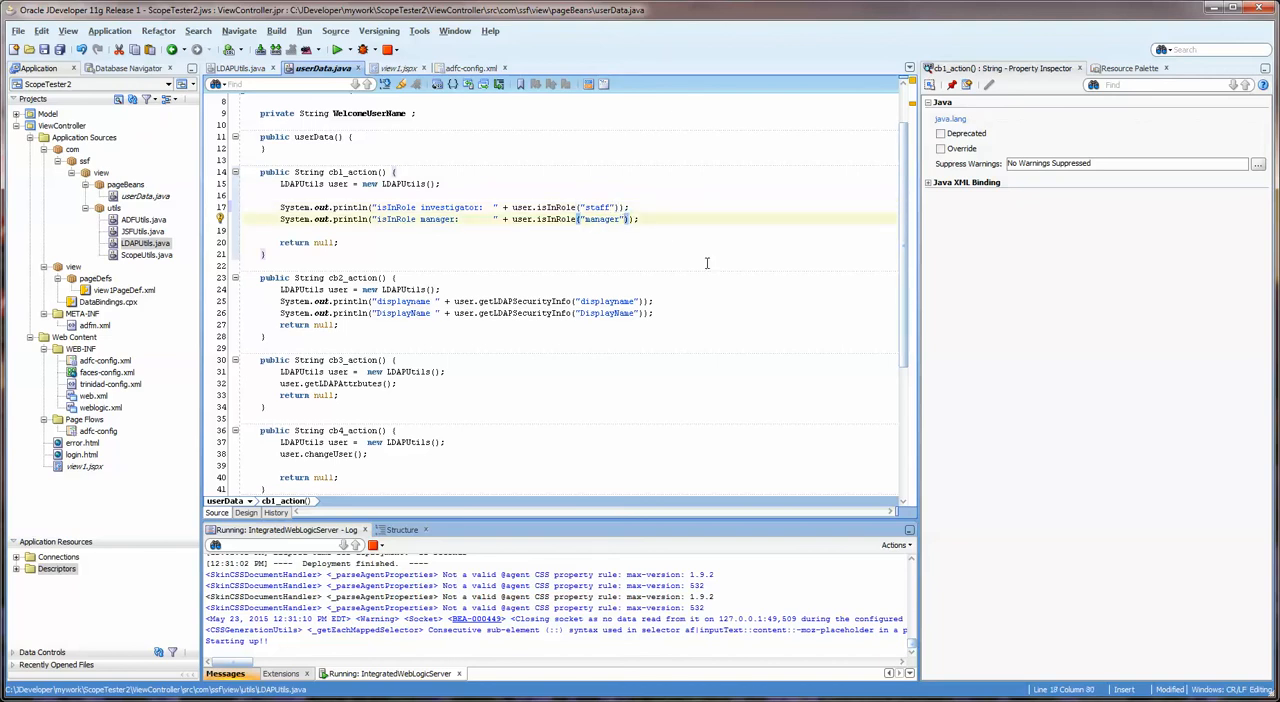
Step: Save userData.java and return to the view1.jspx page design
key("ctrl+s")
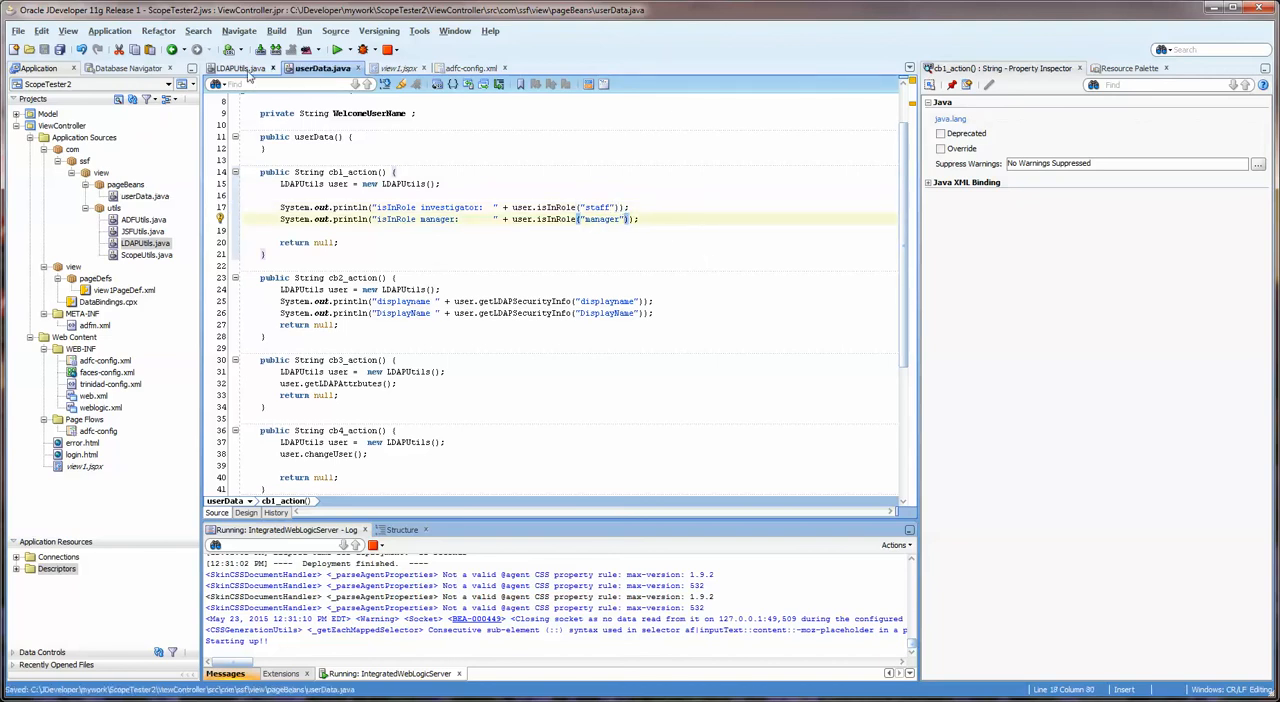
left_click(392, 68)
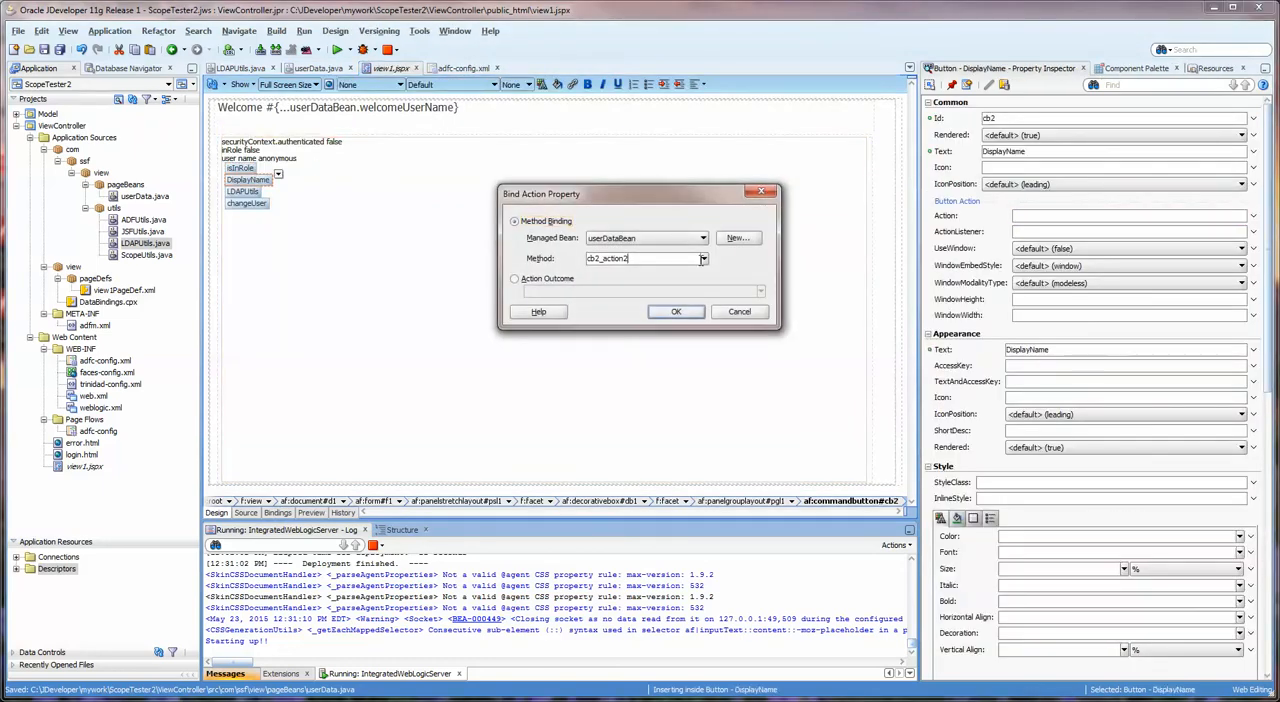
Step: Choose cb2_action from userDataBean's methods and jump to its code in userData.java
left_click(704, 258)
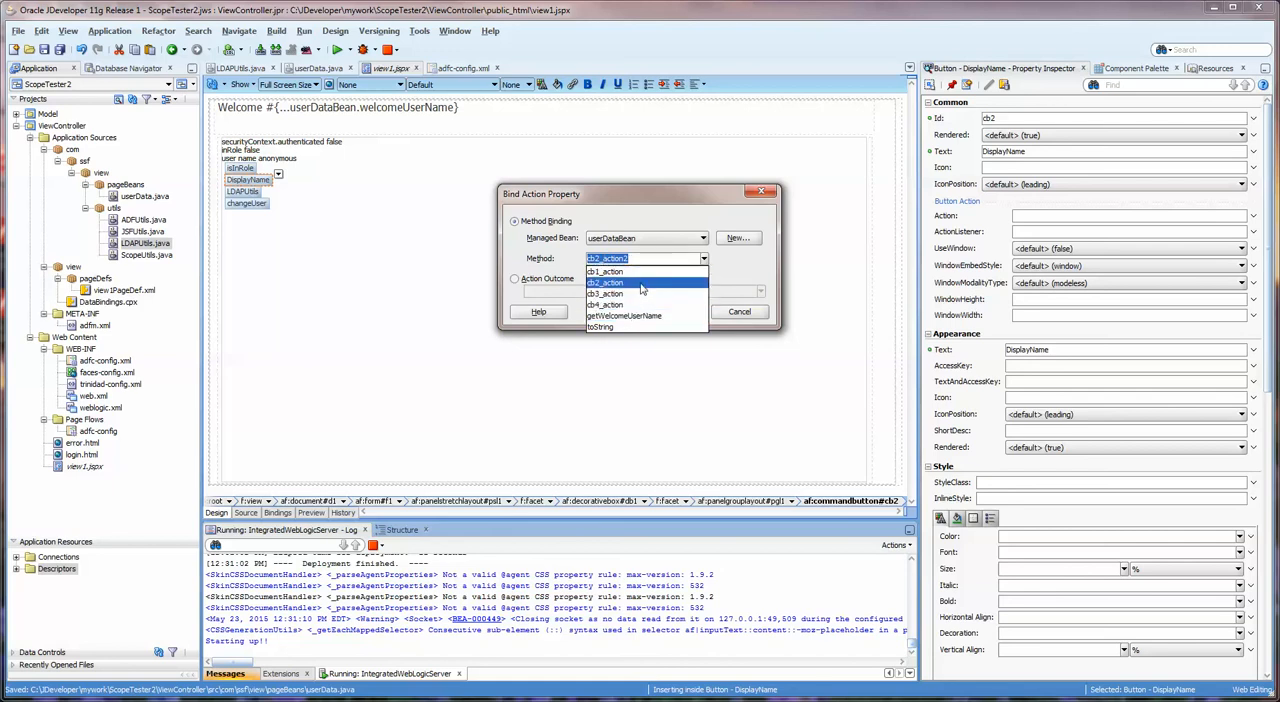
left_click(608, 282)
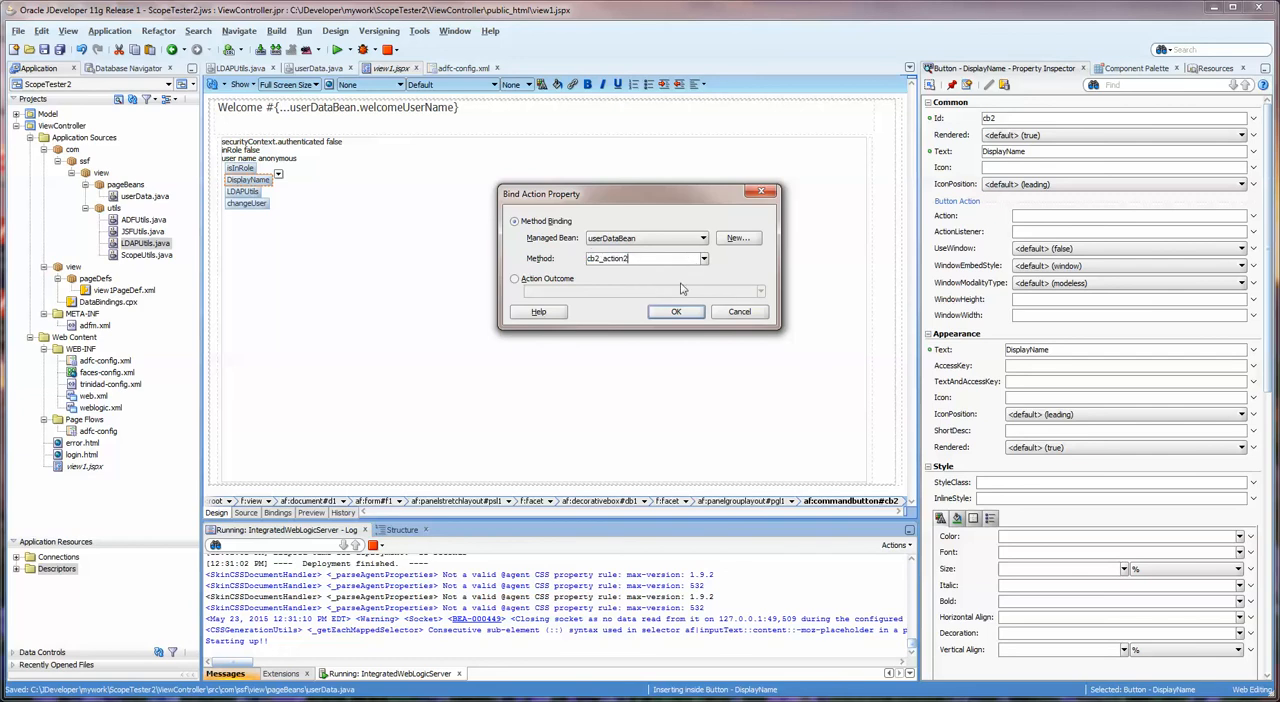
left_click(676, 312)
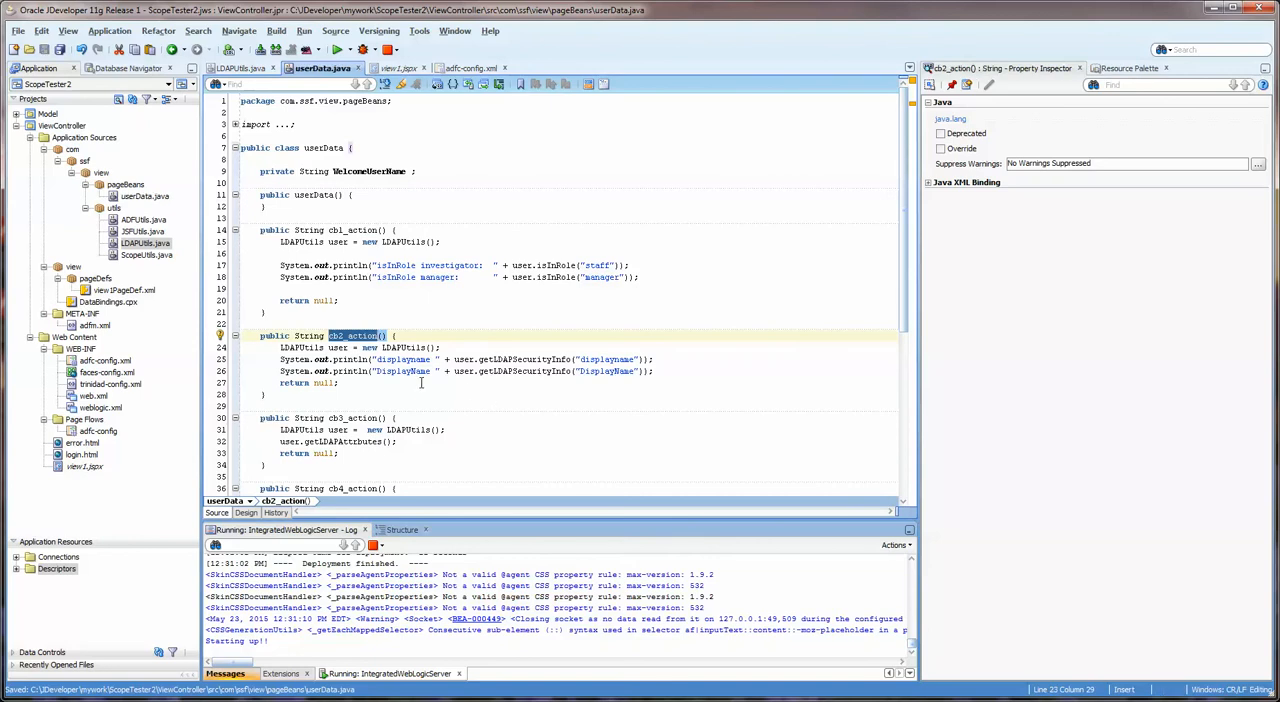
Step: Set the DisplayName button's action to userDataBean.cb2_action and return to the bean code
left_click(392, 68)
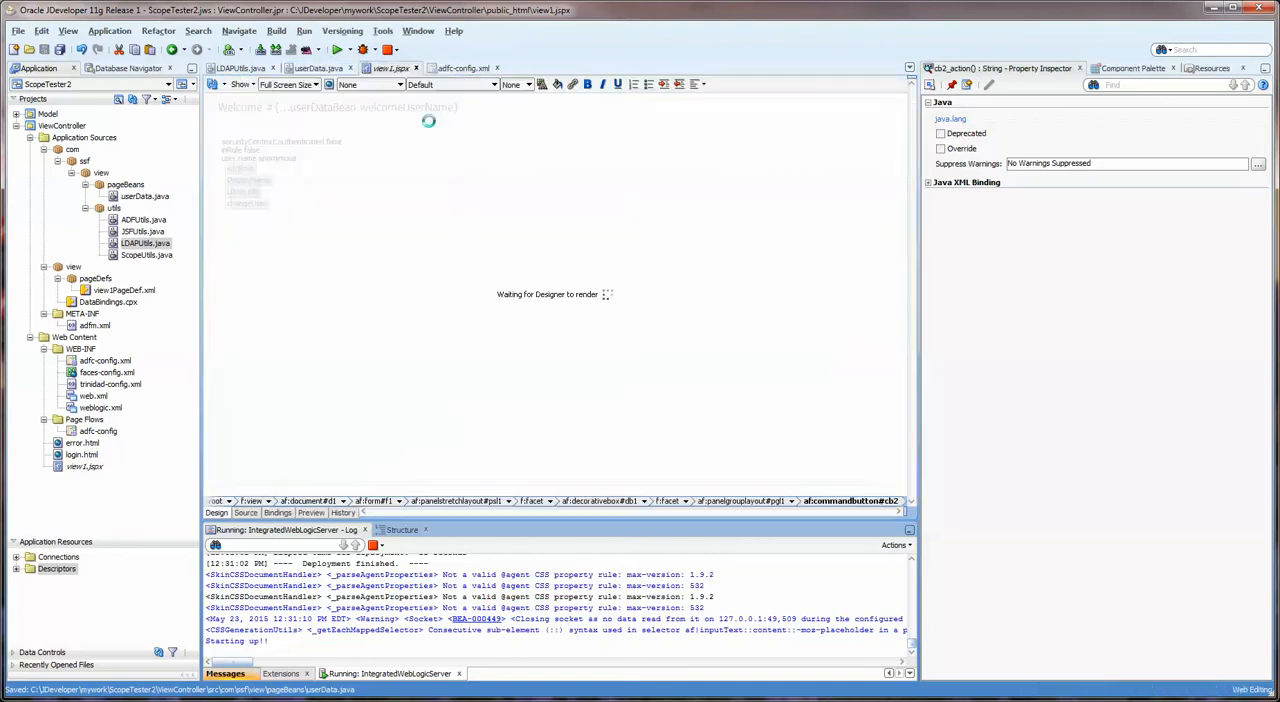
left_click(248, 180)
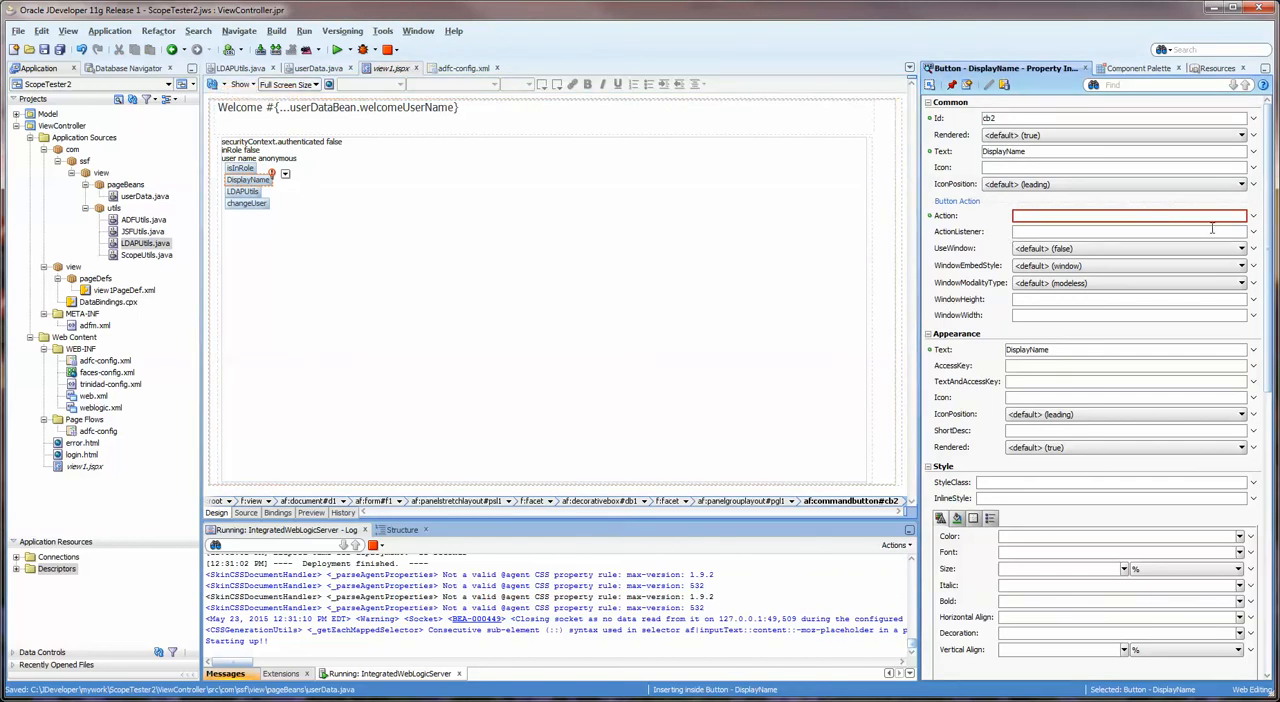
left_click(1252, 216)
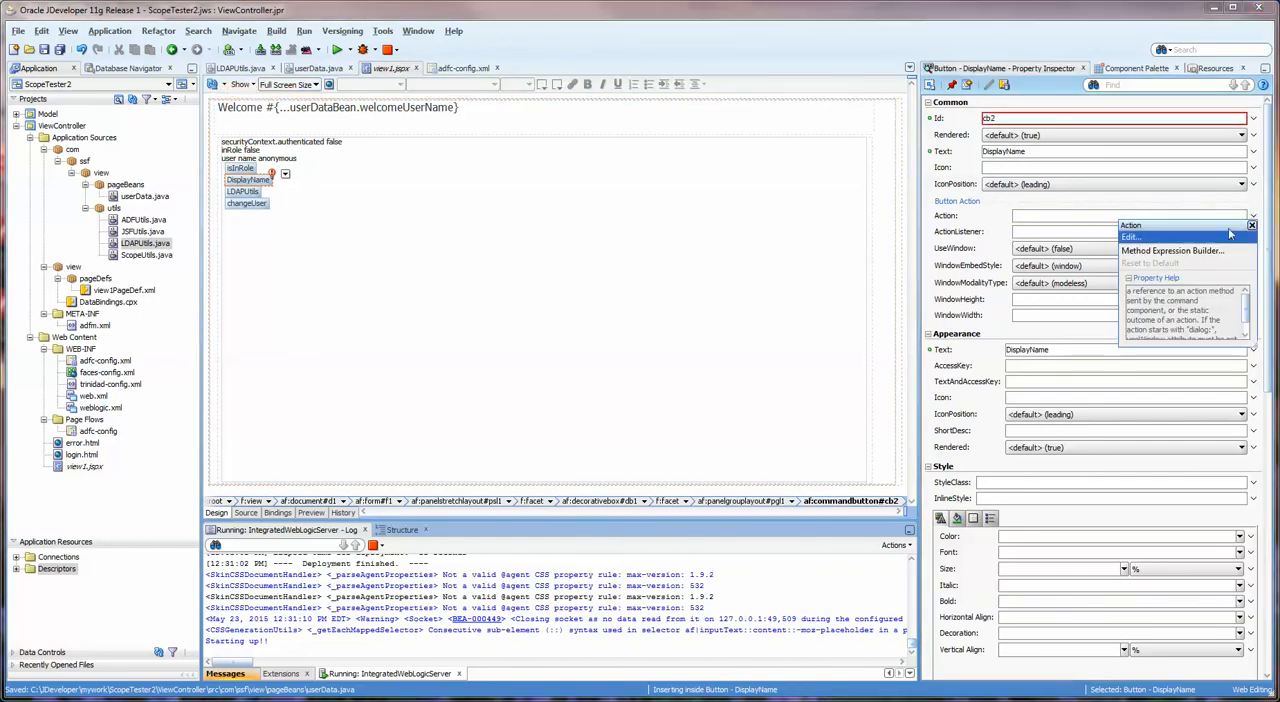
left_click(1136, 238)
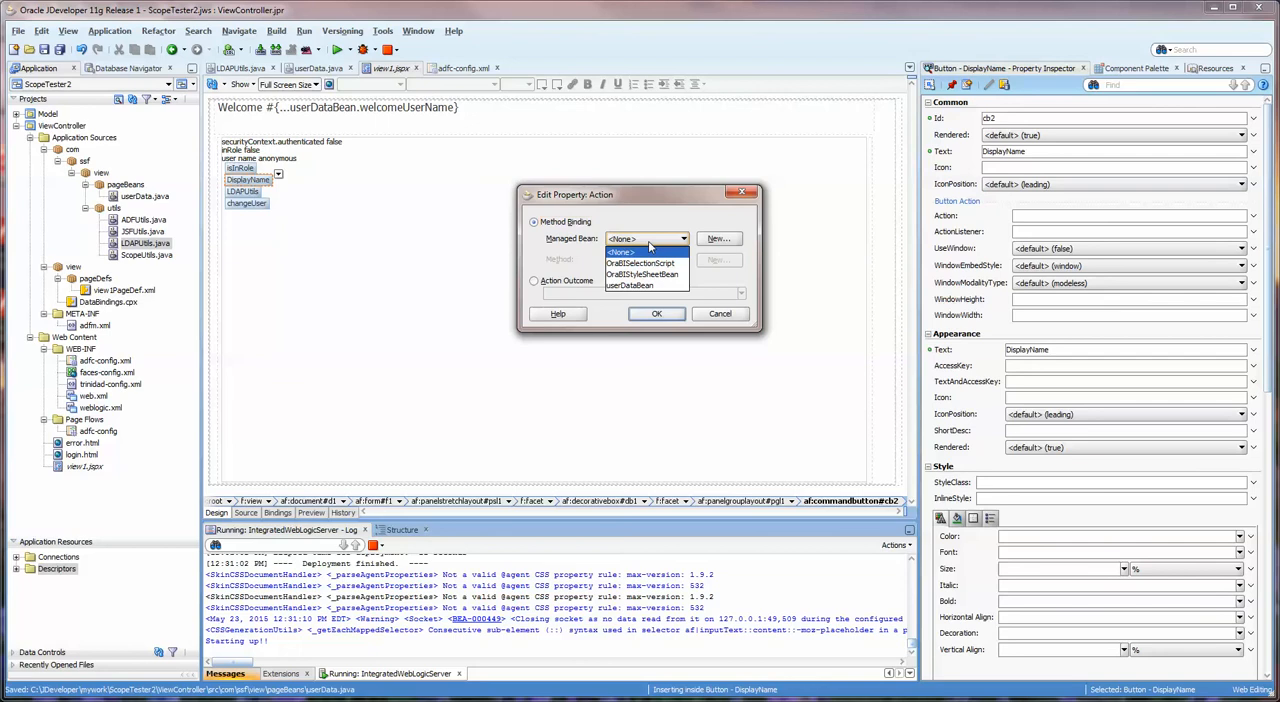
left_click(628, 284)
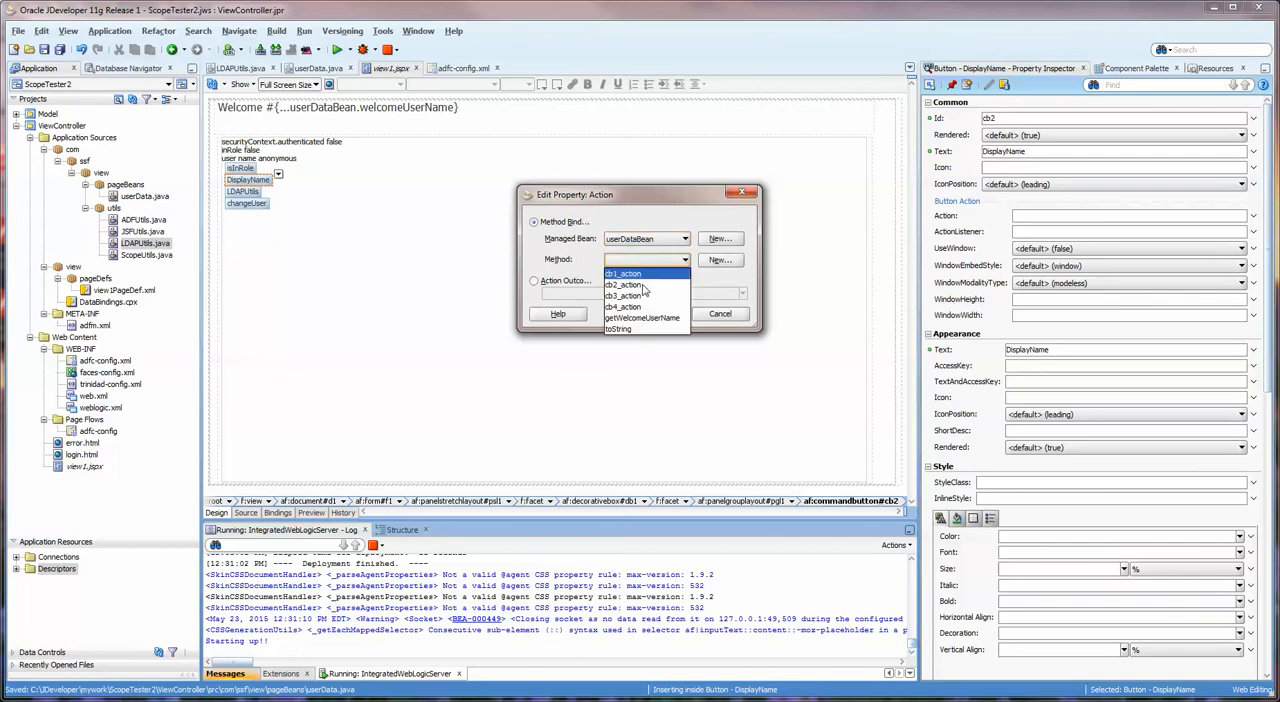
left_click(624, 284)
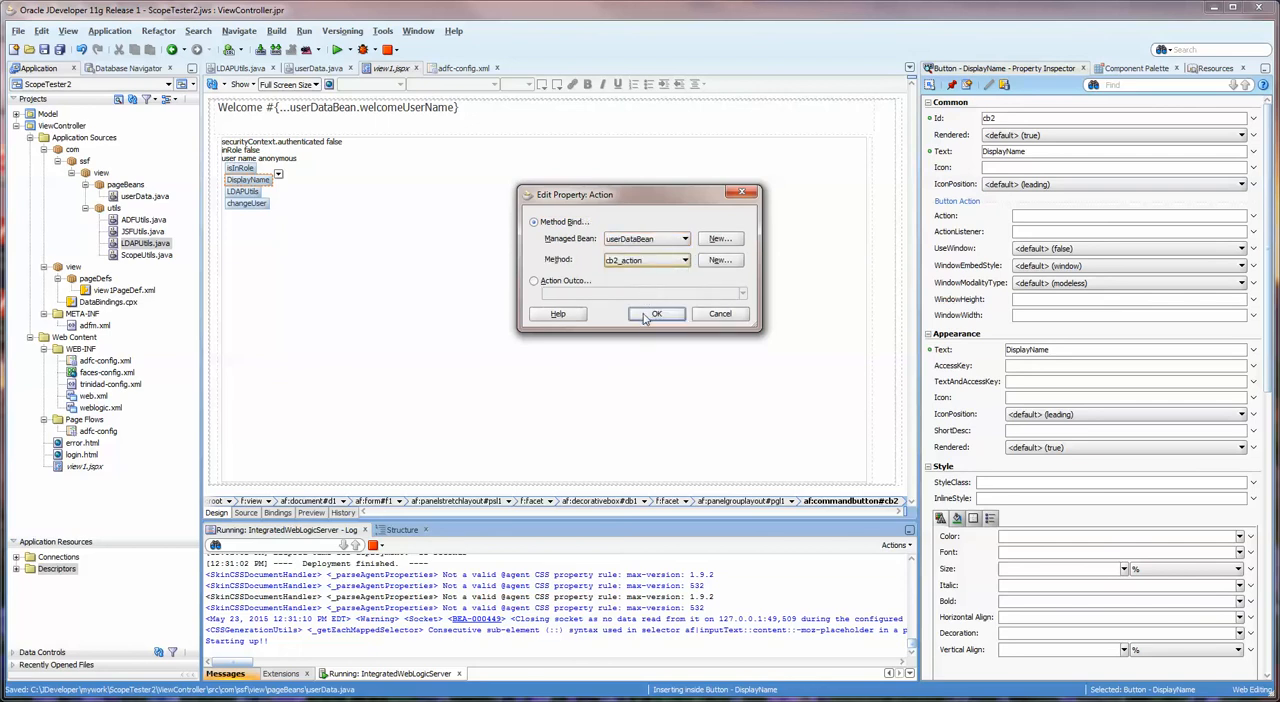
left_click(656, 314)
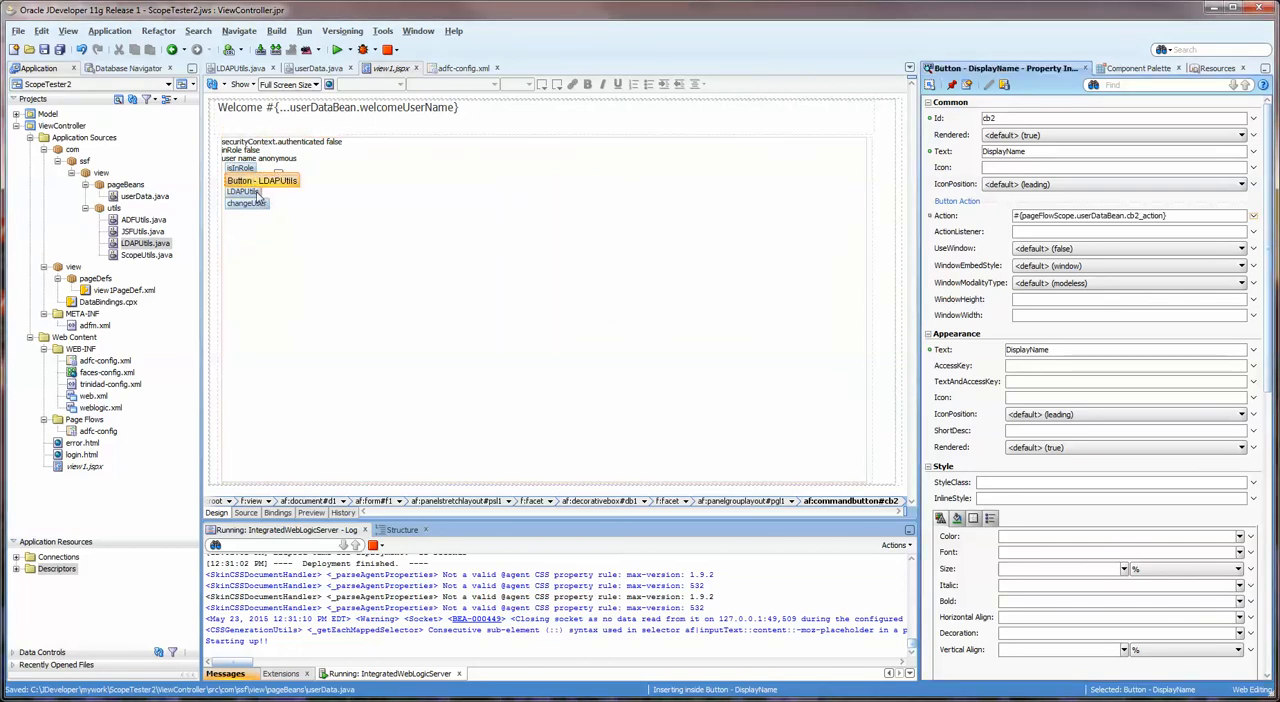
left_click(248, 180)
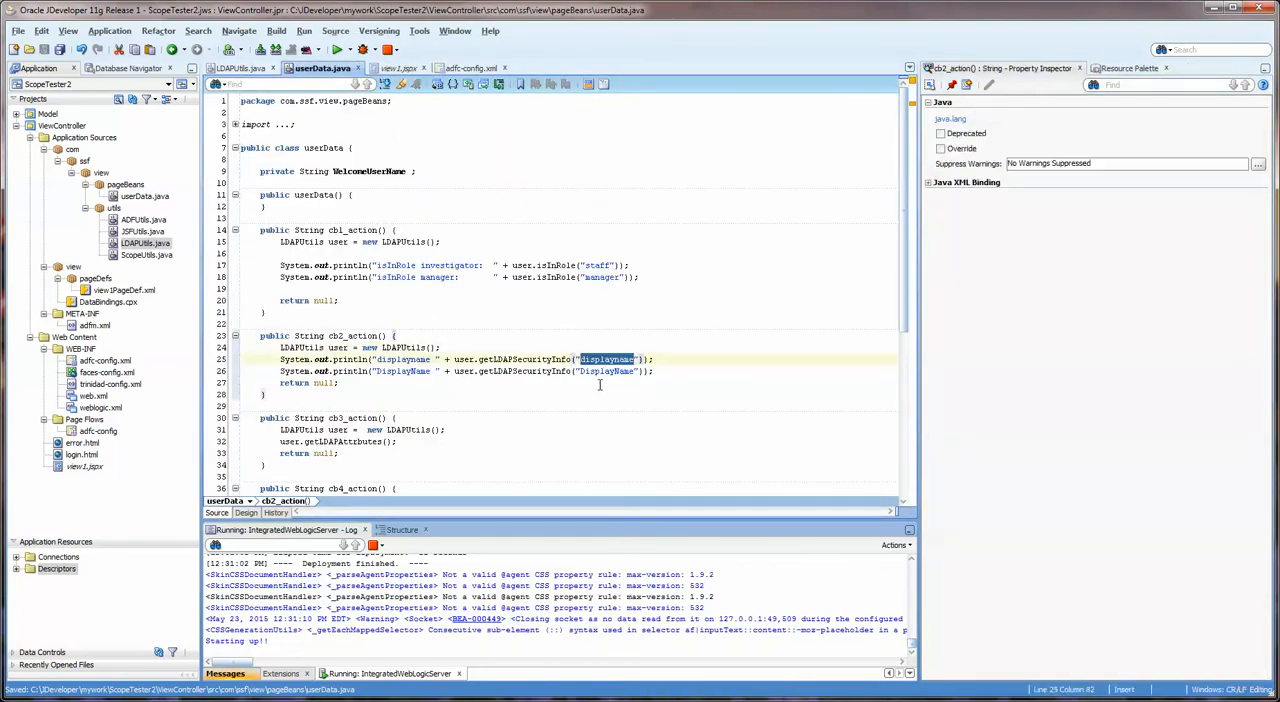
double_click(524, 372)
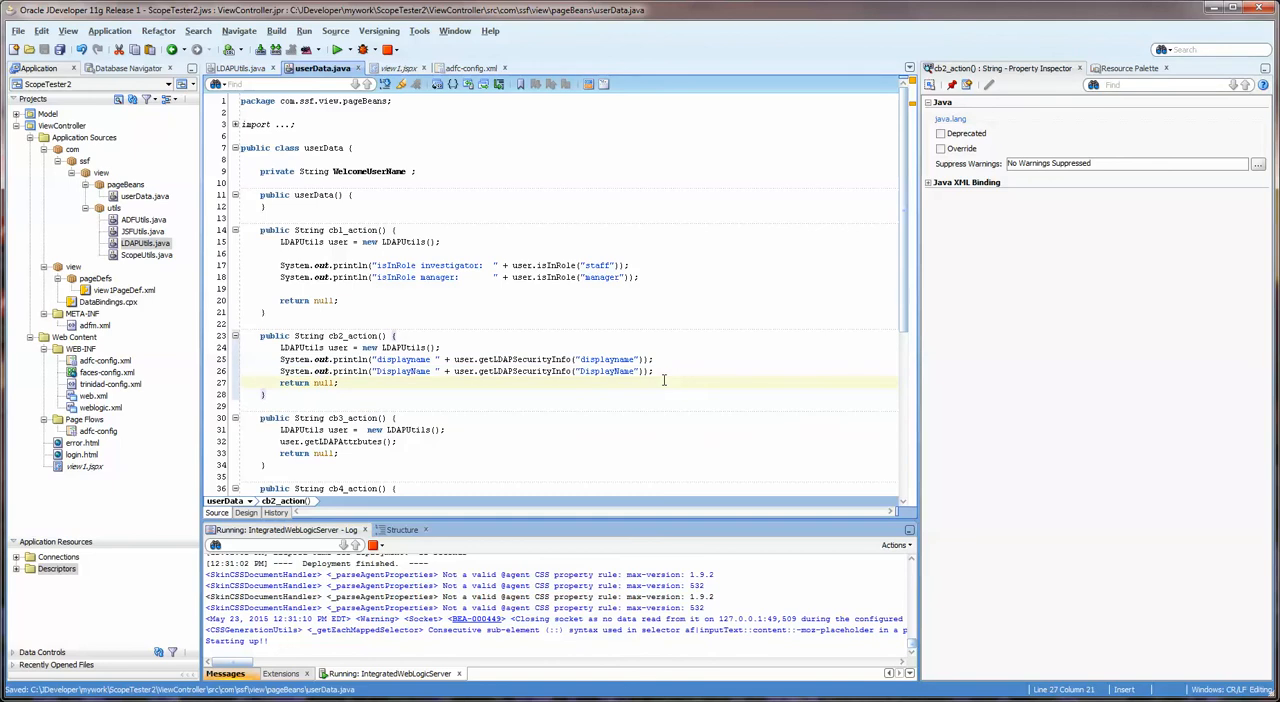
double_click(604, 360)
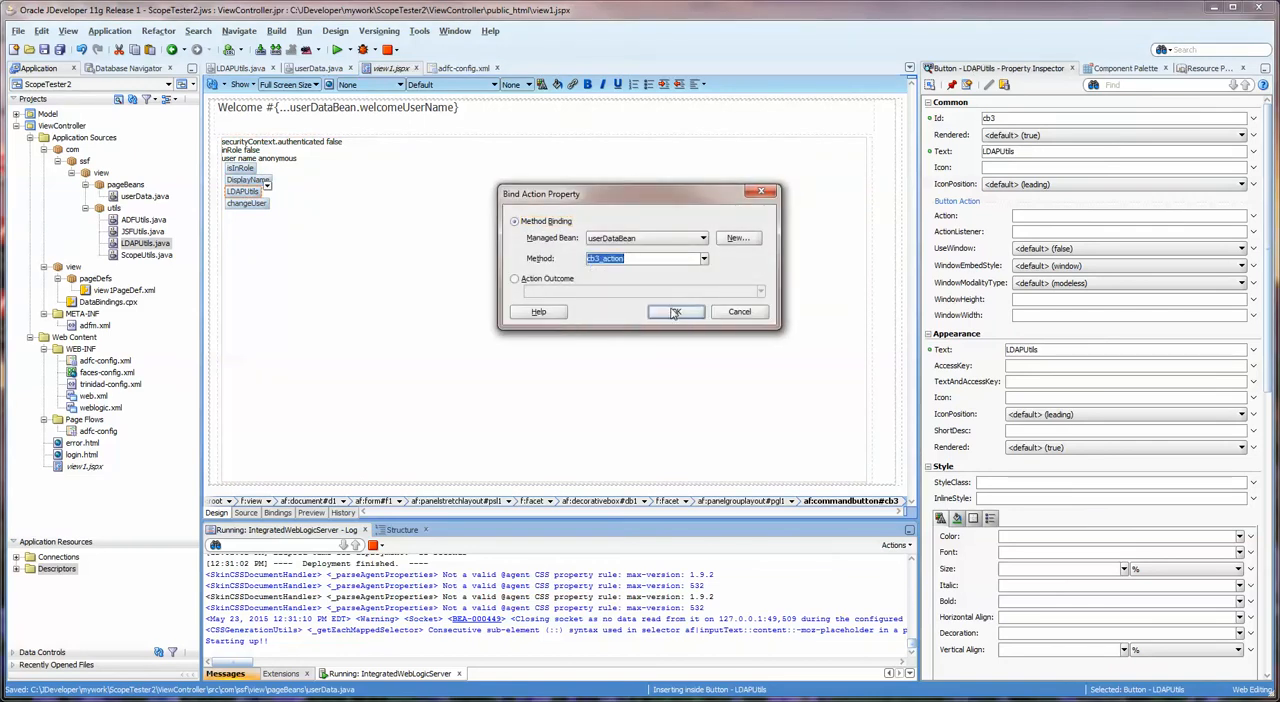
Step: Confirm the LDAPUtils button's cb3_action binding and inspect getLDAPAttributes' declaration in LDAPUtils
left_click(676, 312)
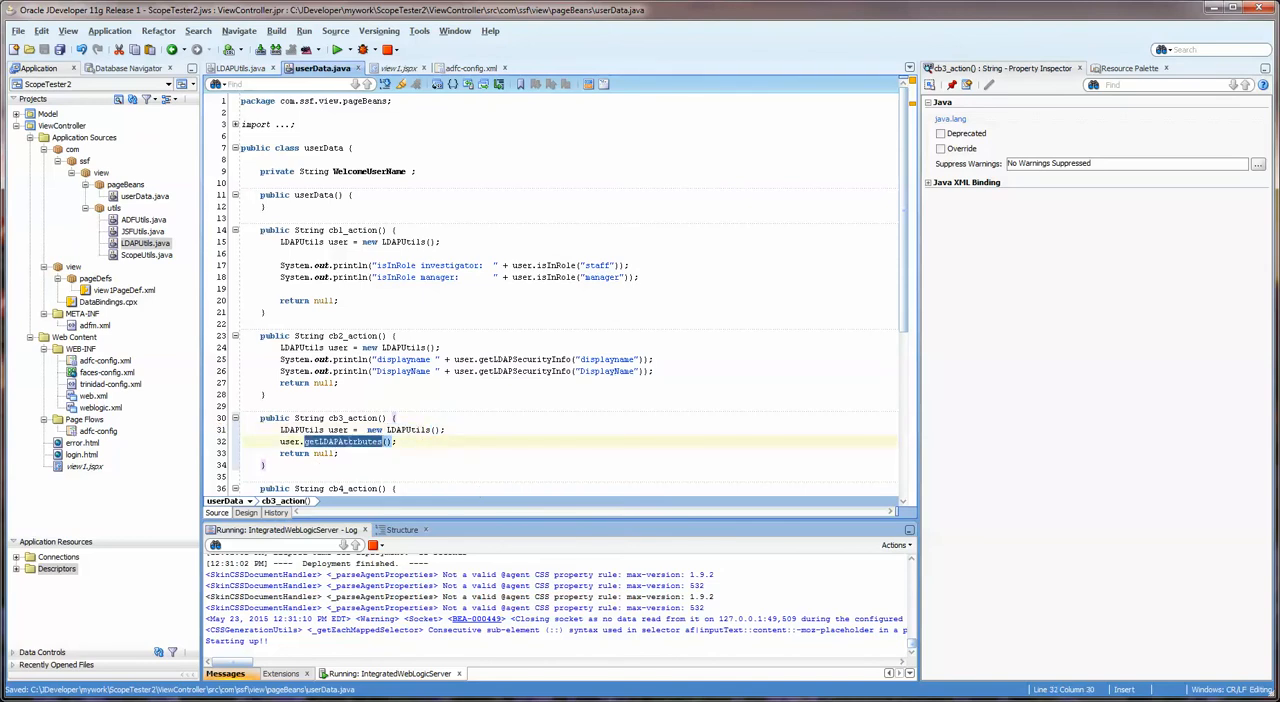
right_click(344, 440)
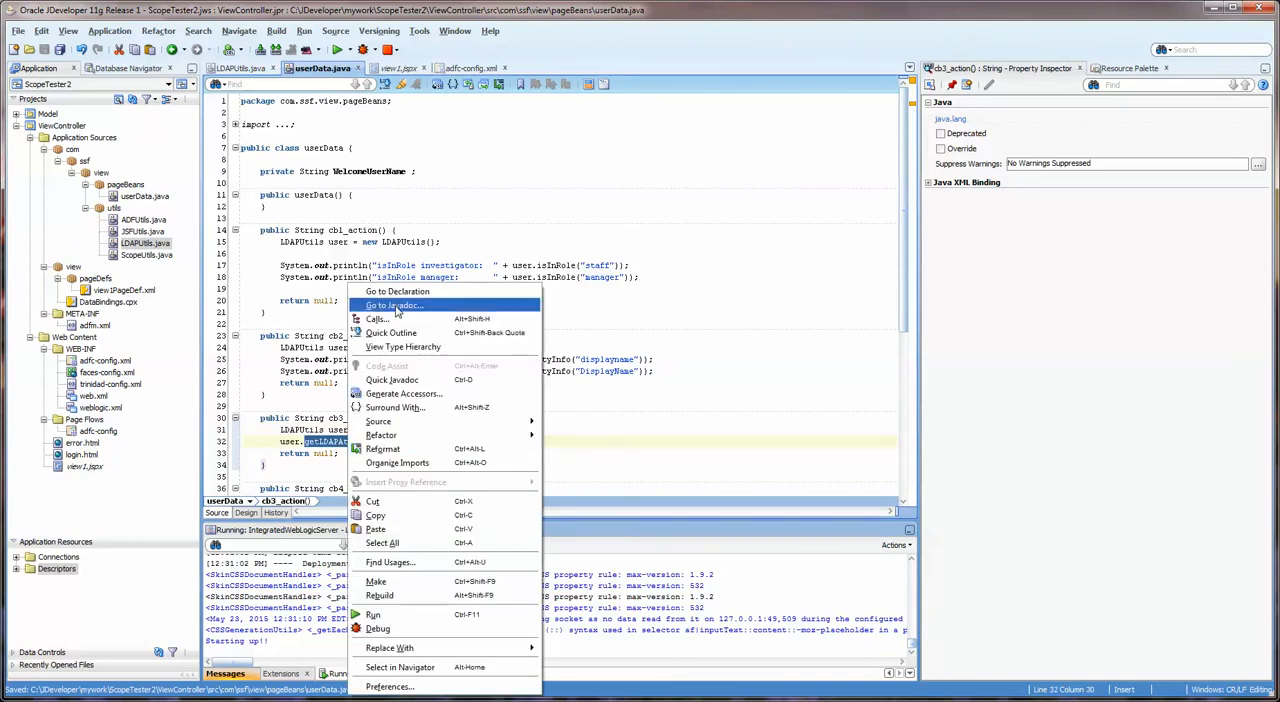
mouse_move(396, 292)
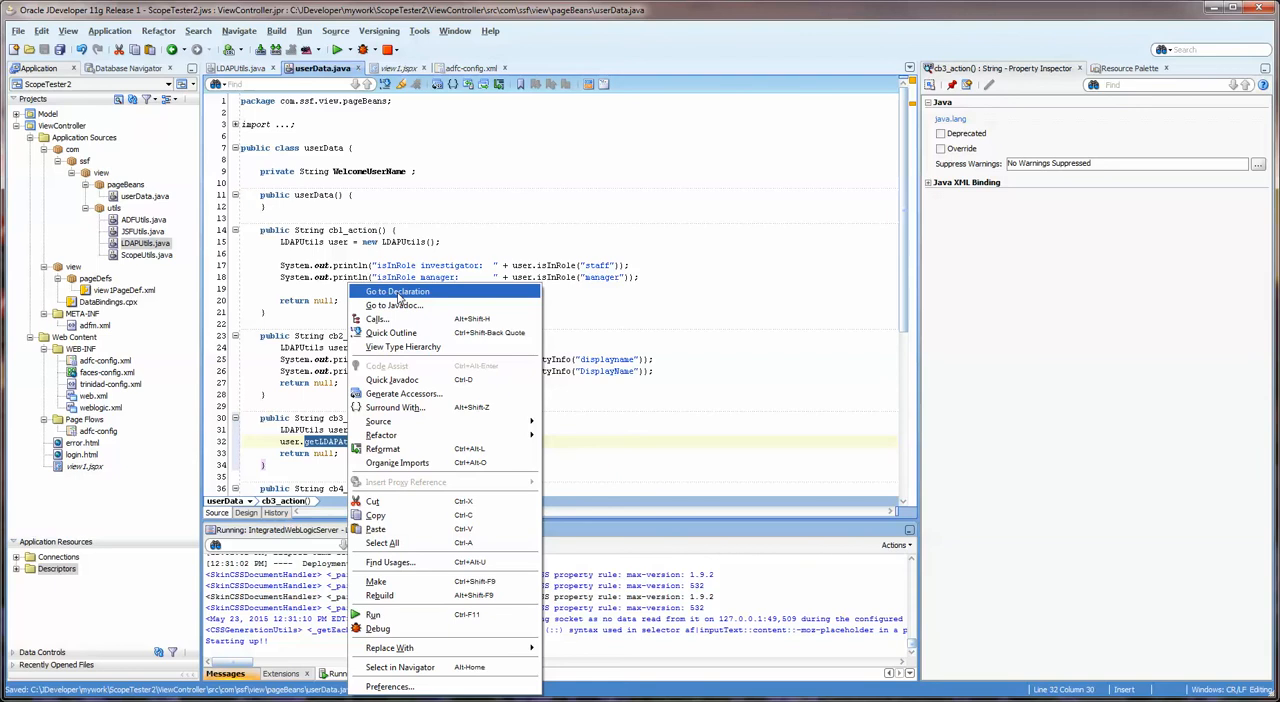
left_click(396, 292)
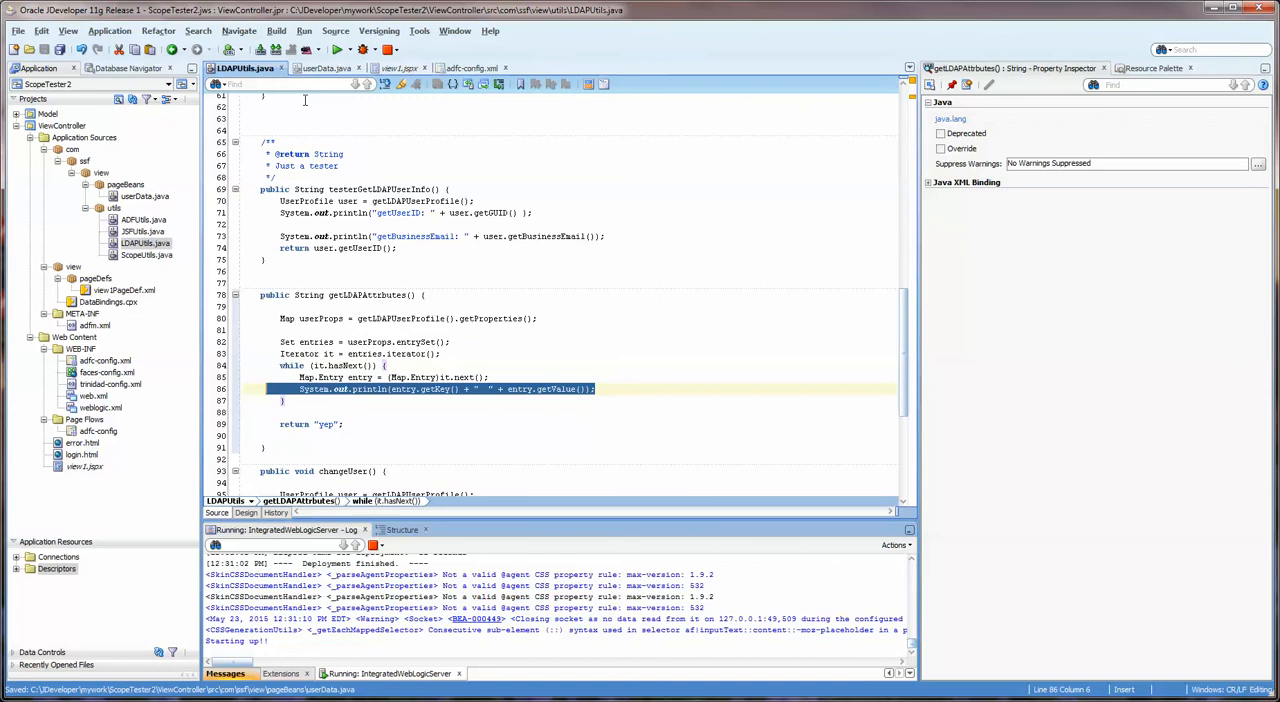
left_click(392, 68)
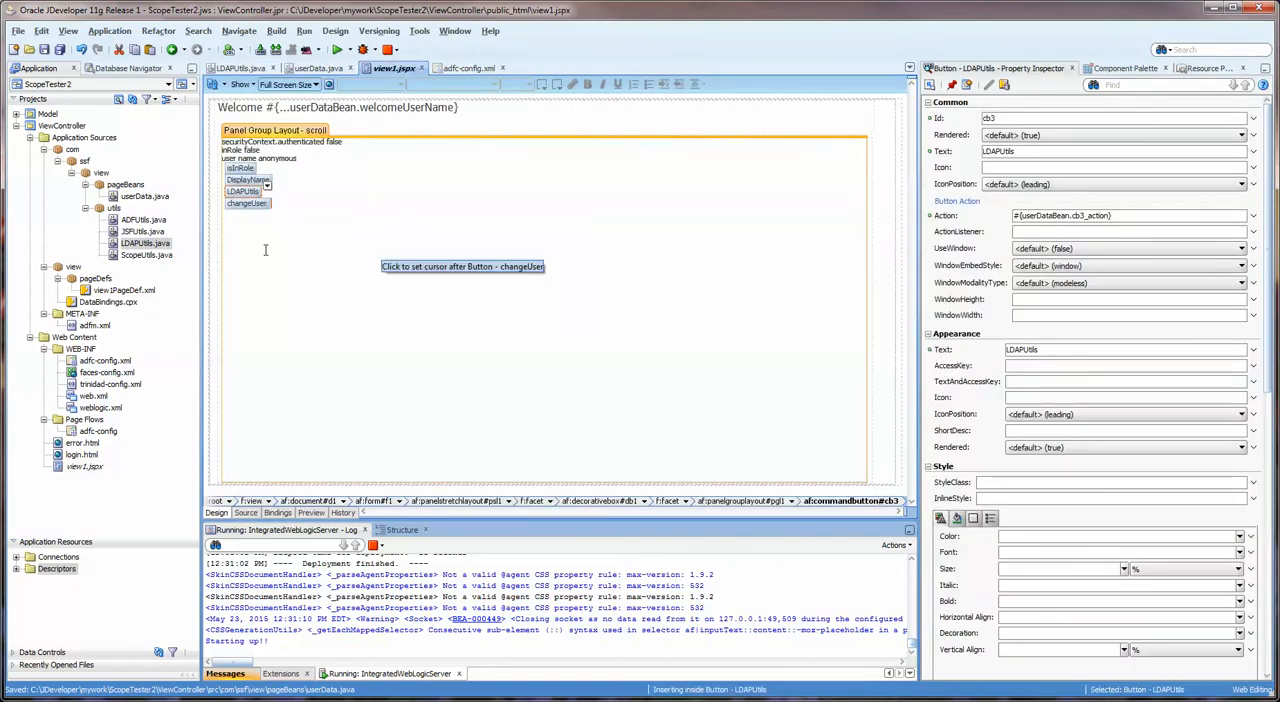
Step: Bind the changeUser button's action to userDataBean.cb4_action
left_click(246, 204)
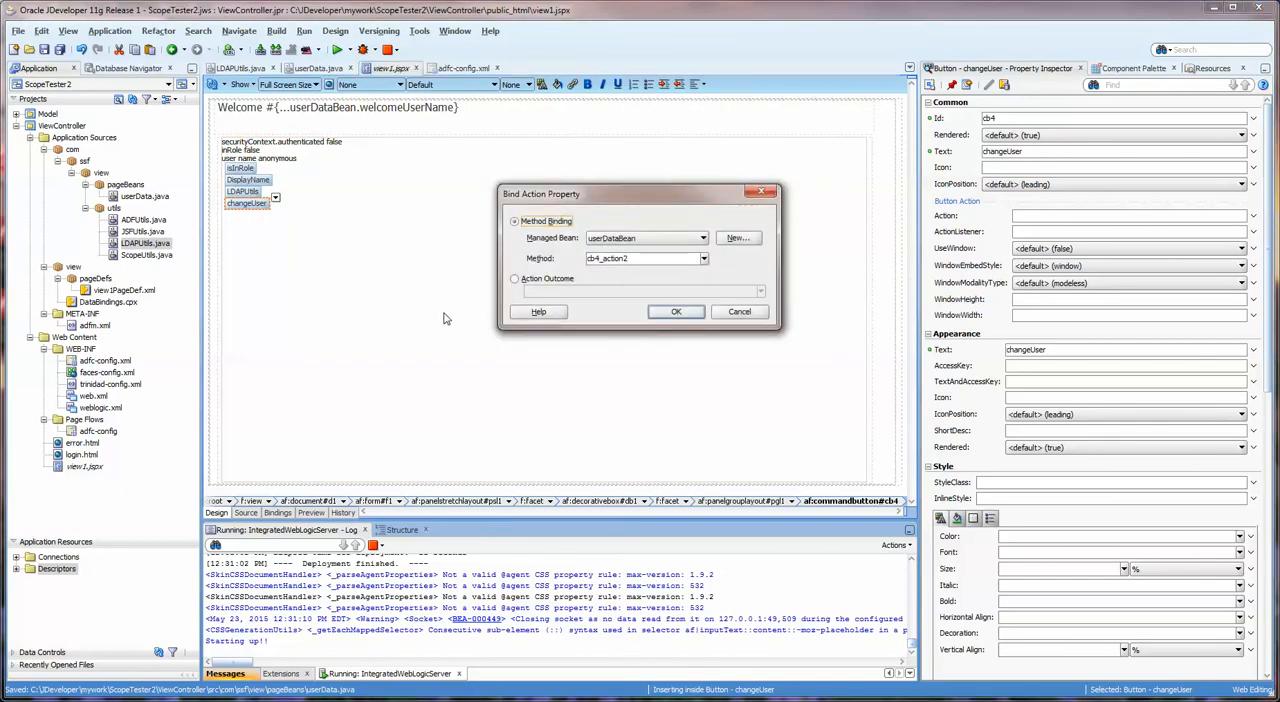
left_click(704, 258)
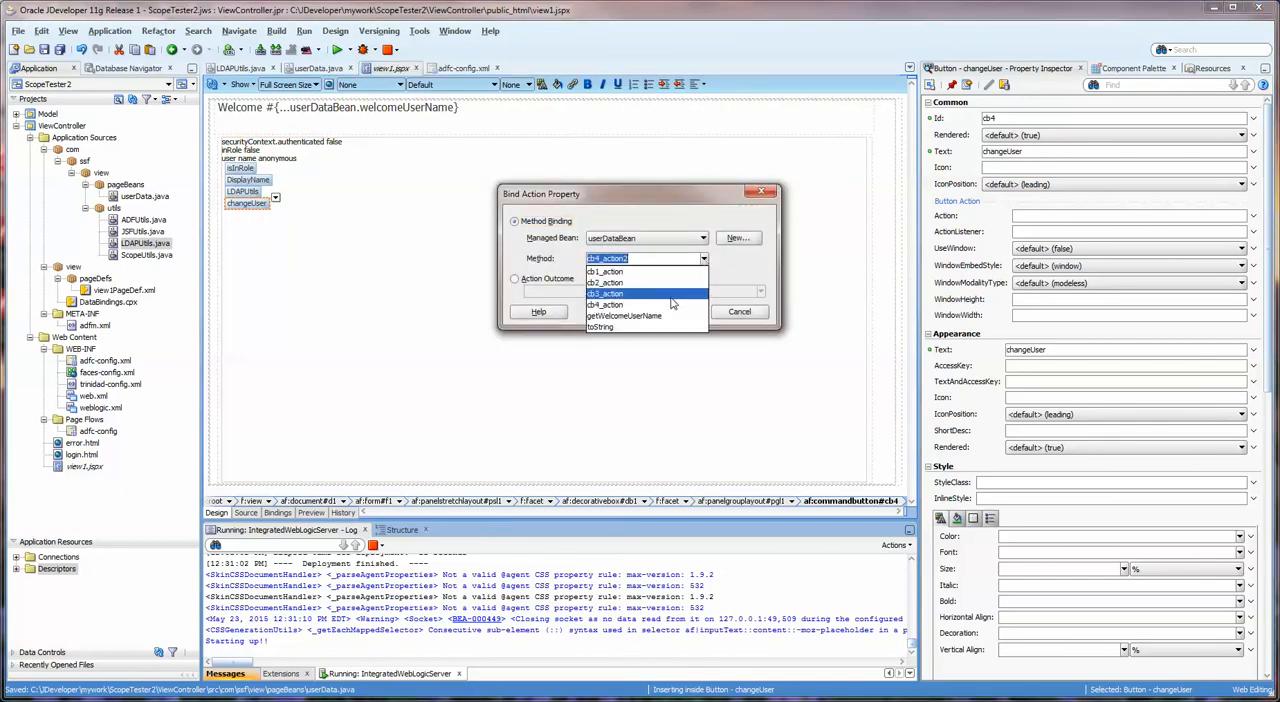
left_click(604, 304)
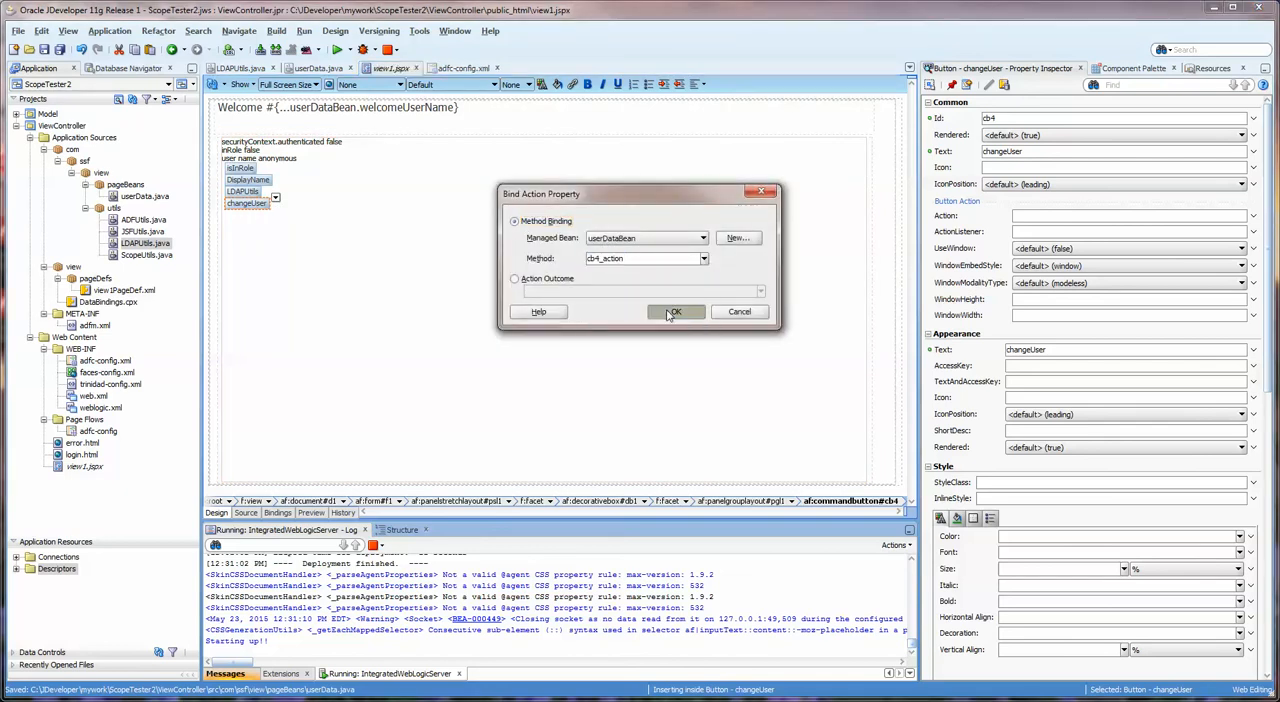
left_click(676, 312)
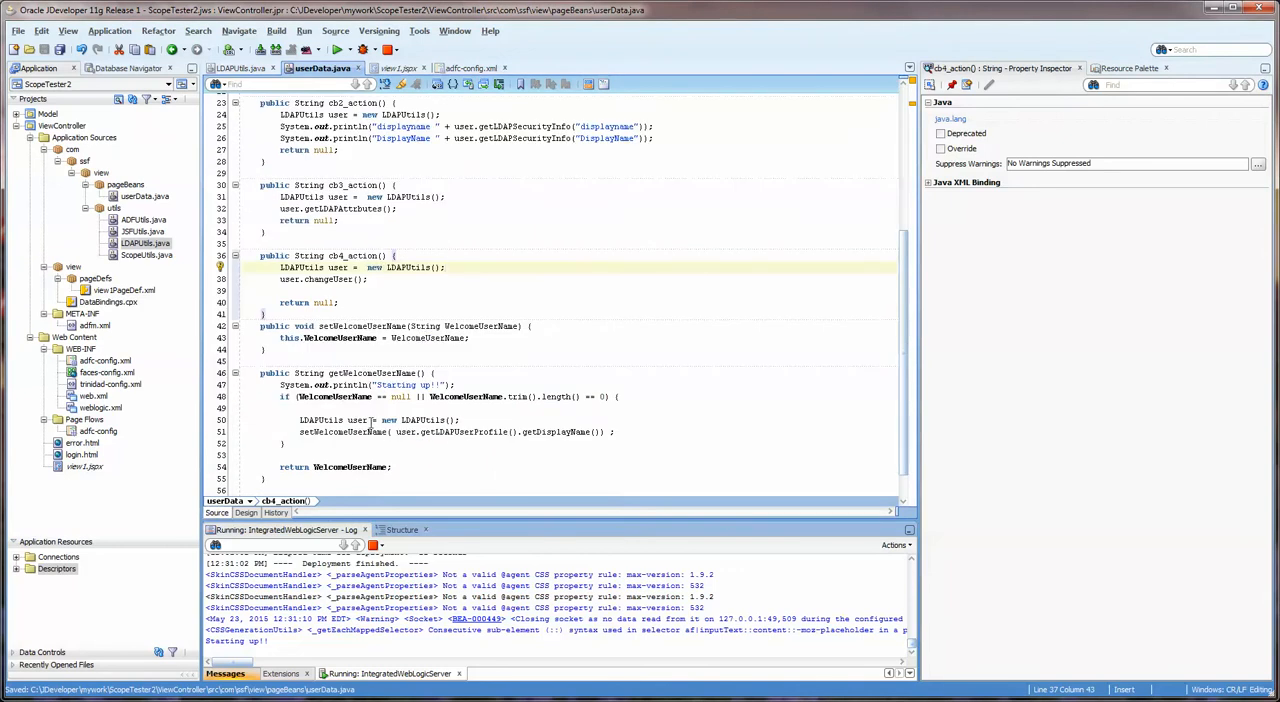
Step: Inspect LDAPUtils.changeUser's setDisplayName call, then terminate the running ScopeTester2 application
double_click(328, 280)
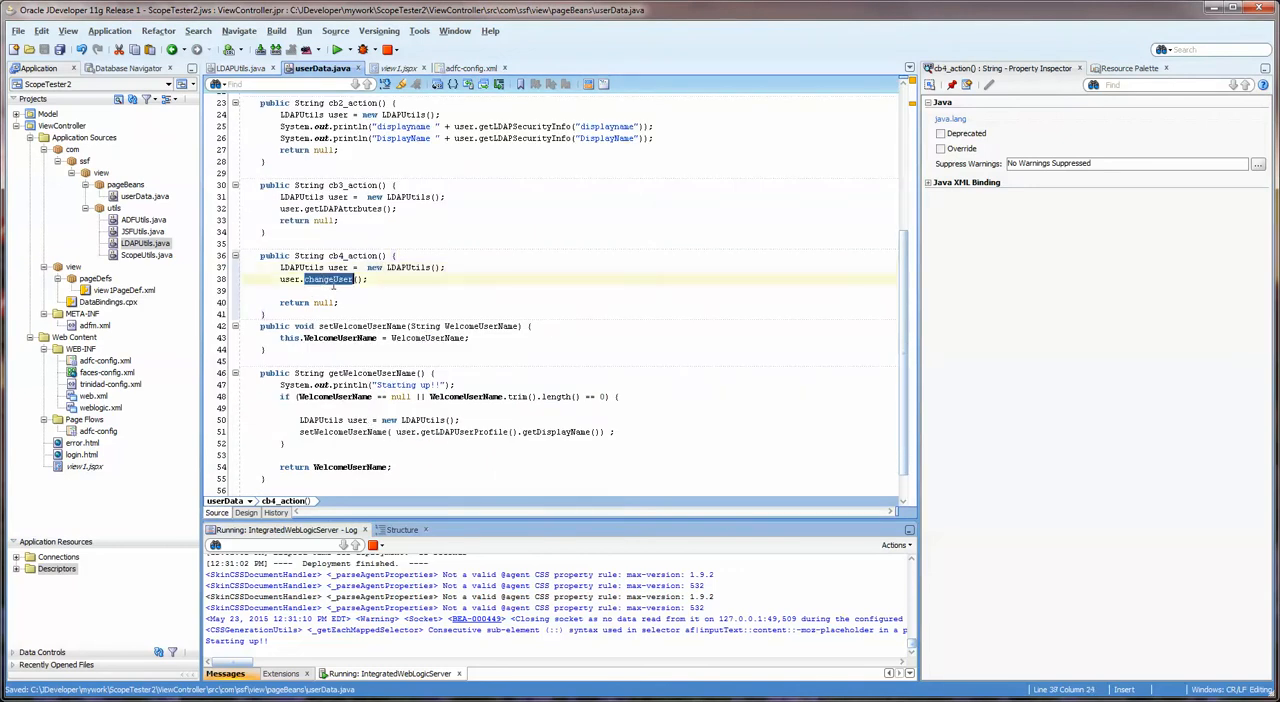
right_click(330, 280)
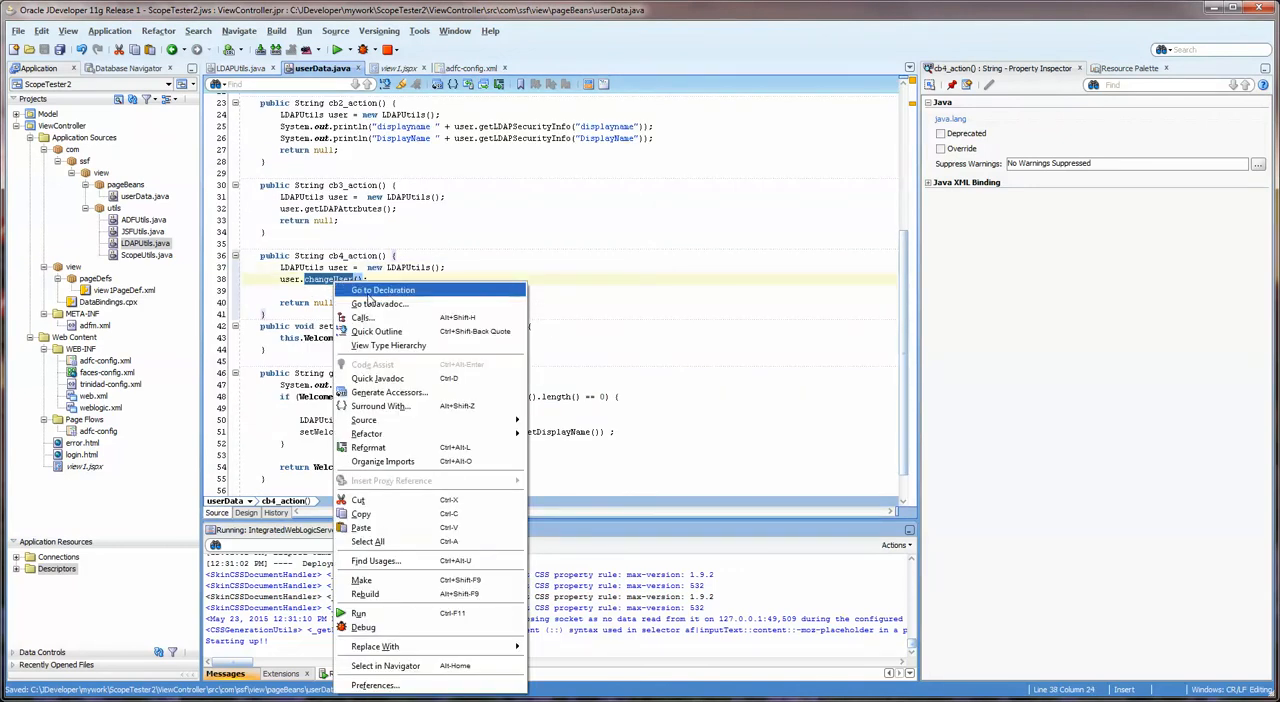
left_click(382, 290)
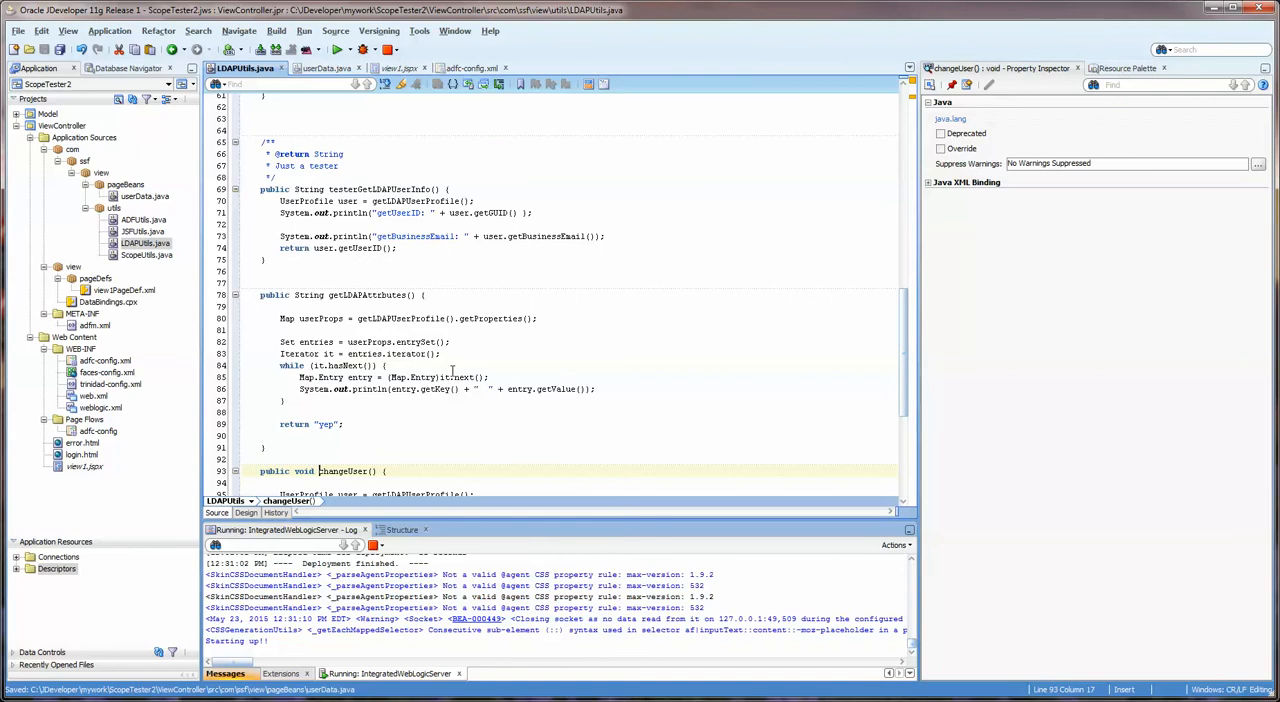
scroll("down", 3)
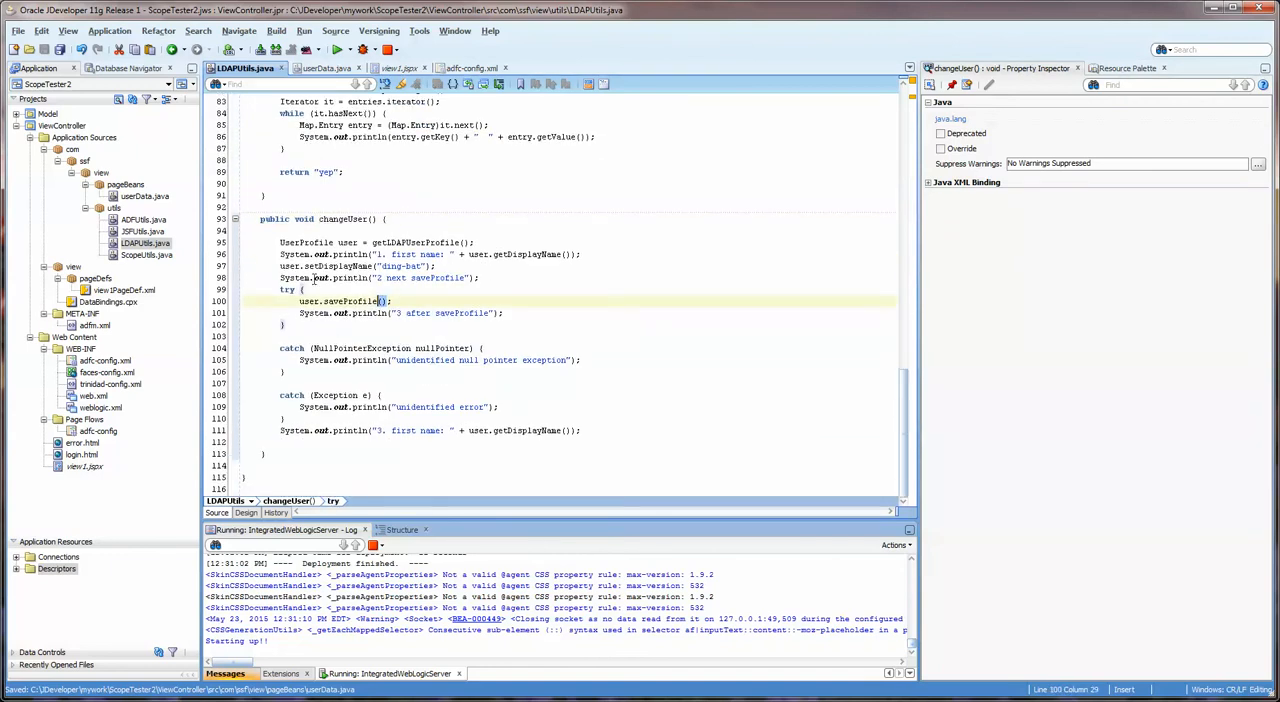
double_click(350, 300)
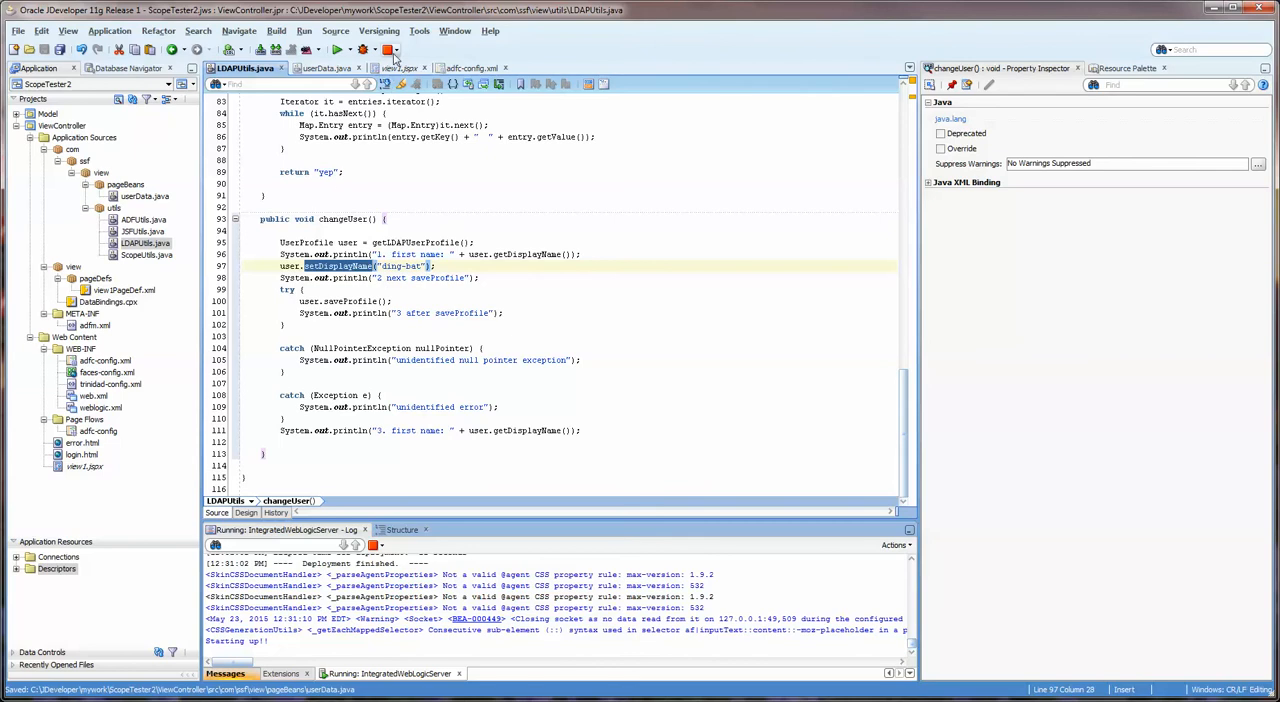
left_click(398, 68)
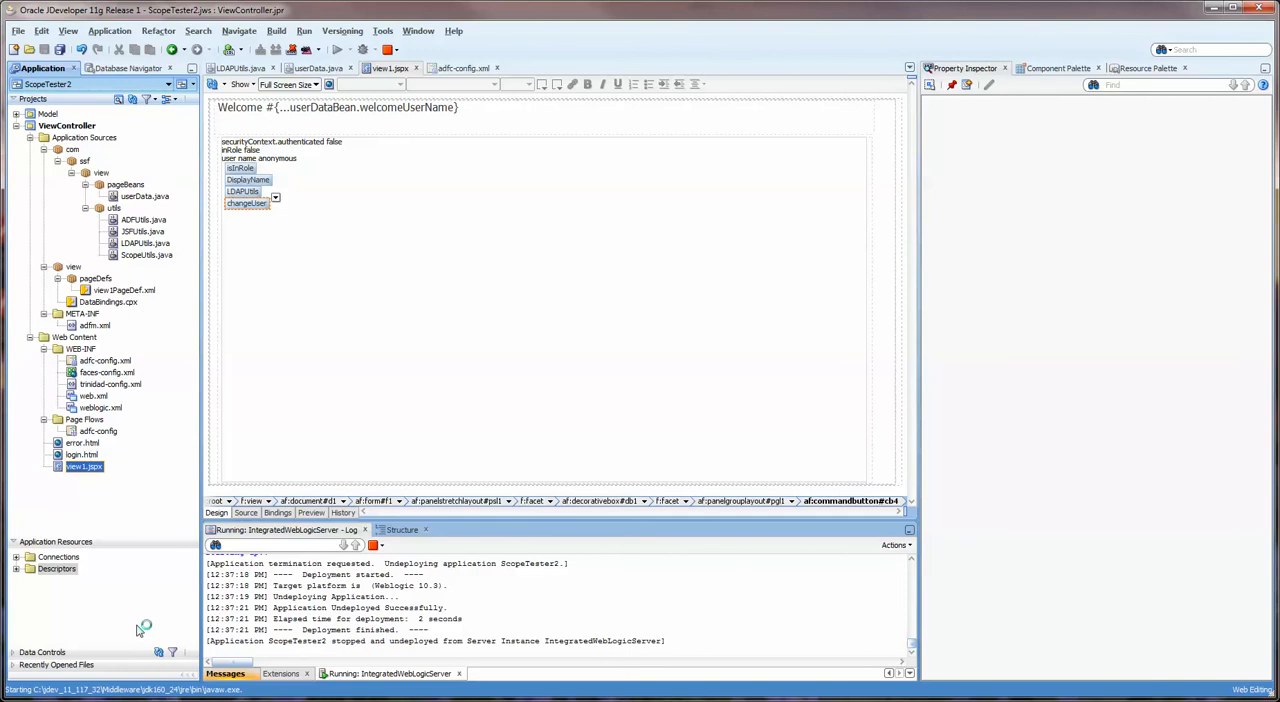
Step: Run view1.jspx on the integrated server and bring userData.java back on screen during deployment
left_click(280, 140)
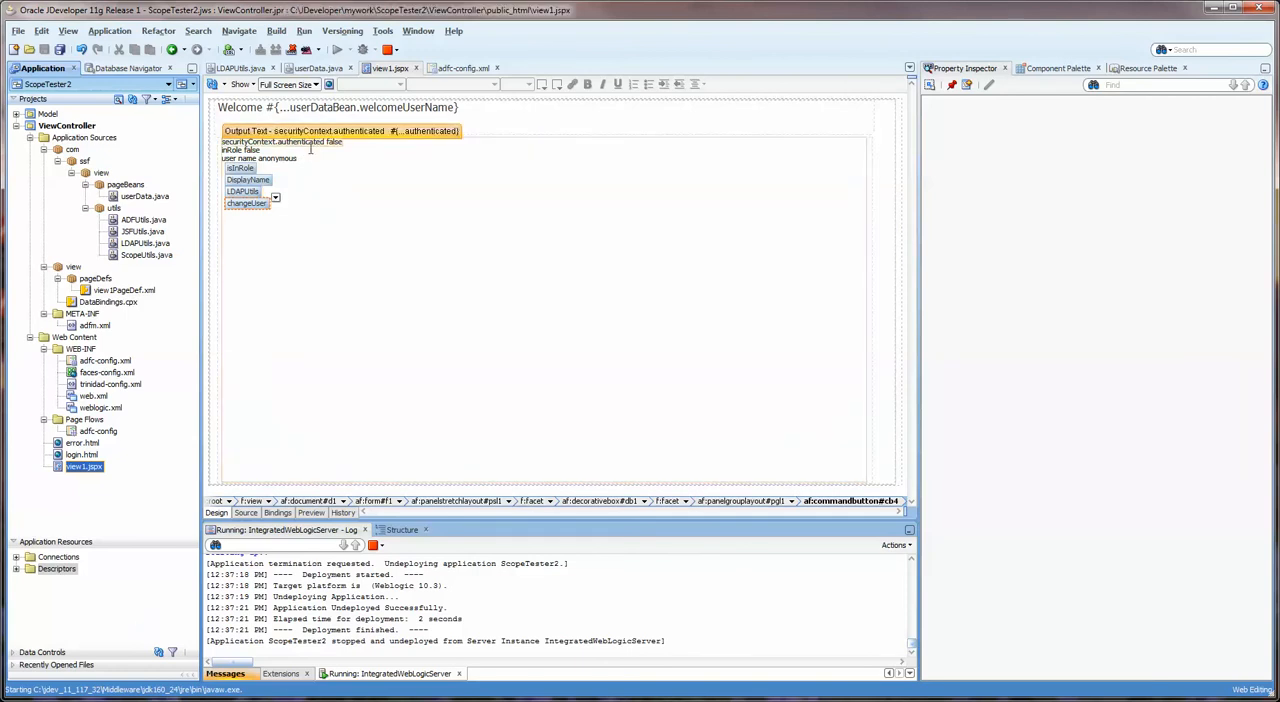
left_click(340, 132)
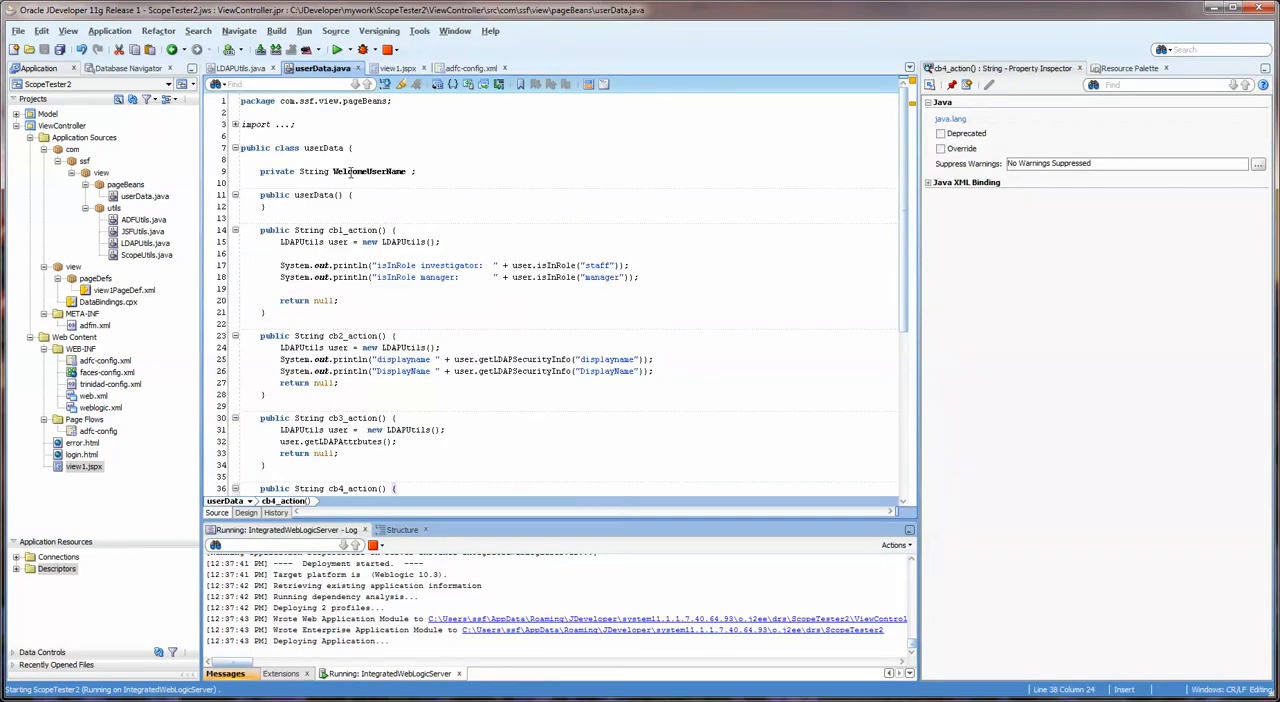
Step: Scroll the Integrated WebLogic Server log while ScopeTester2 finishes deploying
scroll("down", 3)
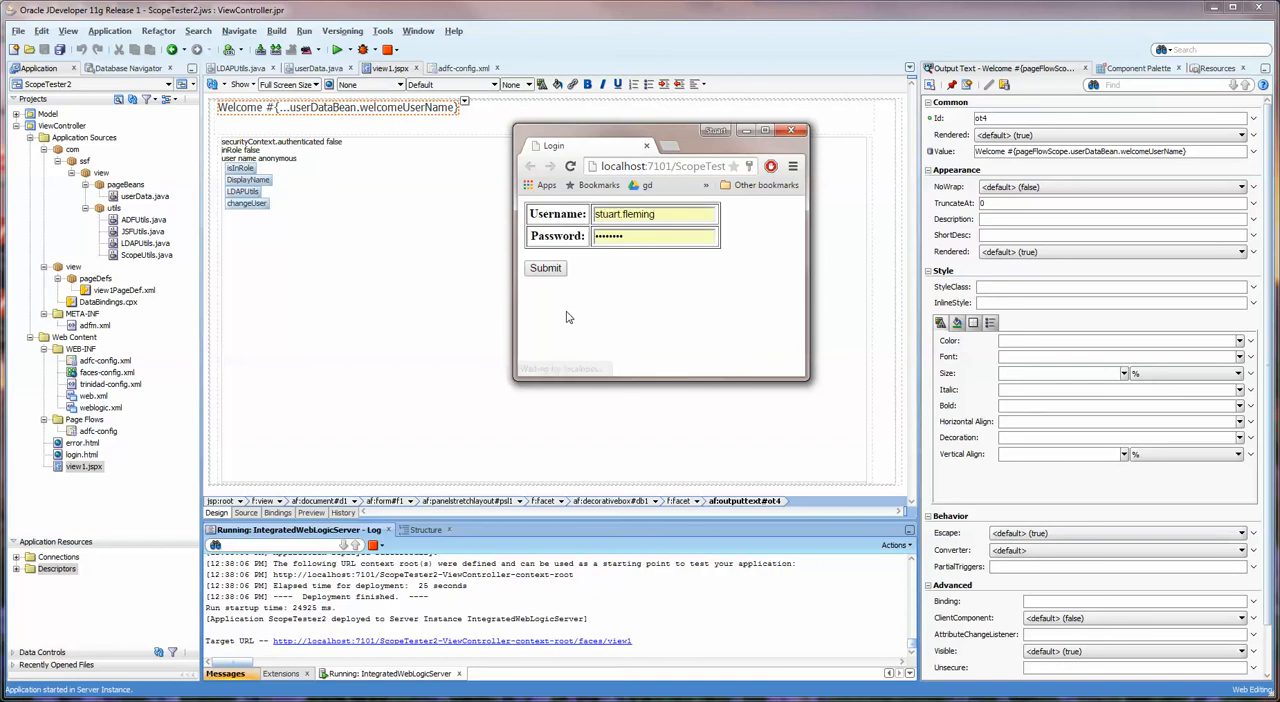
Step: Submit the login form and select the welcome user name on the resulting ScopeTester2 page
left_click(544, 268)
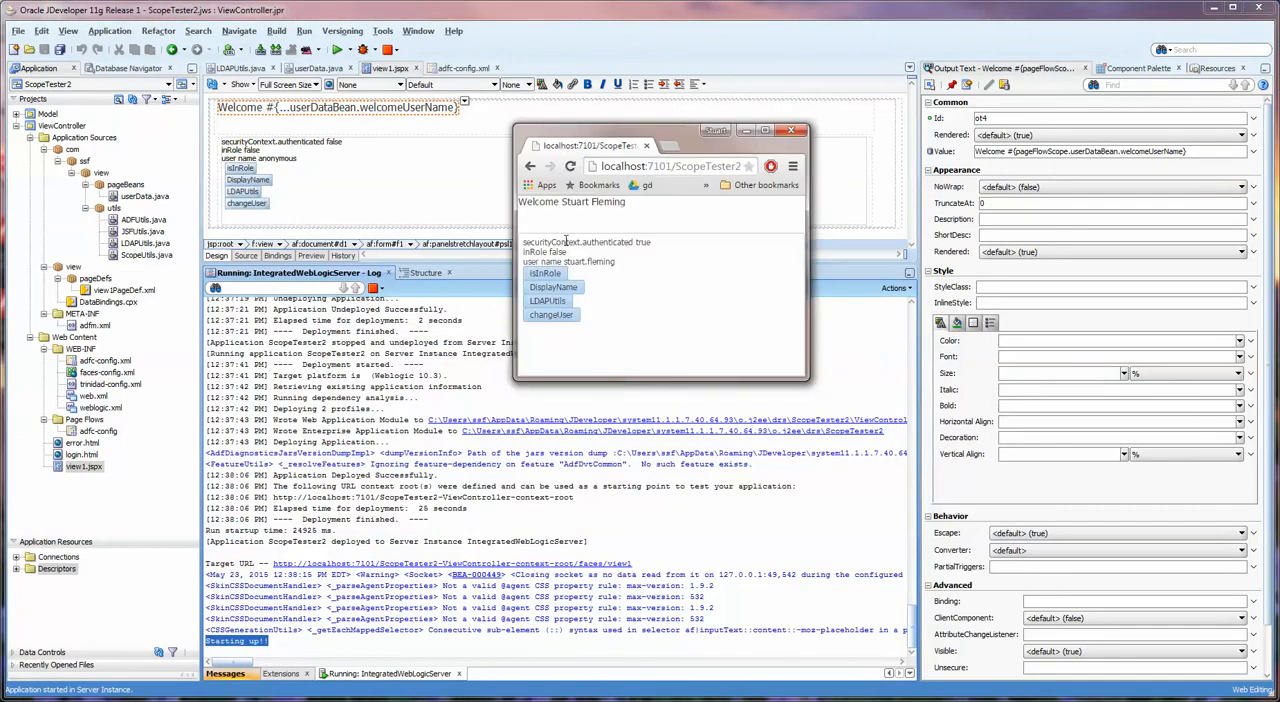
double_click(592, 200)
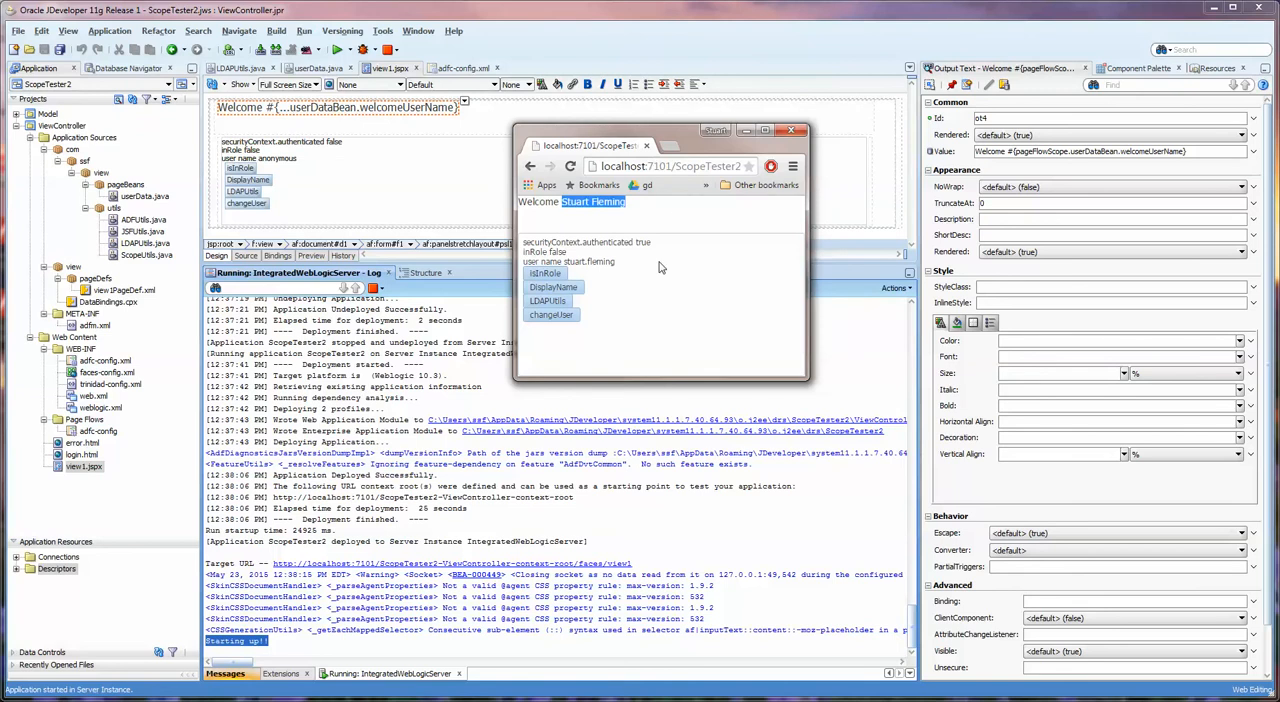
mouse_move(580, 444)
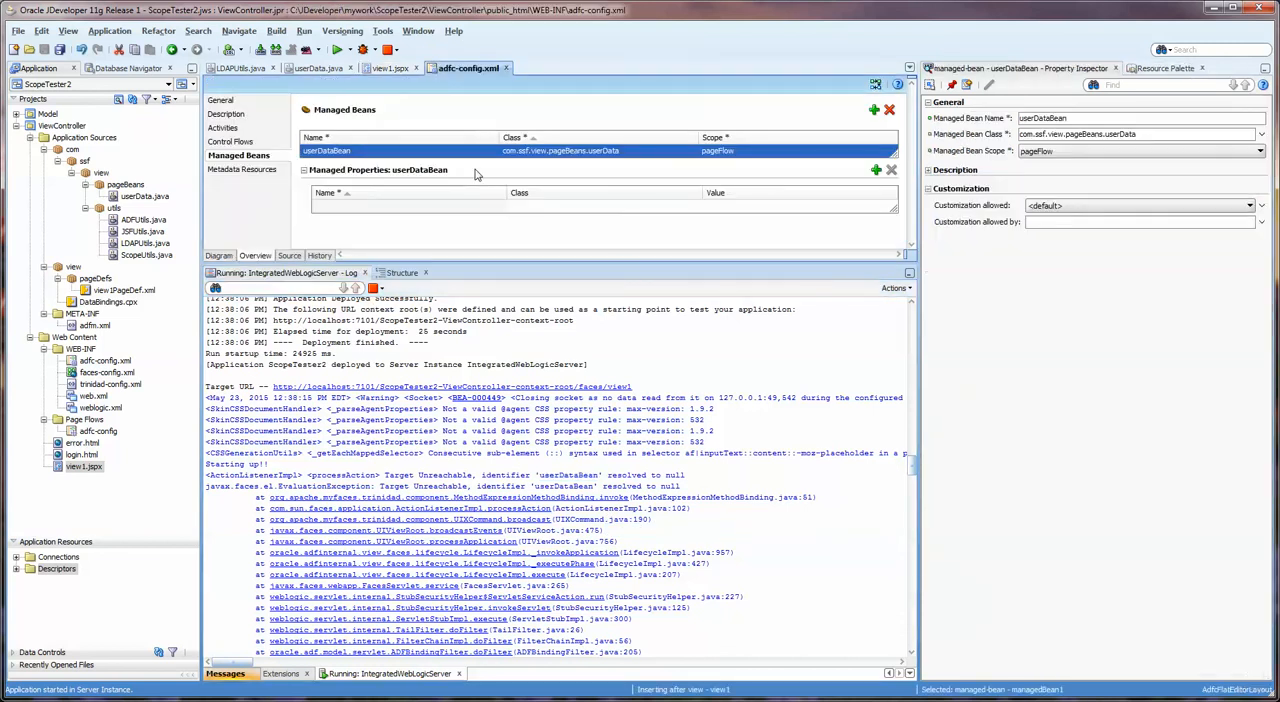
Step: Return to the view1.jspx page design after checking the managed bean scope
left_click(144, 196)
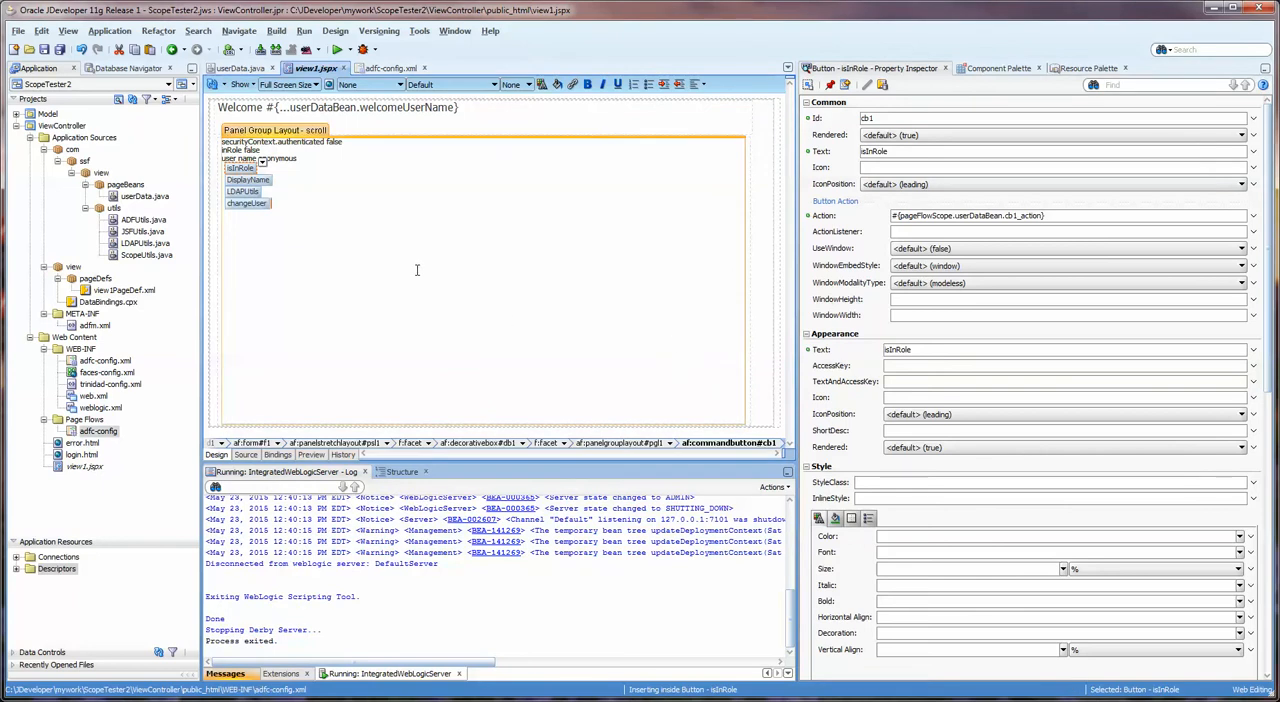
Step: Review each button's Action property and inspect the isInRole button's action binding
left_click(248, 180)
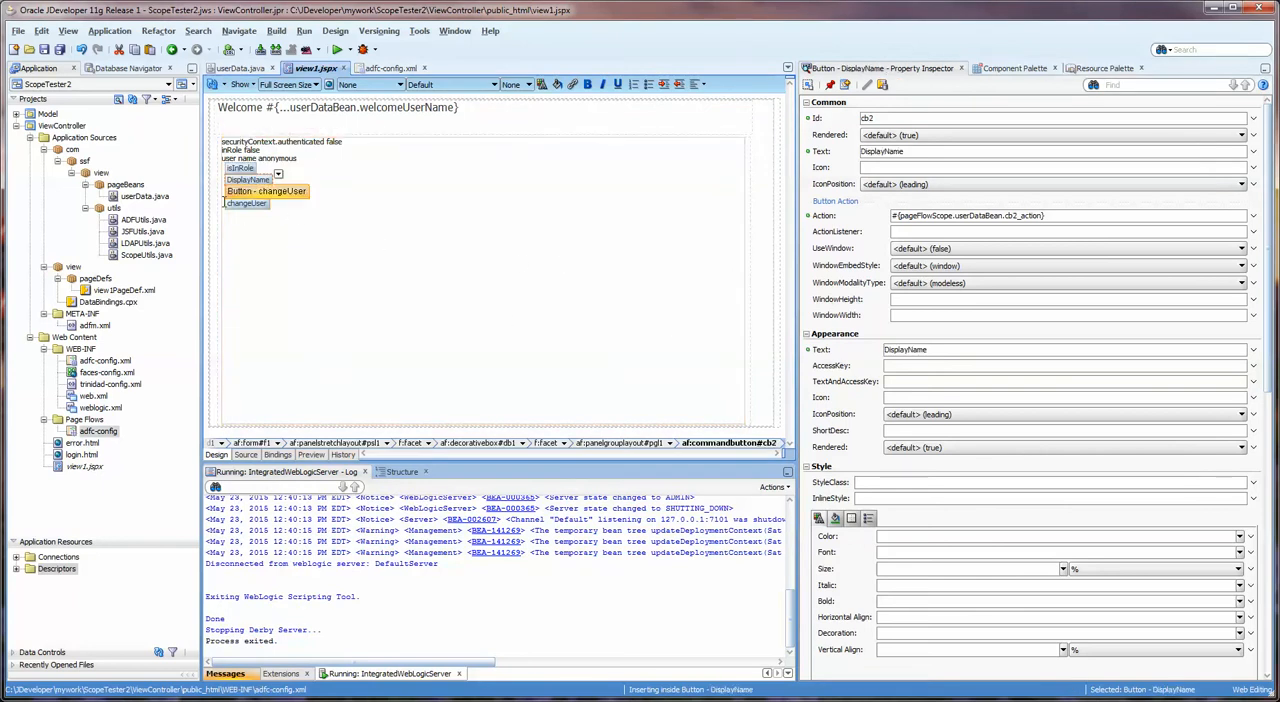
left_click(244, 192)
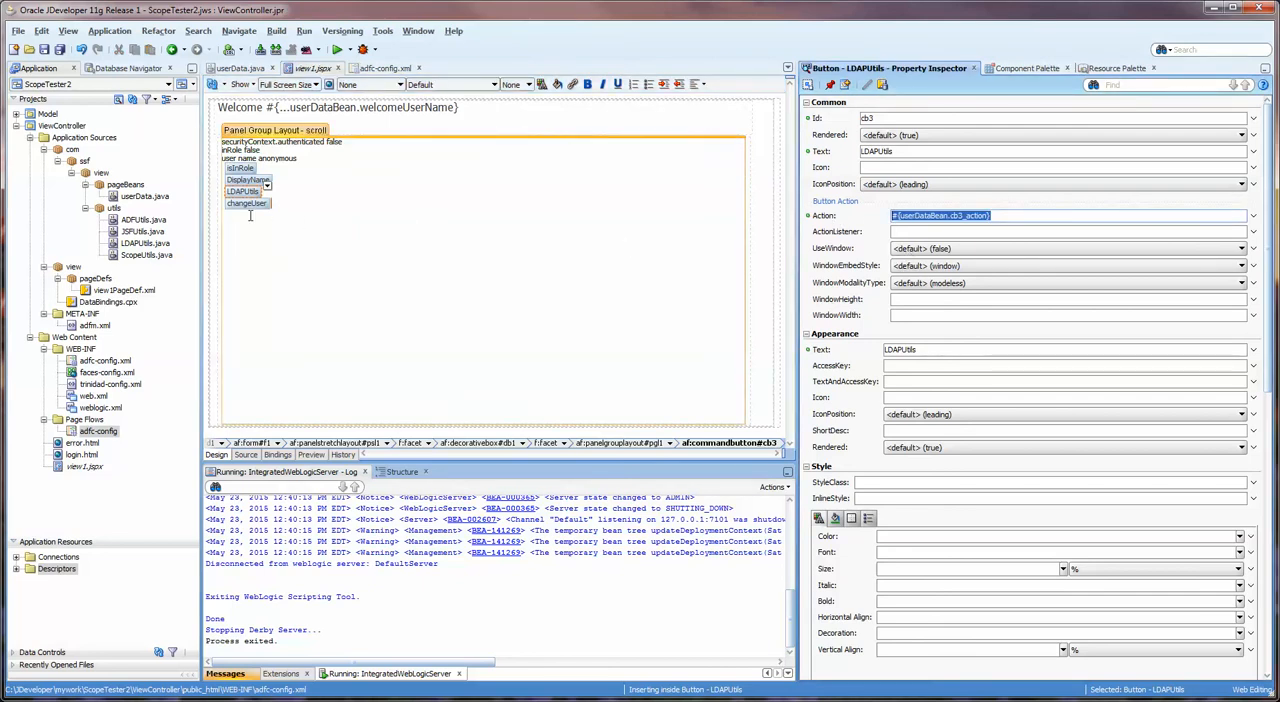
left_click(248, 204)
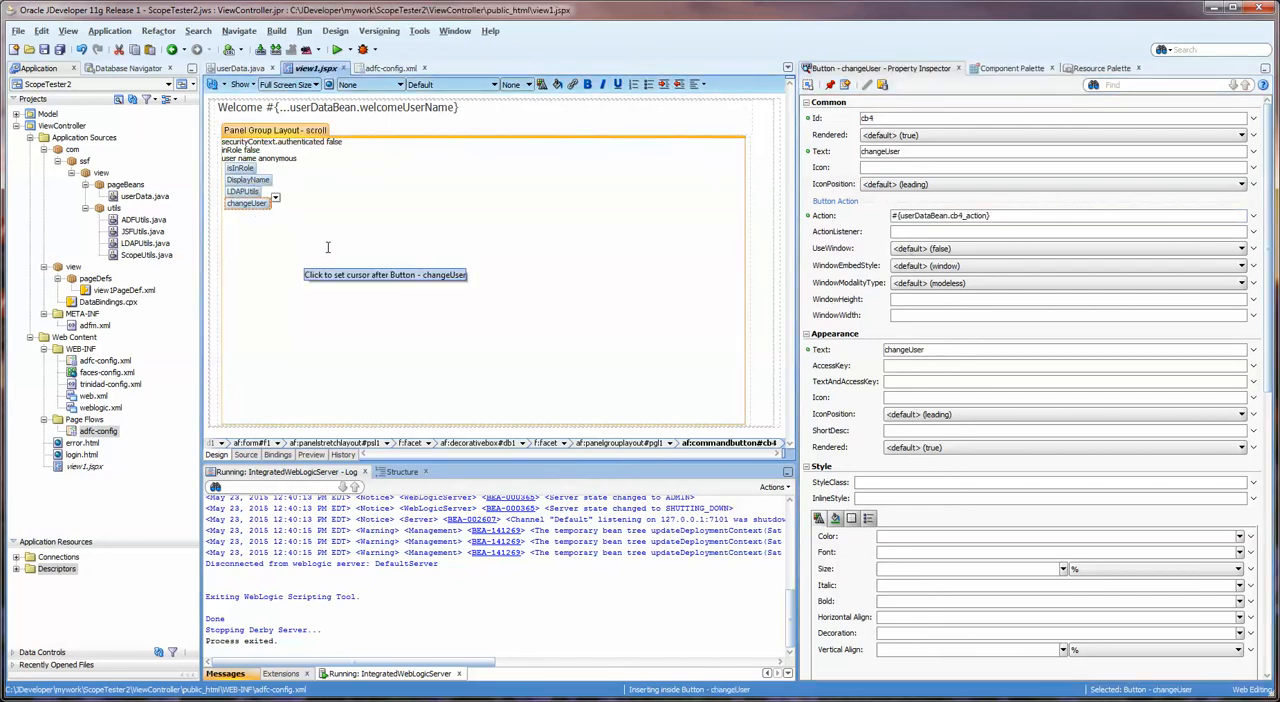
left_click(240, 168)
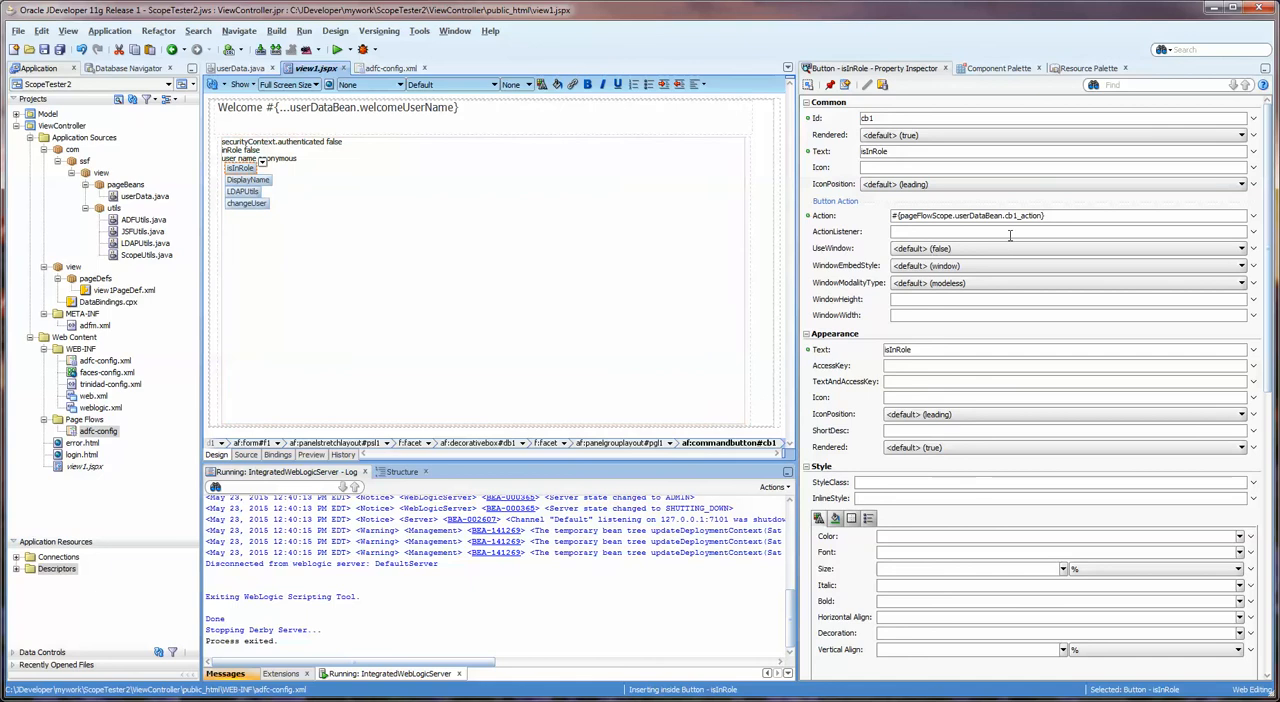
left_click(968, 216)
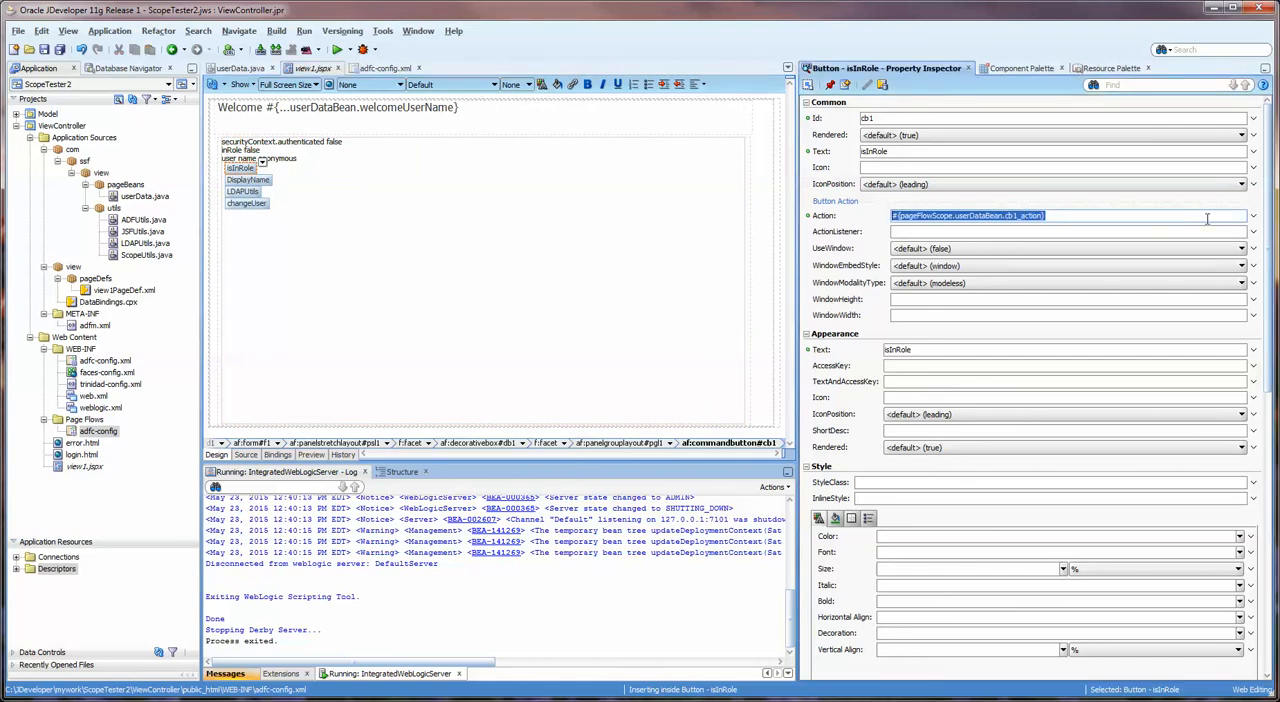
left_click(1252, 216)
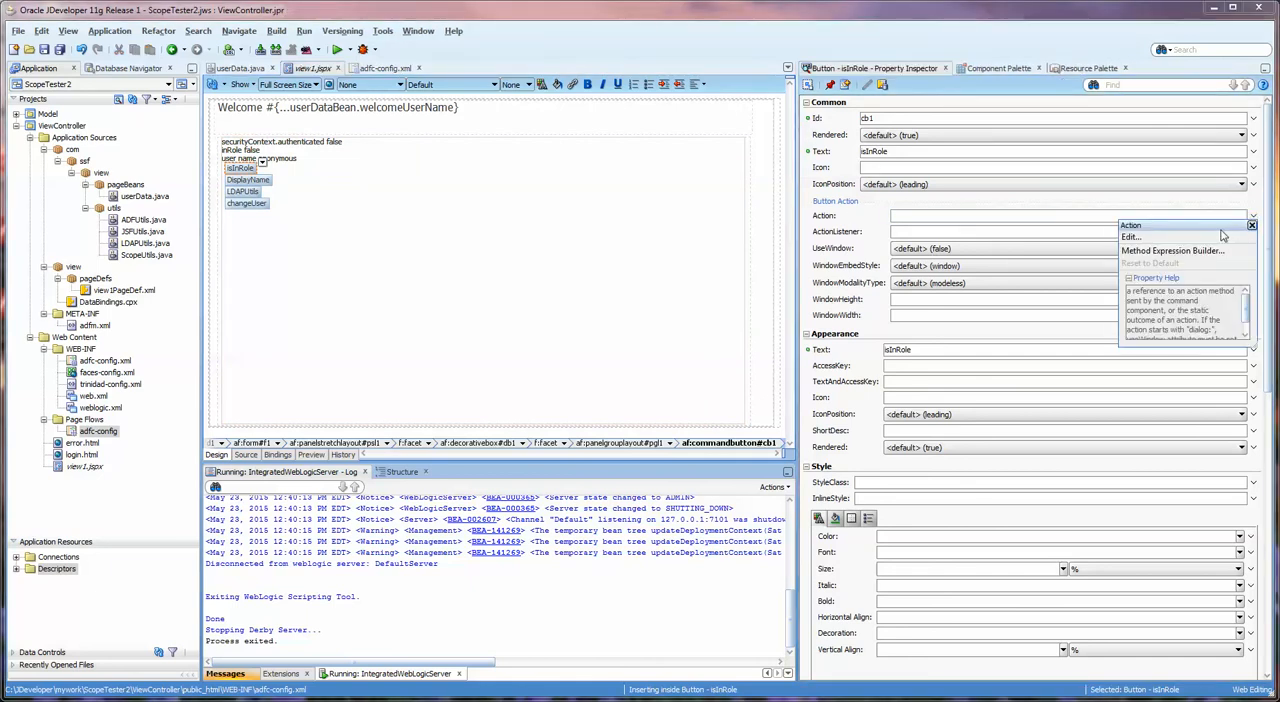
left_click(1132, 238)
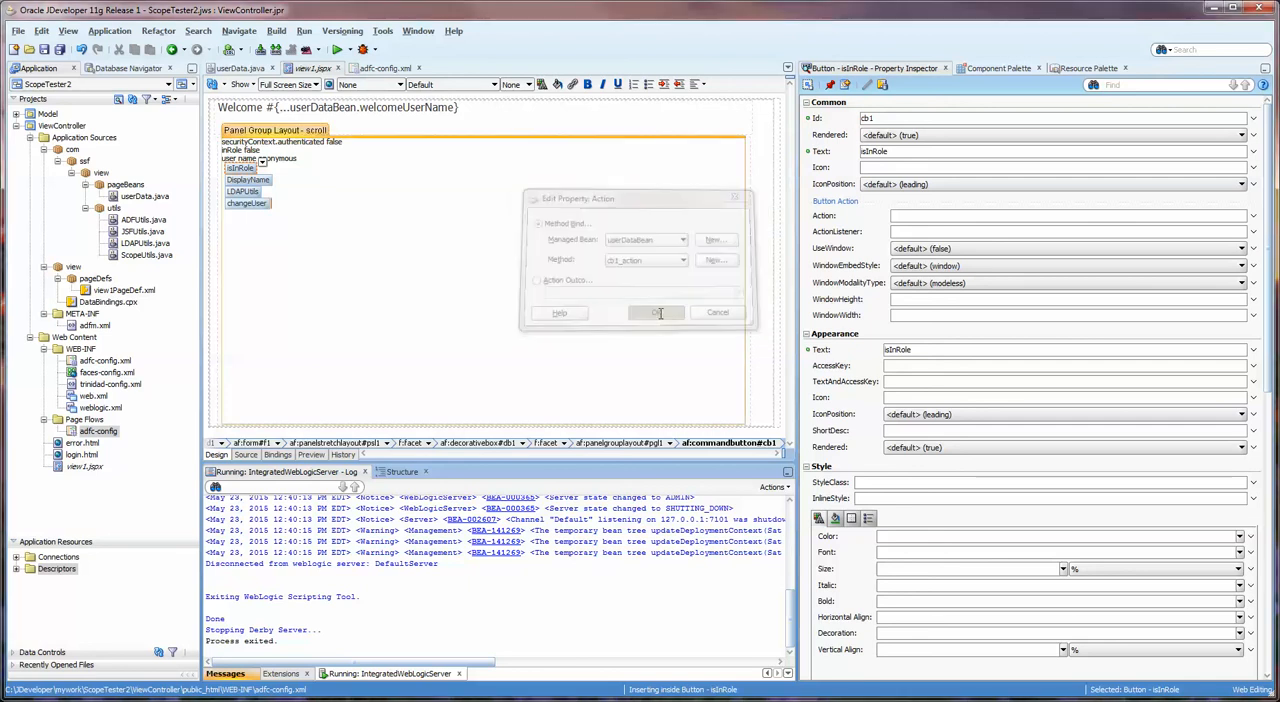
left_click(656, 312)
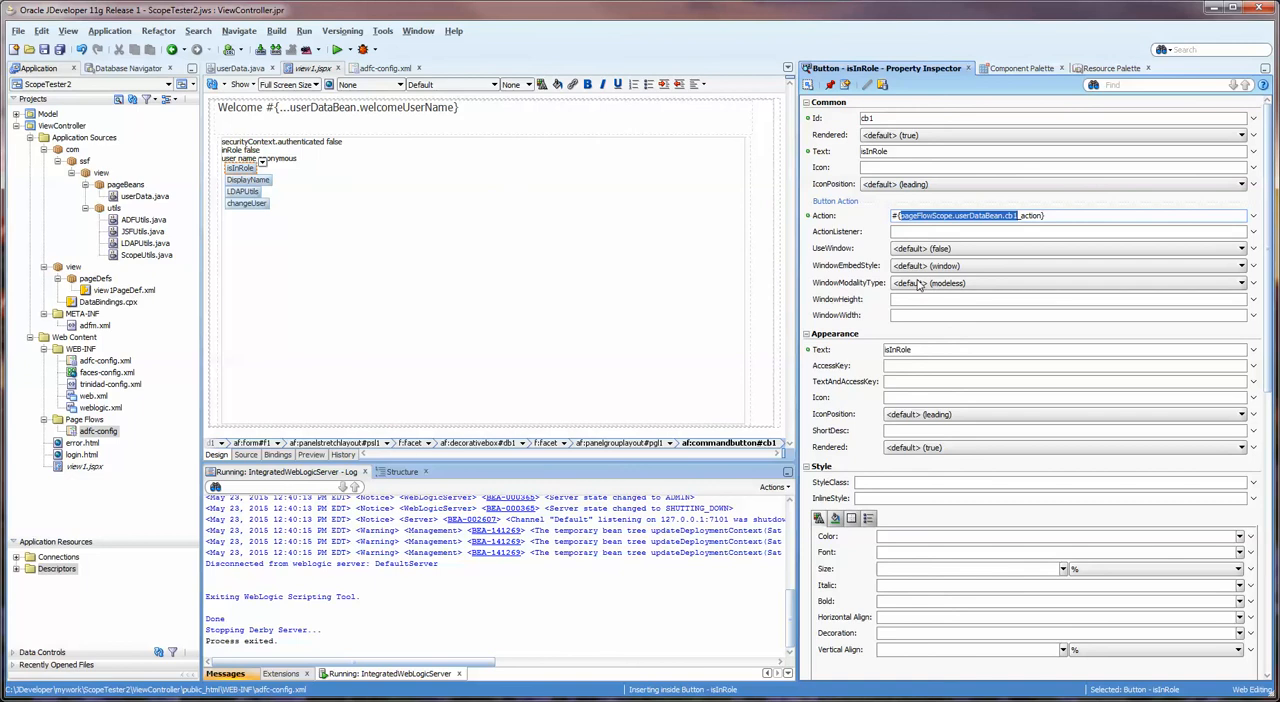
mouse_move(244, 192)
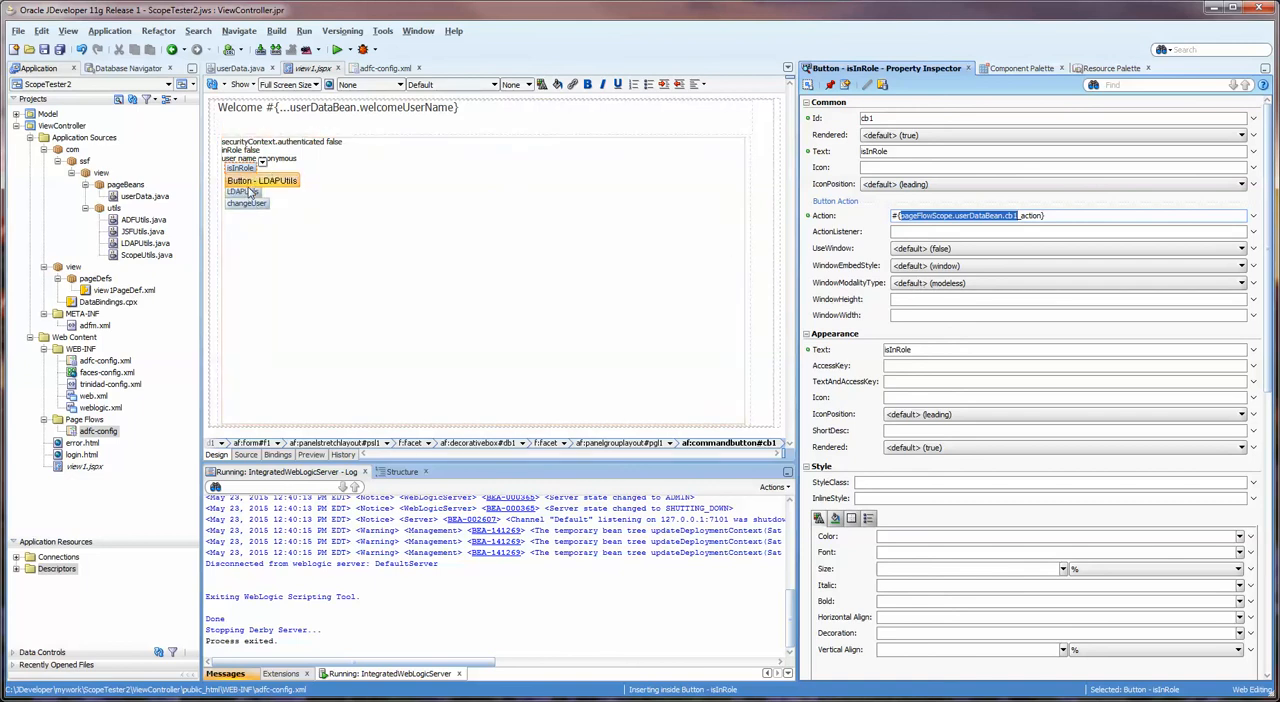
Step: Bind the LDAPUtils button's action to the userDataBean managed bean
left_click(248, 180)
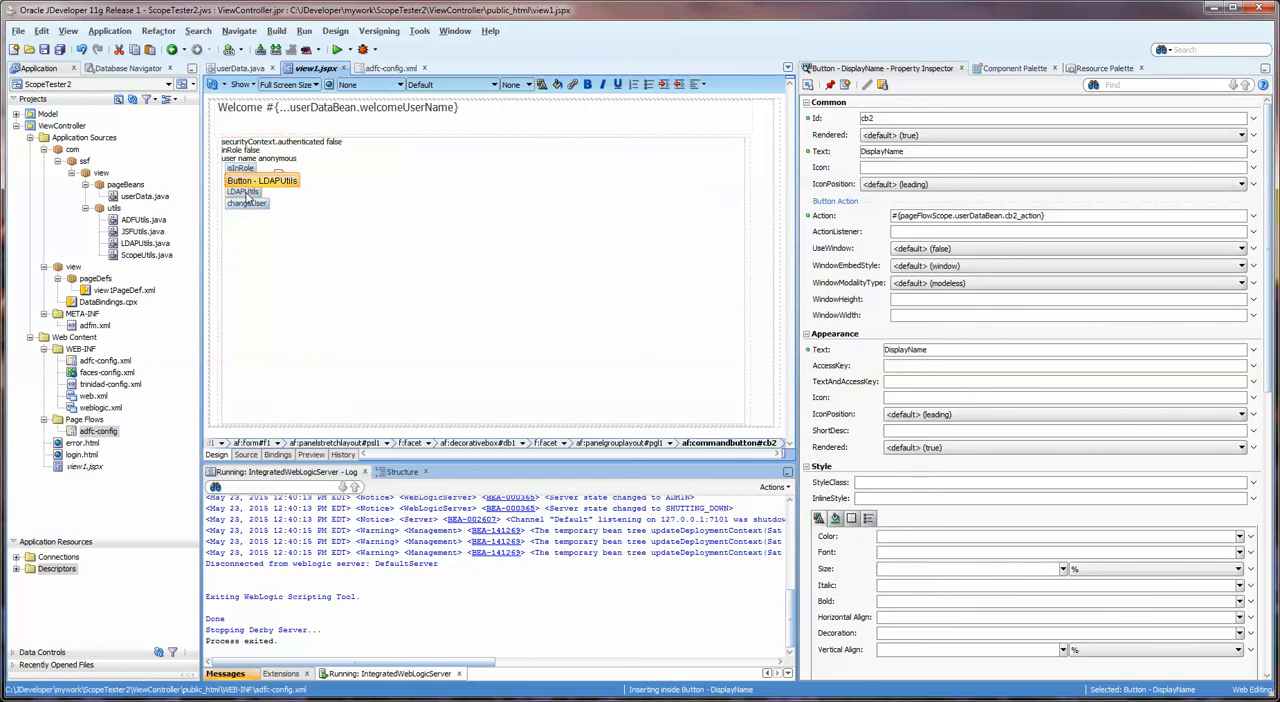
left_click(244, 192)
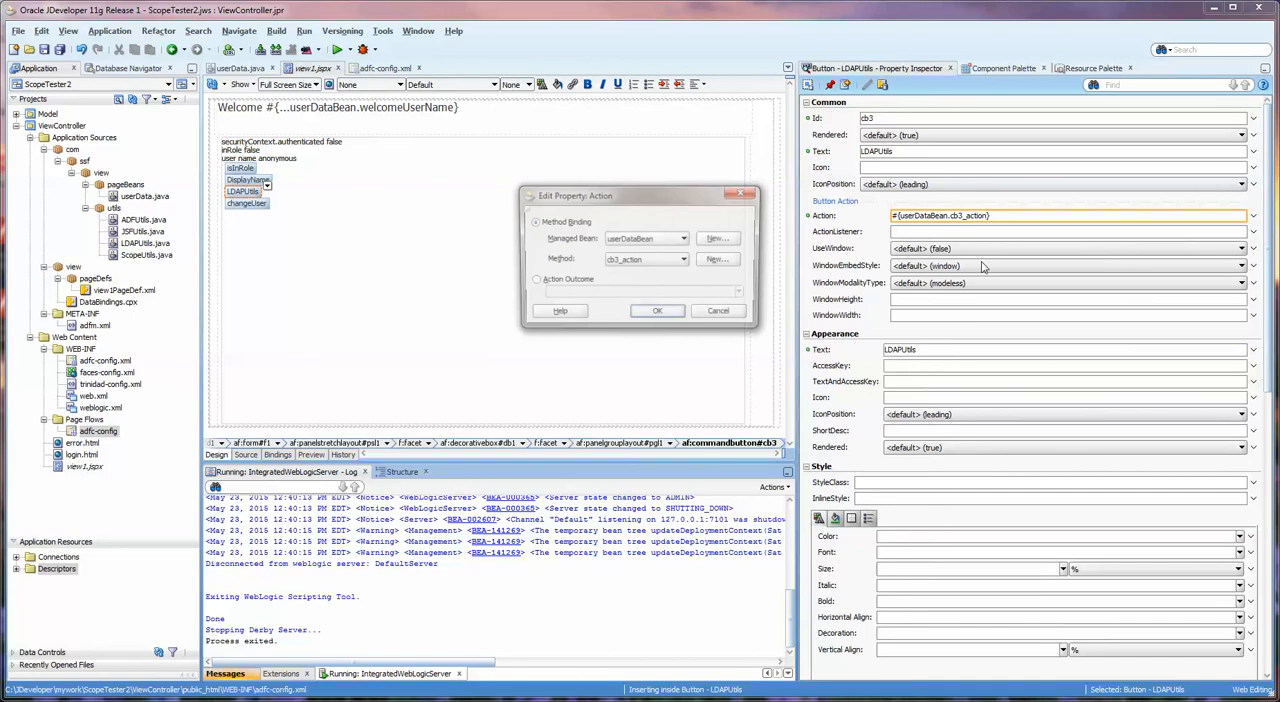
left_click(688, 238)
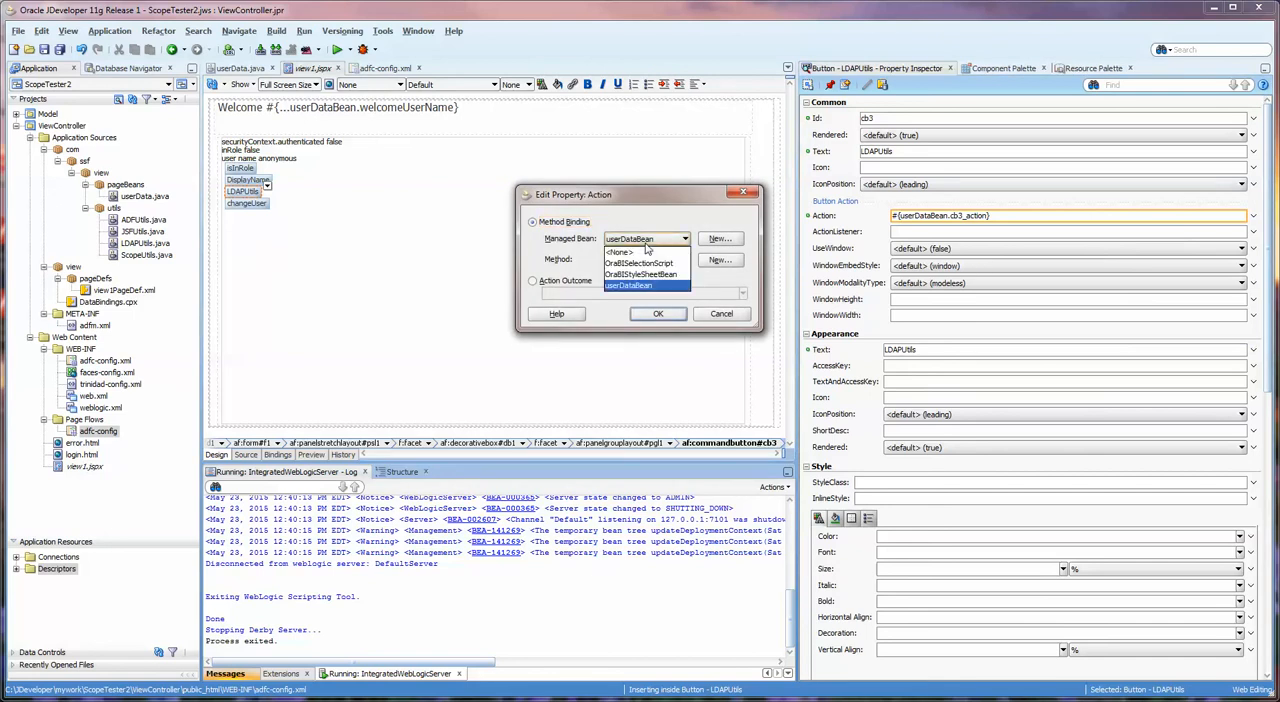
left_click(628, 284)
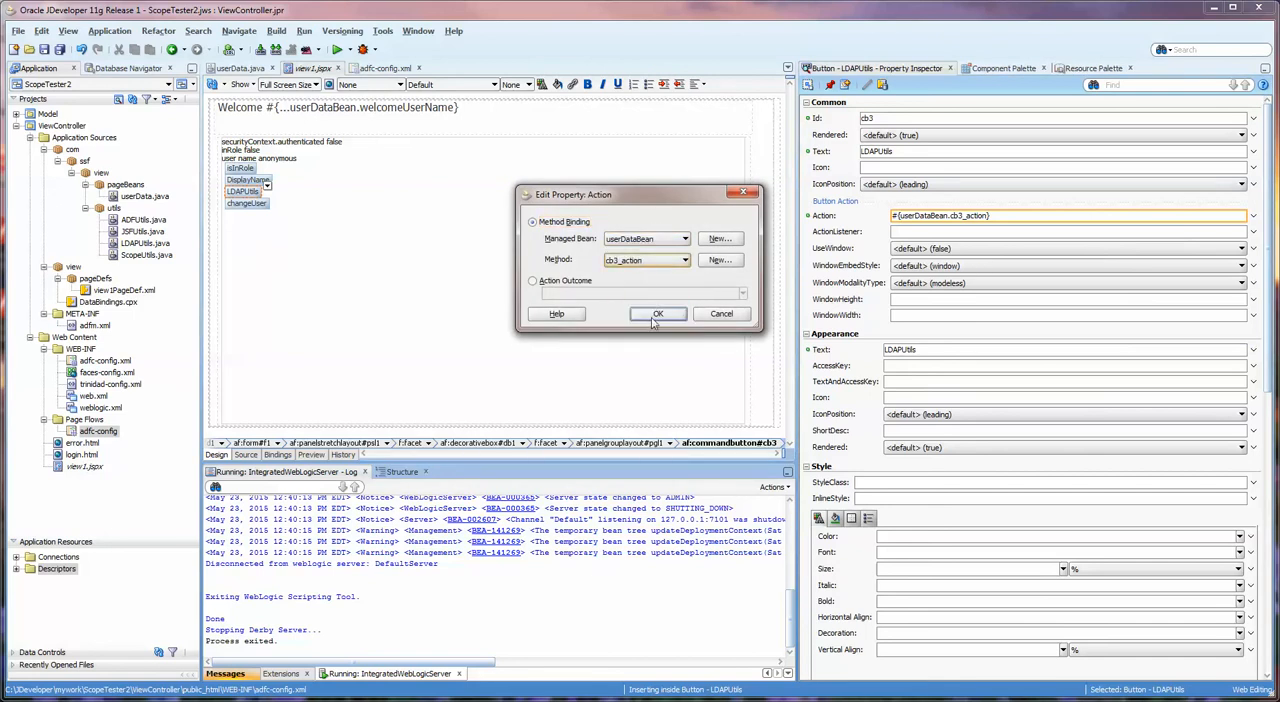
left_click(658, 312)
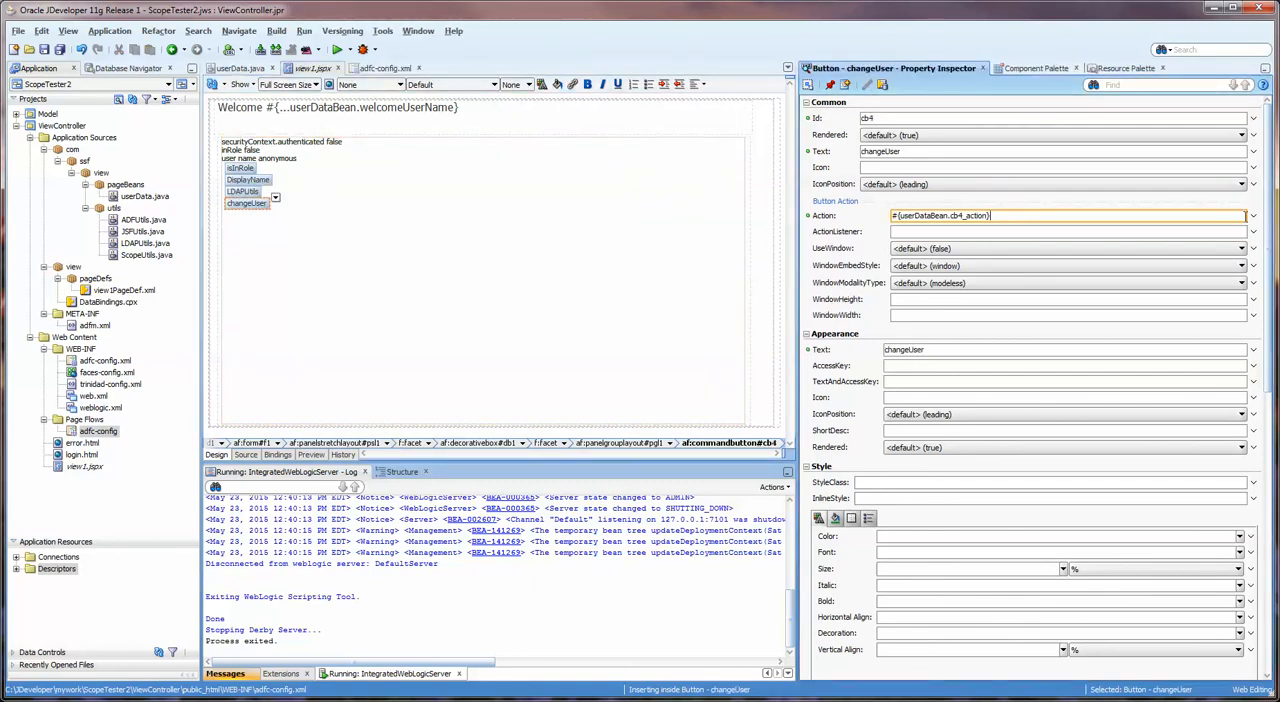
Step: Set the changeUser button's action to pageFlowScope.userDataBean and run view1.jspx
left_click(1252, 216)
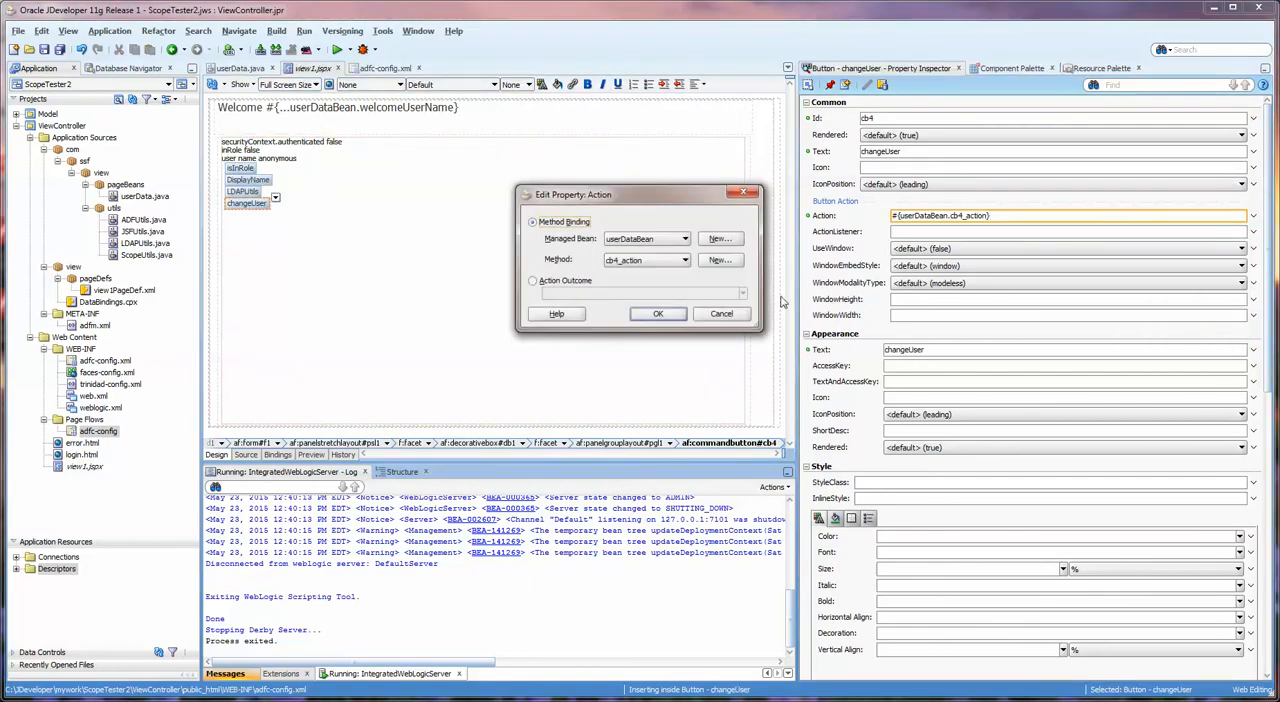
left_click(656, 312)
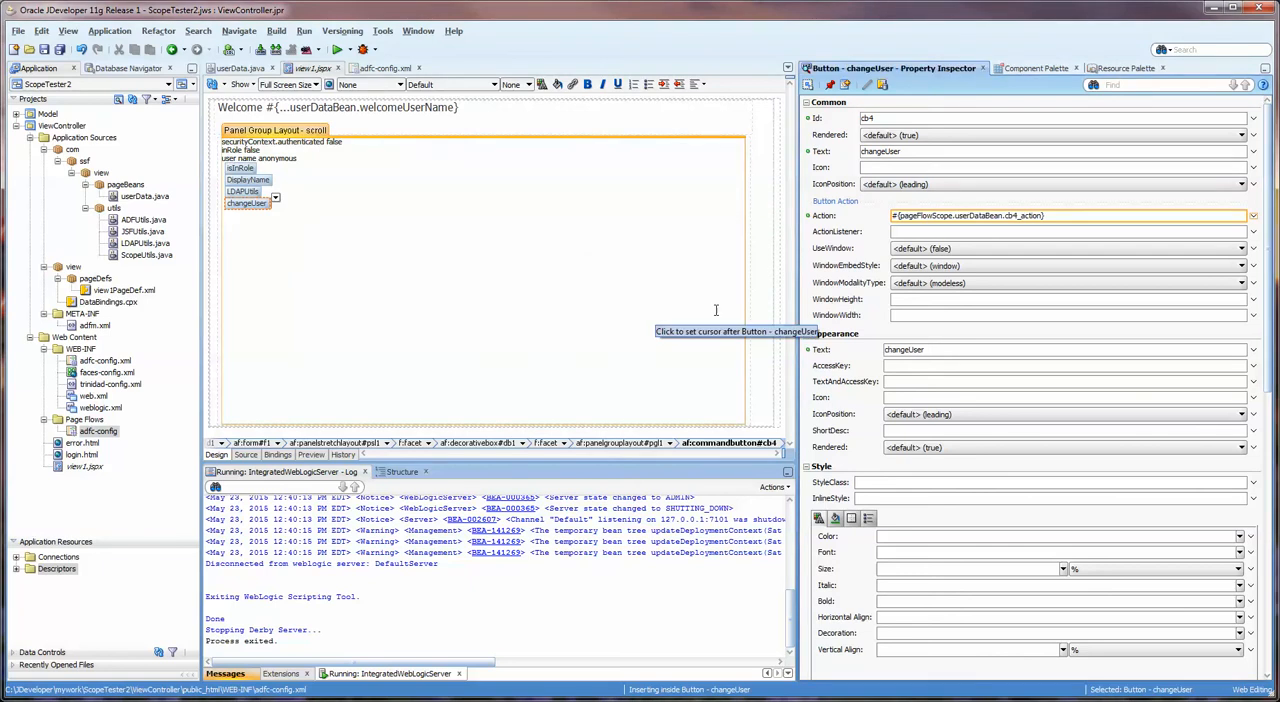
left_click(1064, 232)
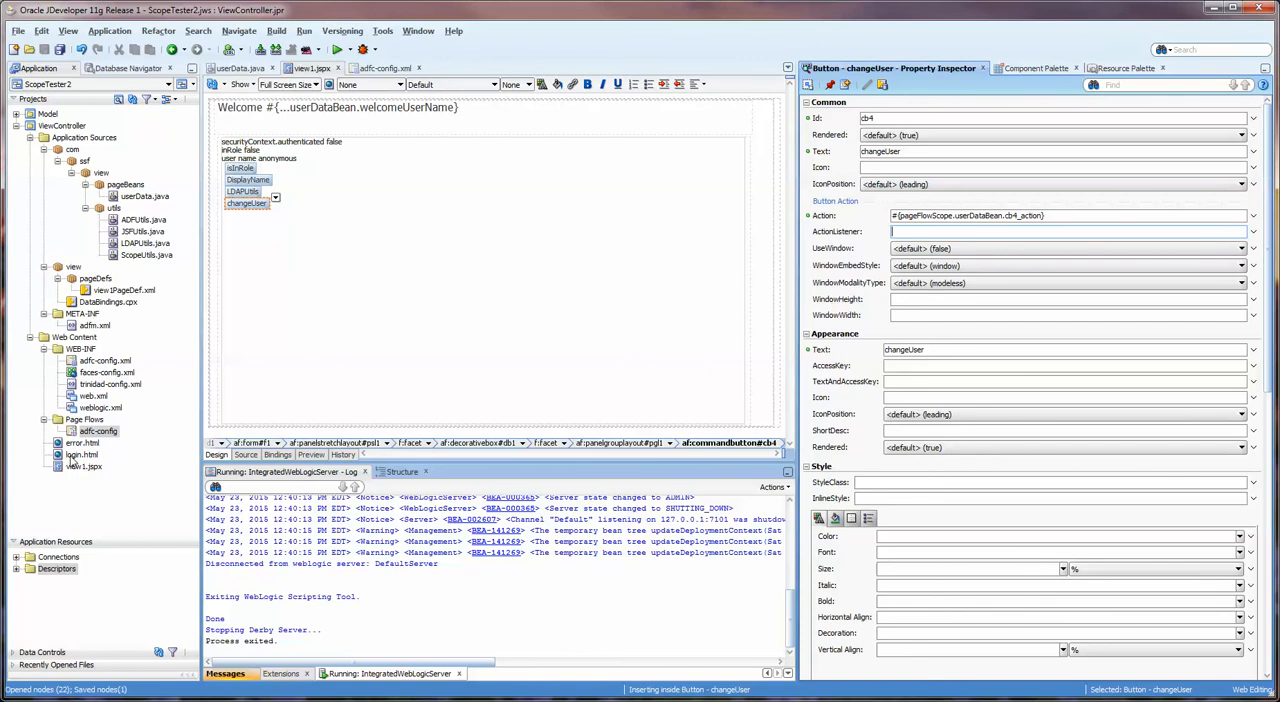
right_click(82, 466)
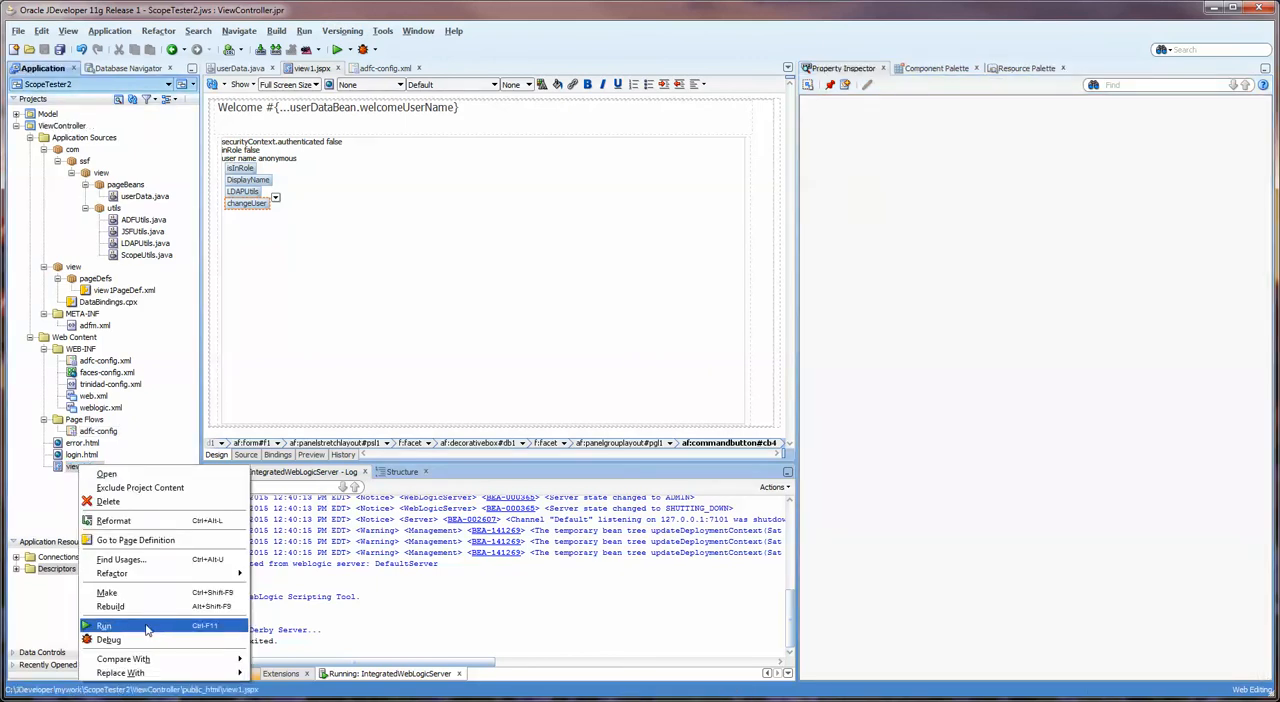
left_click(104, 624)
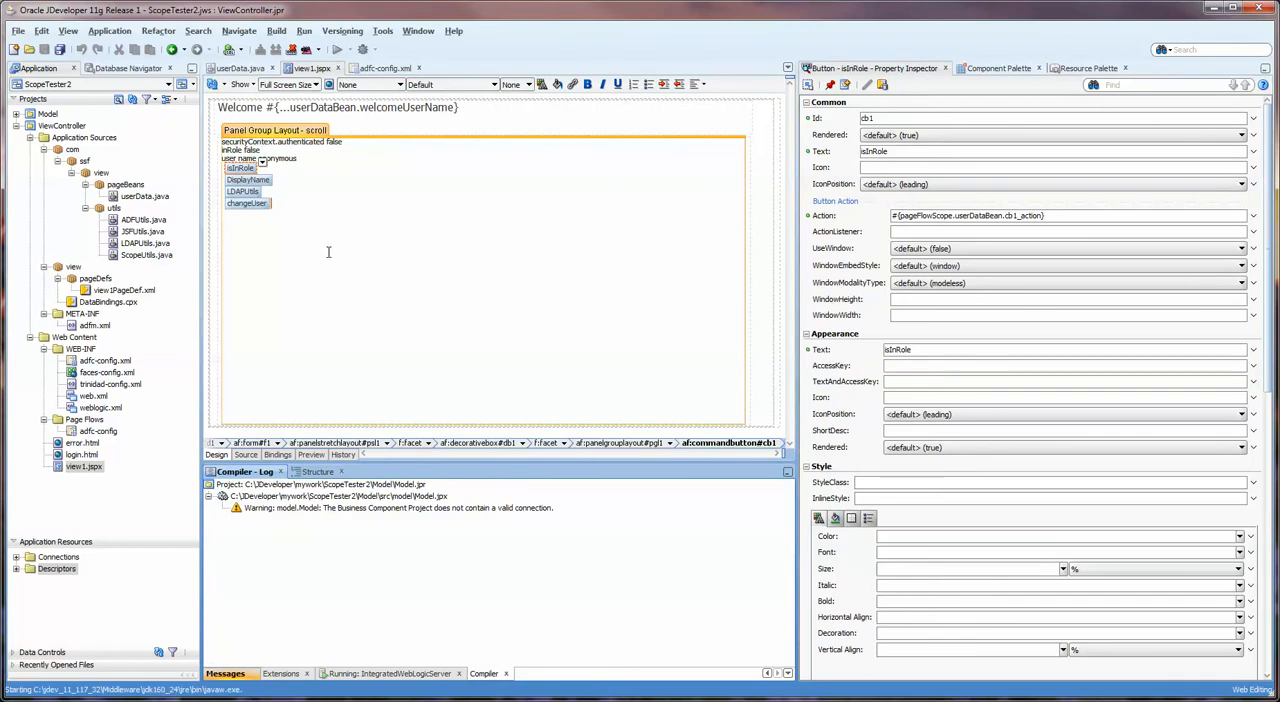
left_click(338, 108)
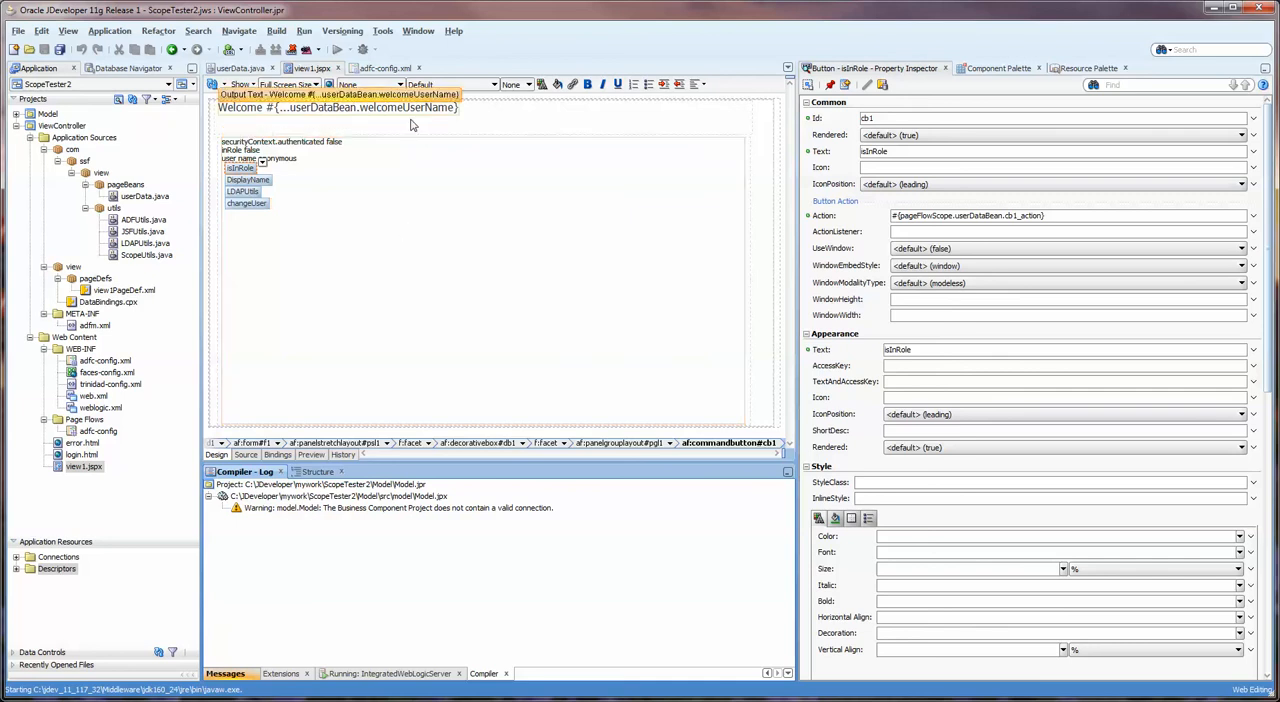
left_click(768, 152)
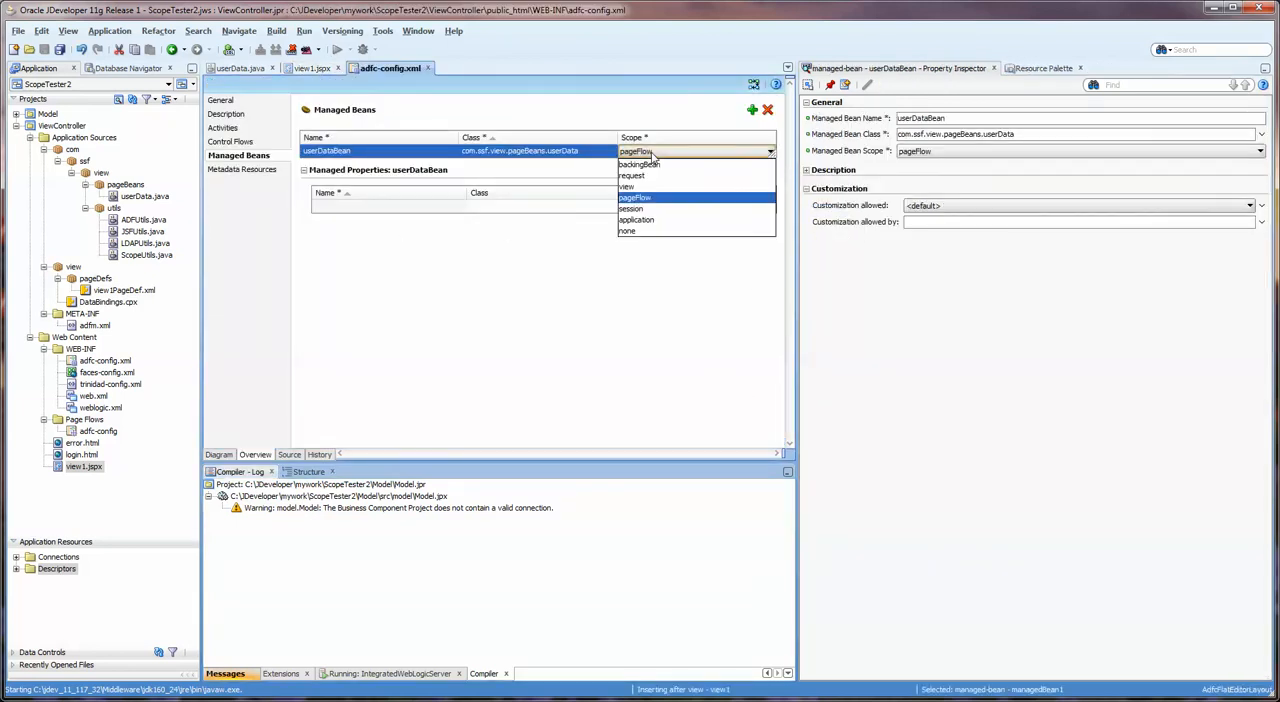
mouse_move(656, 208)
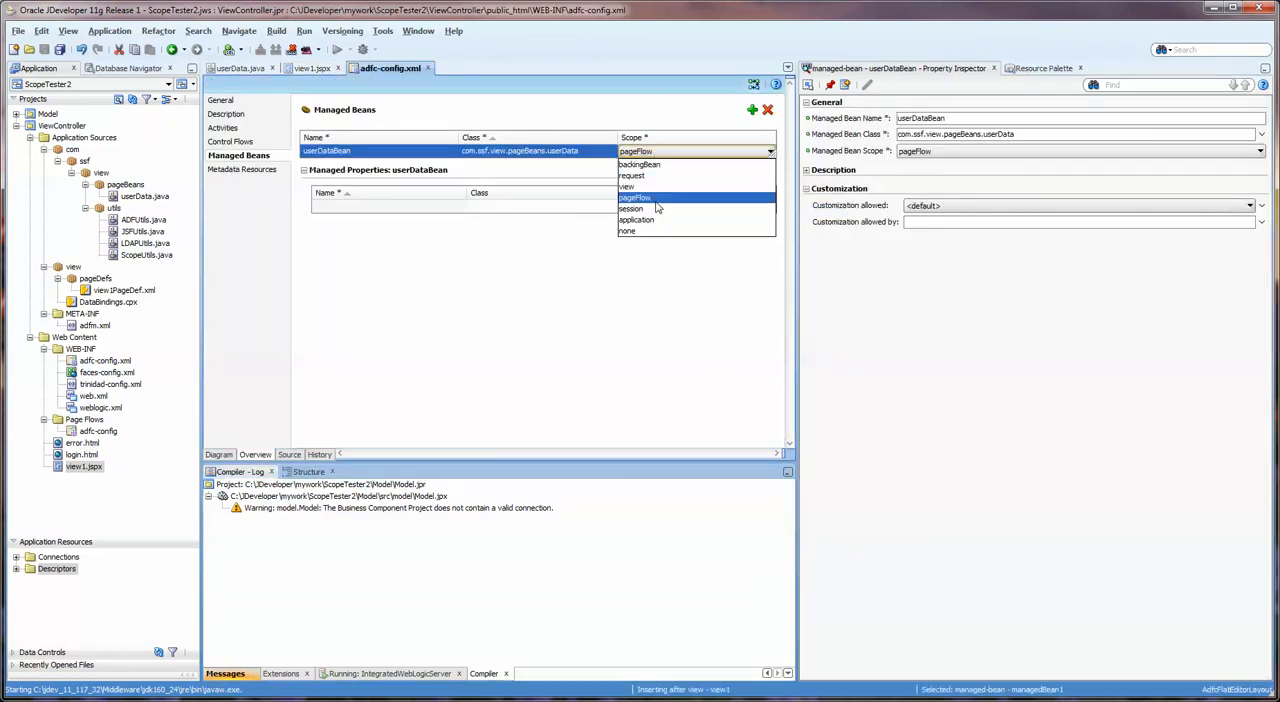
left_click(636, 198)
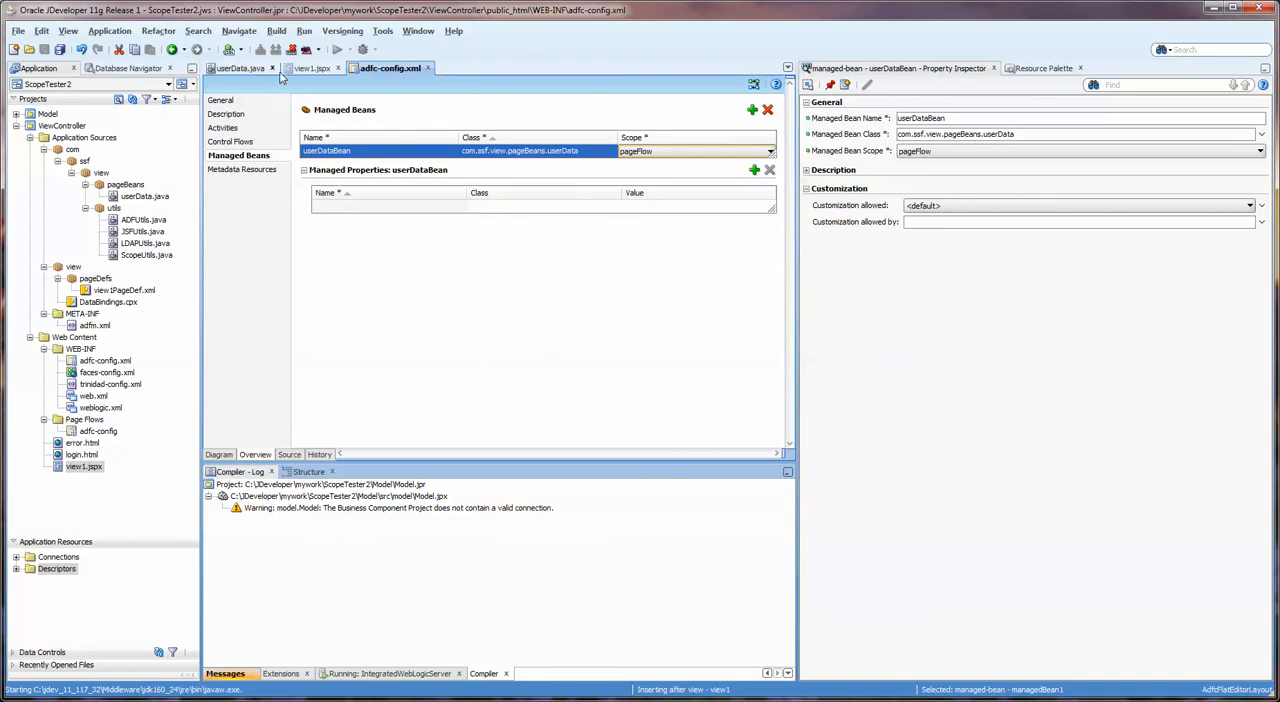
left_click(312, 68)
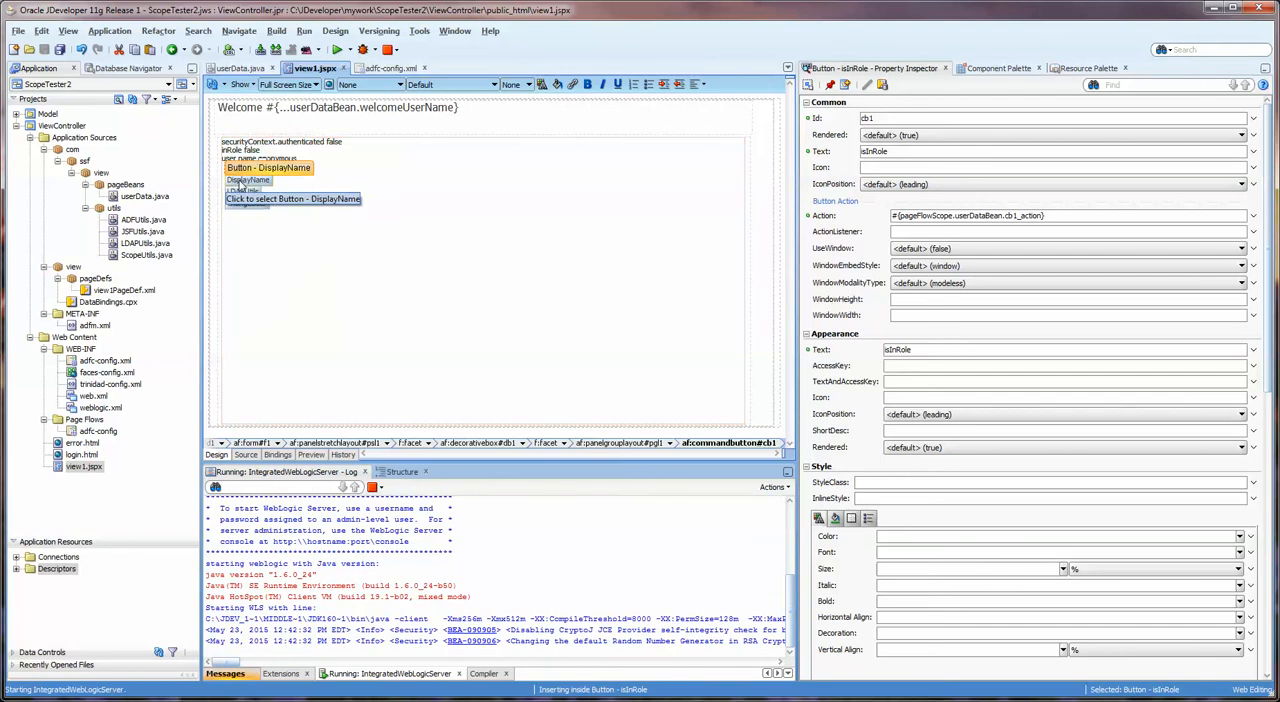
Step: Log in to the redeployed ScopeTester2 test page in Chrome
left_click(248, 180)
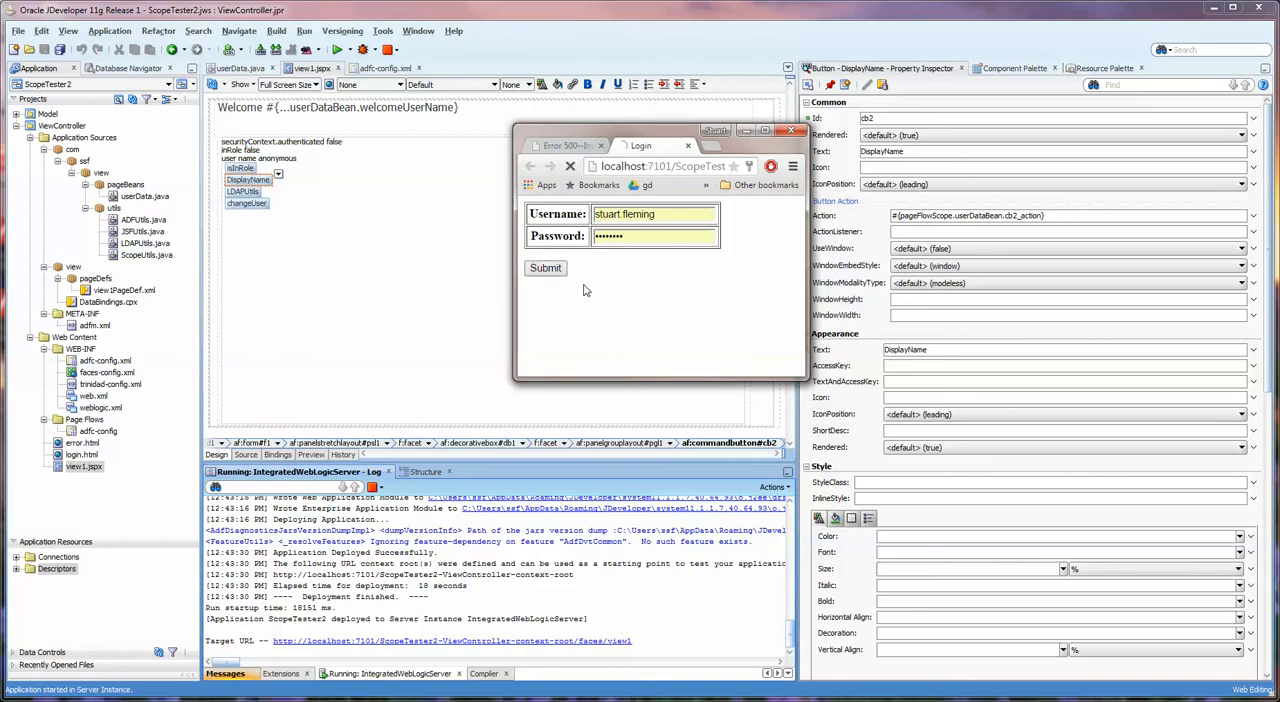
left_click(544, 268)
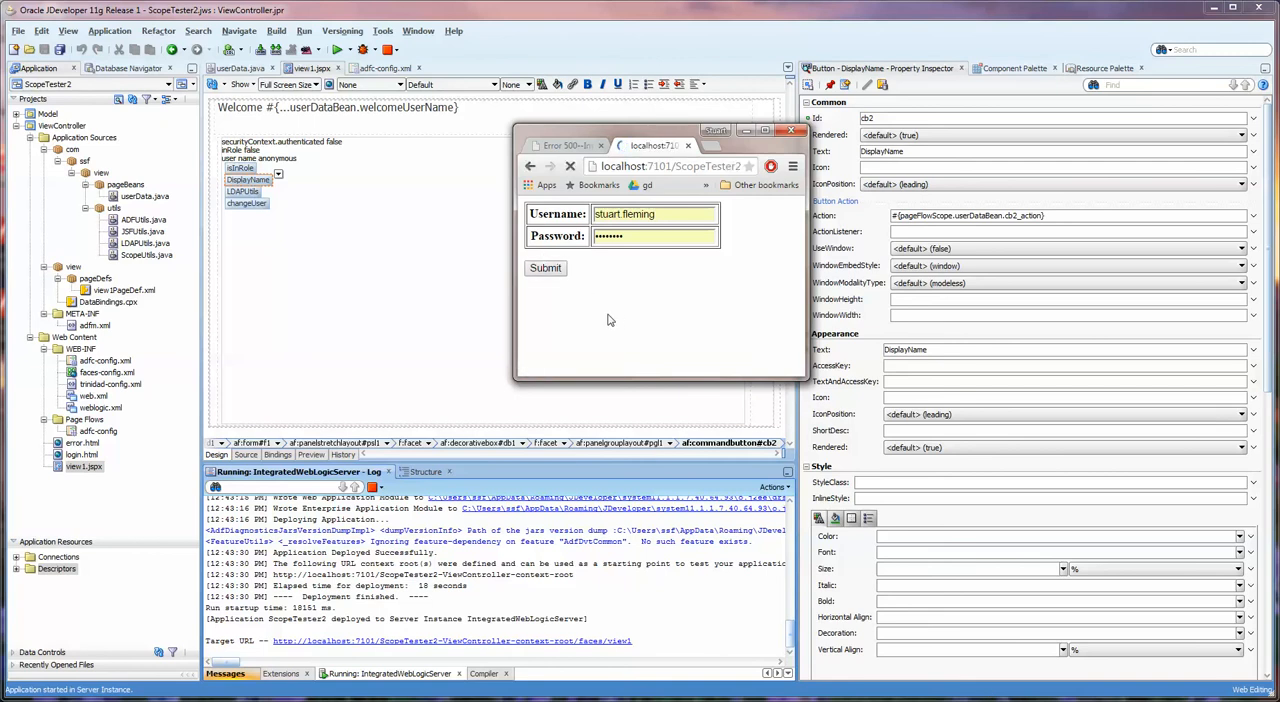
scroll("down", 3)
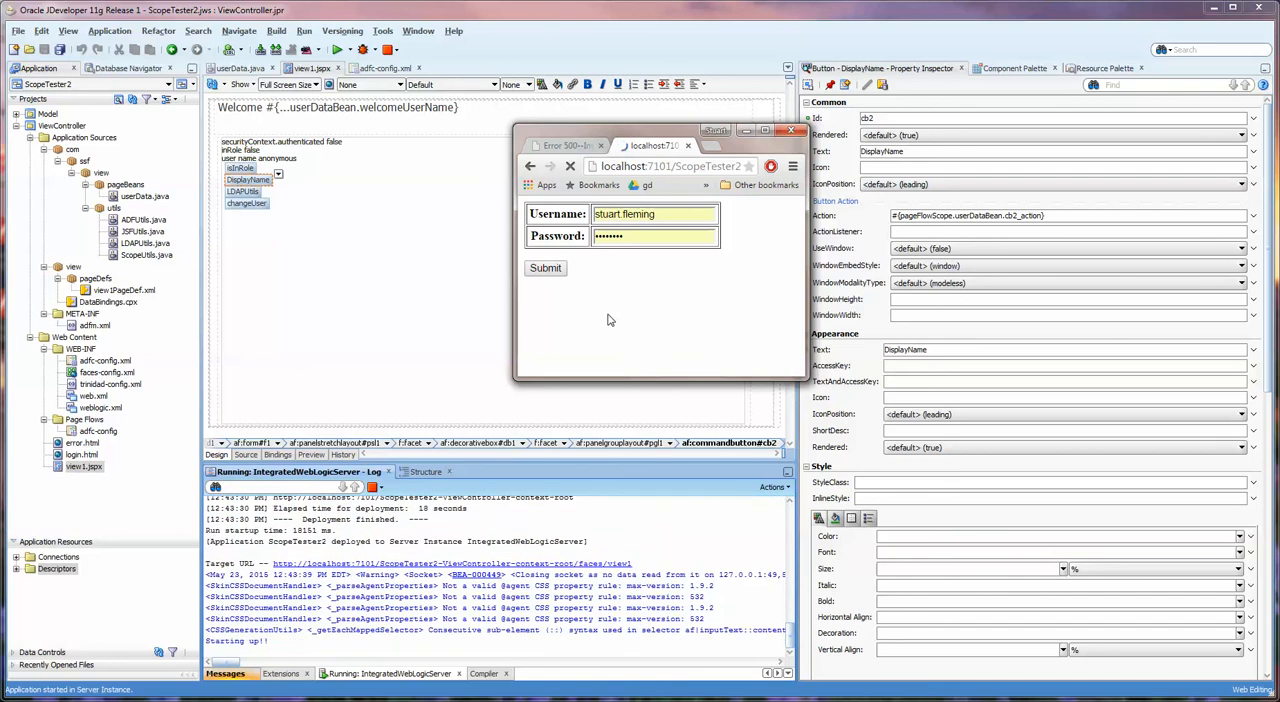
left_click(544, 268)
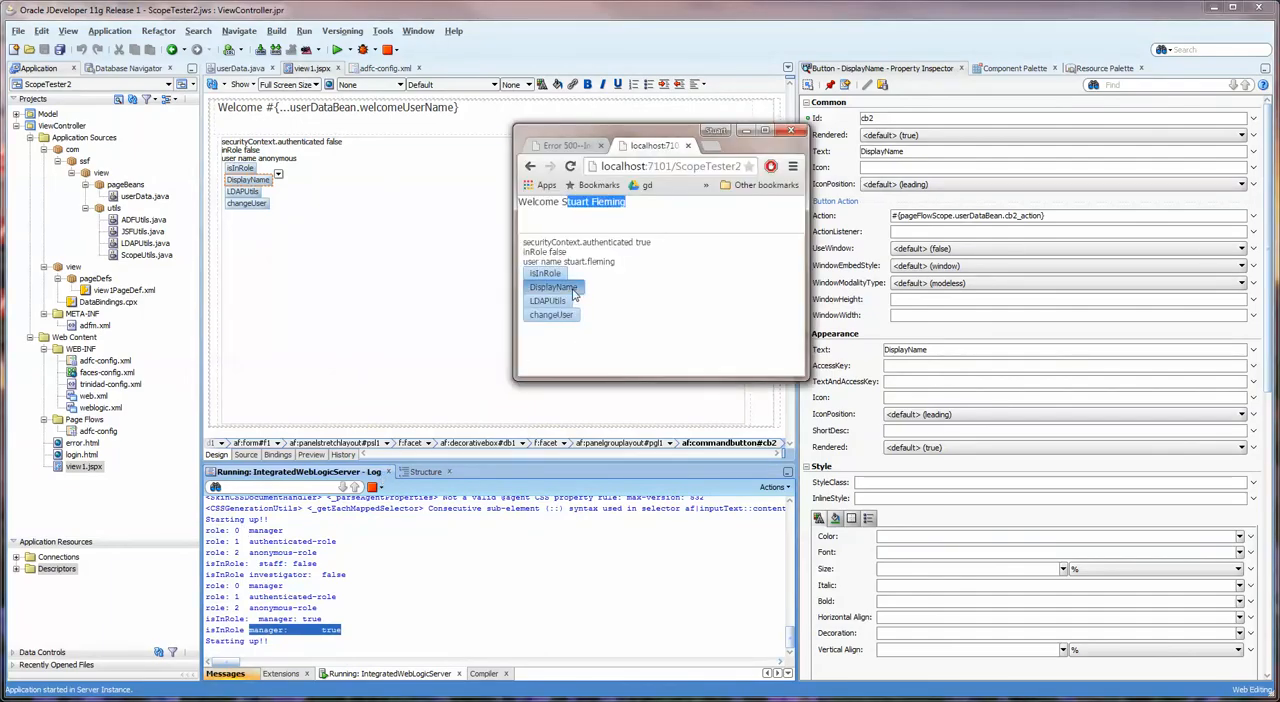
Step: Run the DisplayName and LDAPInfo actions so the server log lists the profile attributes
left_click(552, 288)
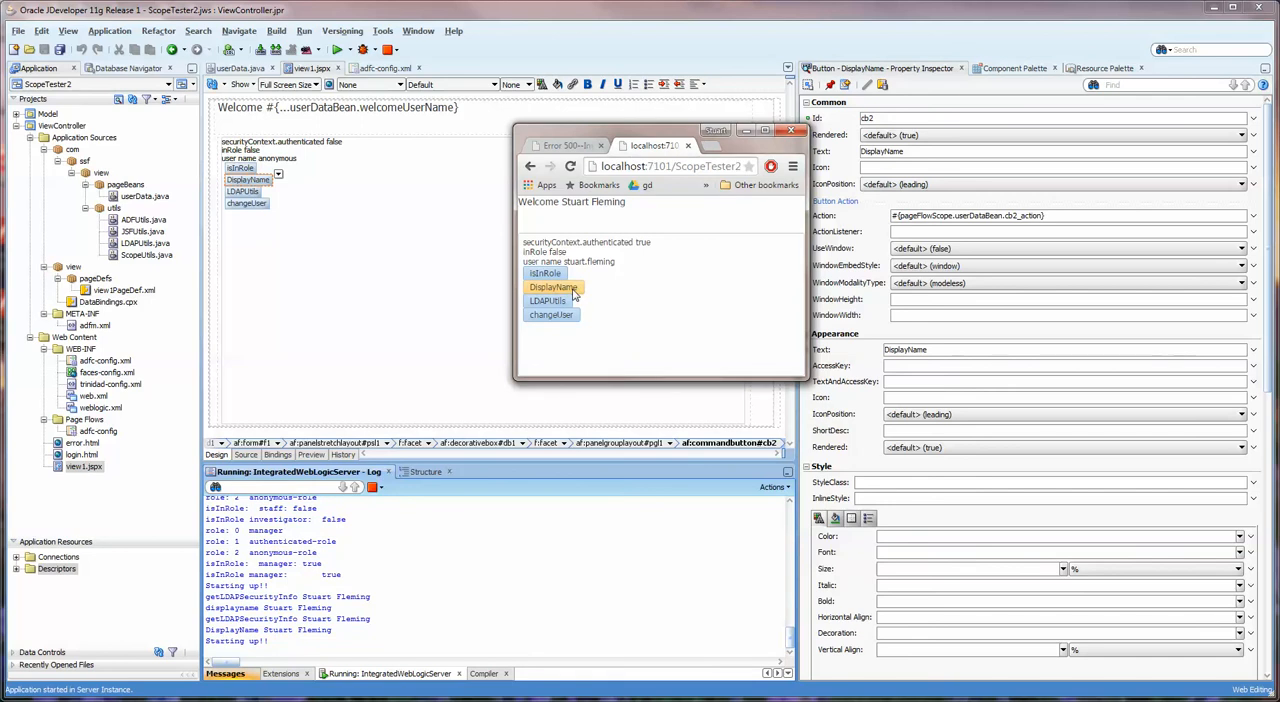
mouse_move(548, 300)
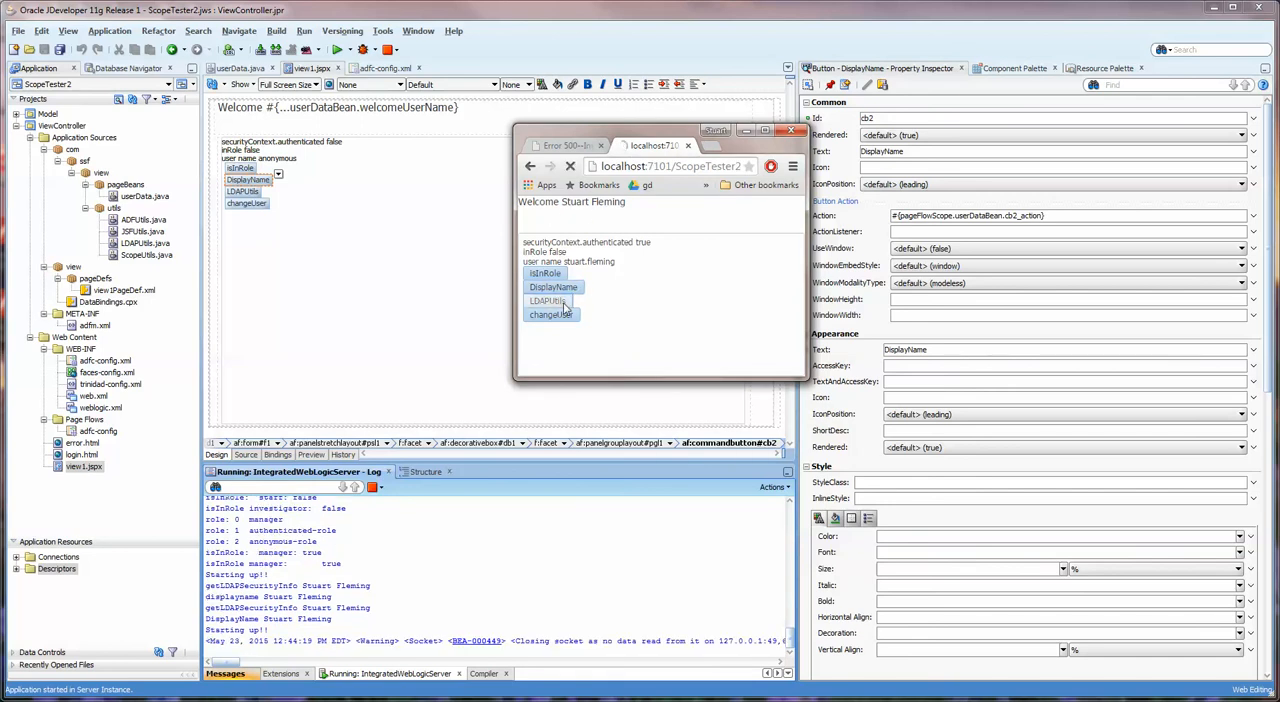
left_click(548, 300)
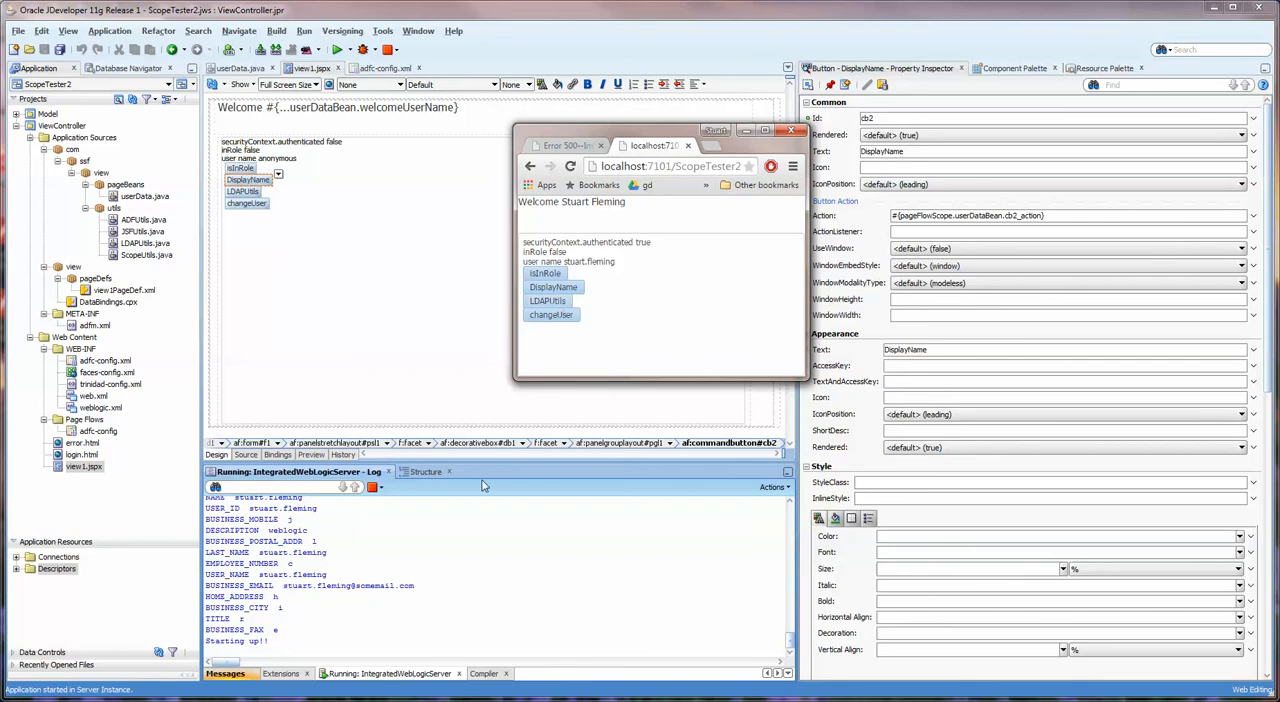
mouse_move(286, 642)
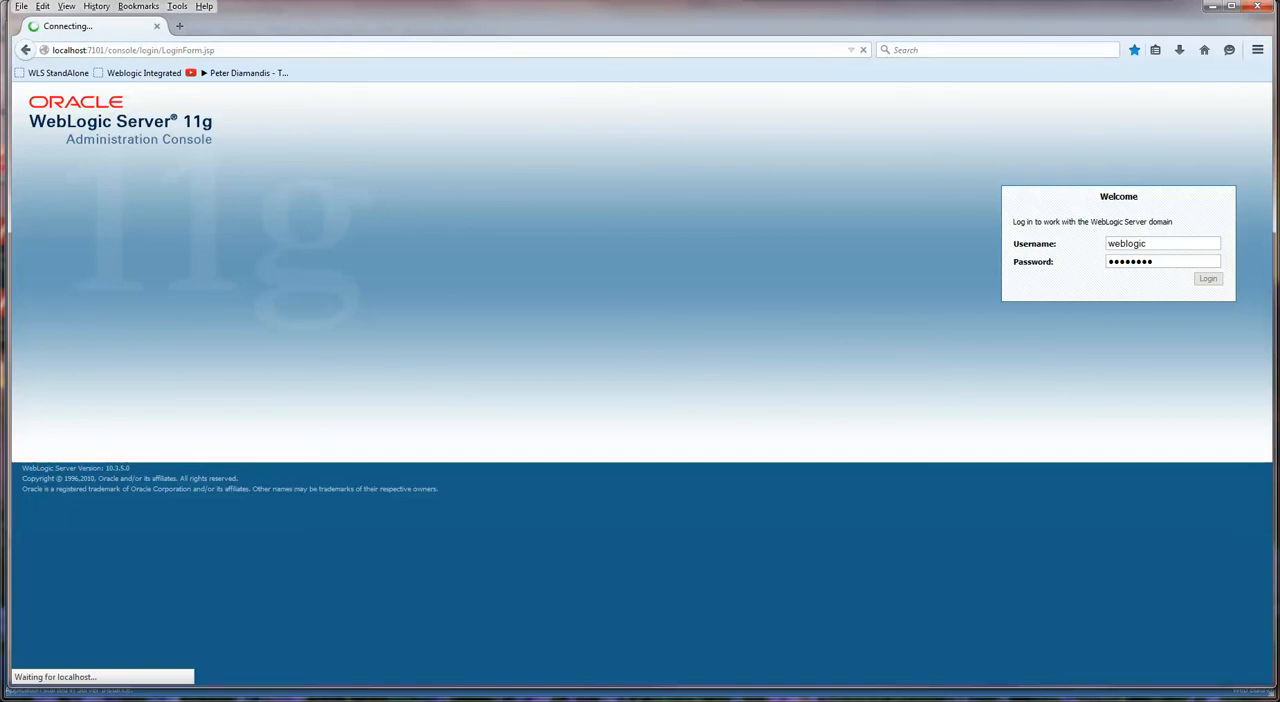
Step: Log in to the WebLogic Server Administration Console with the weblogic account
left_click(1208, 278)
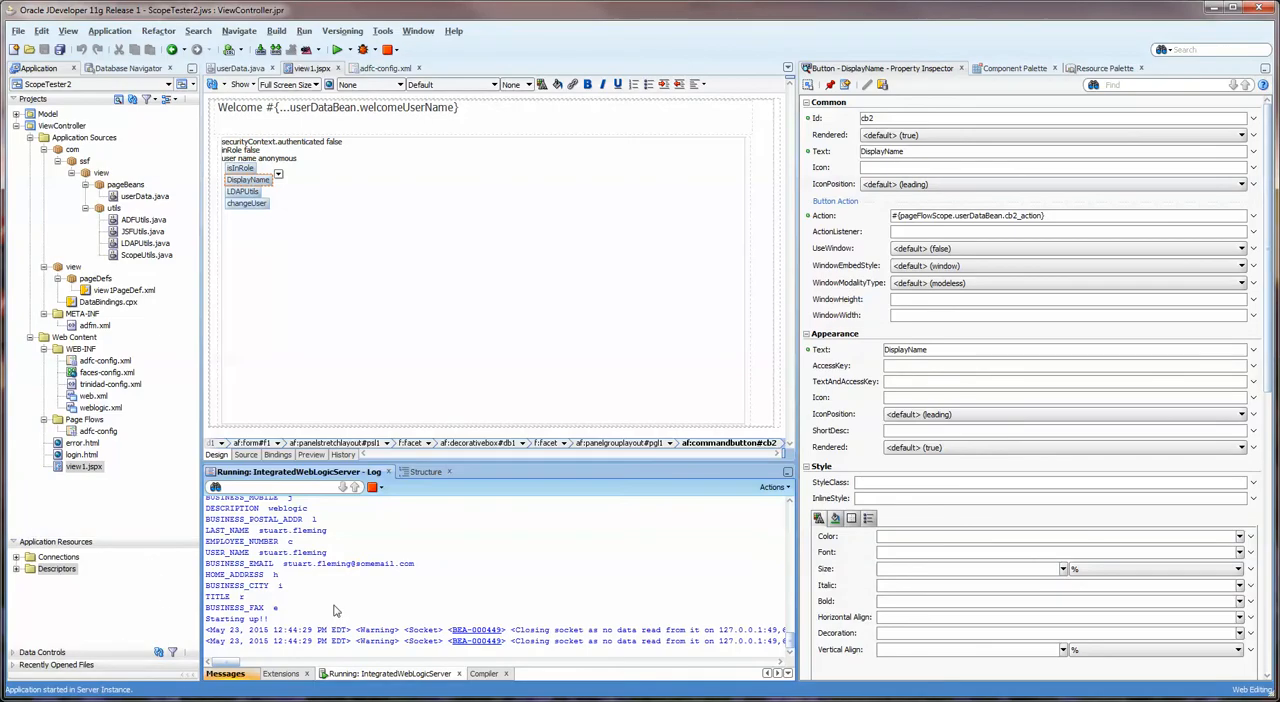
scroll("down", 3)
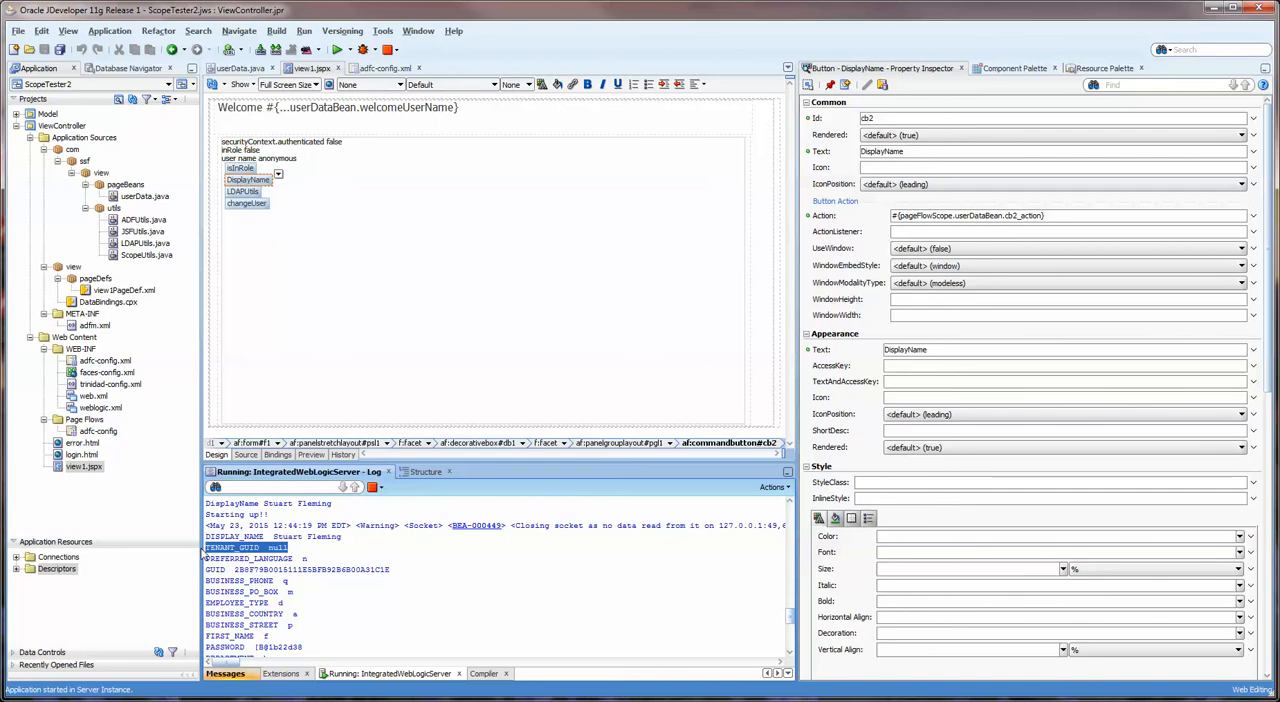
mouse_move(408, 576)
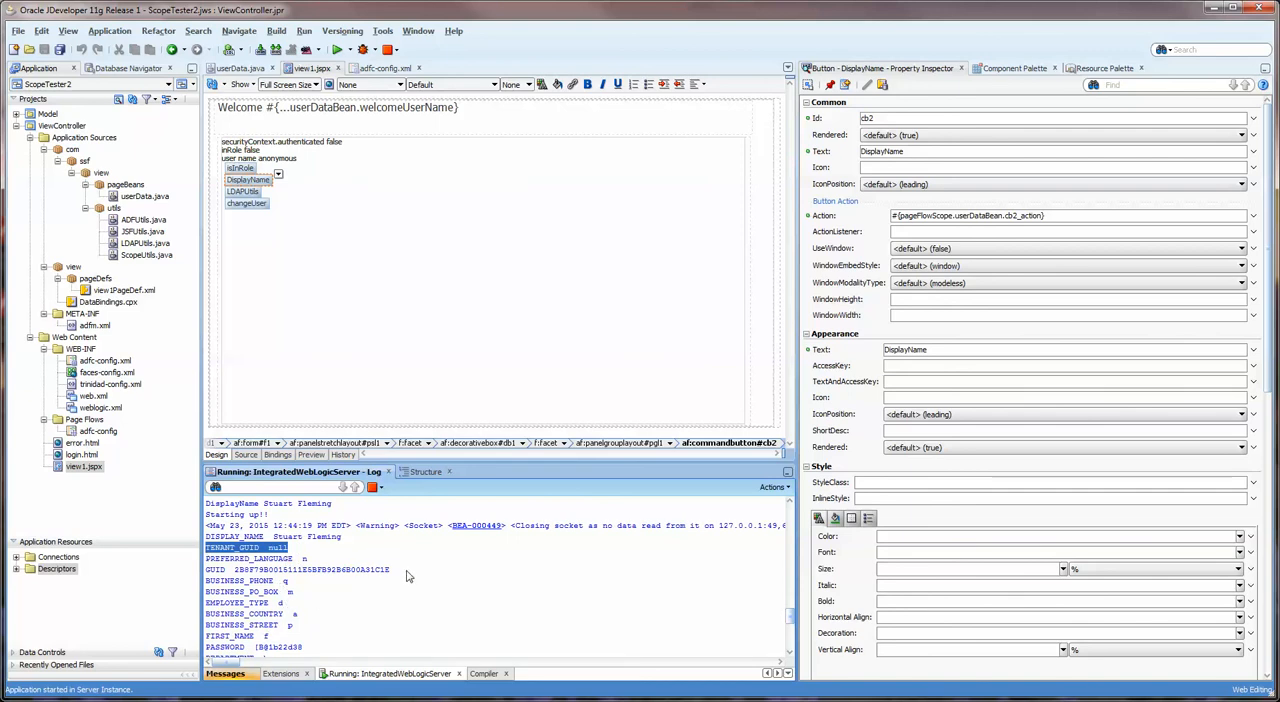
scroll("down", 3)
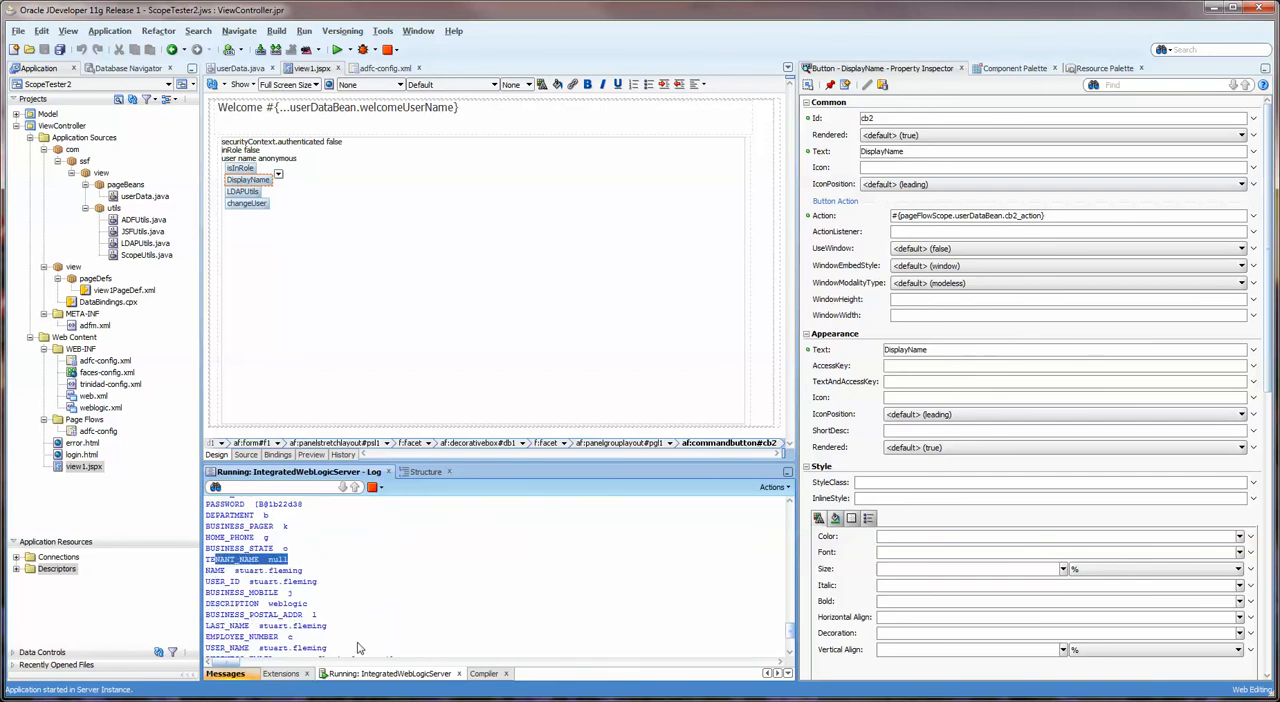
scroll("down", 3)
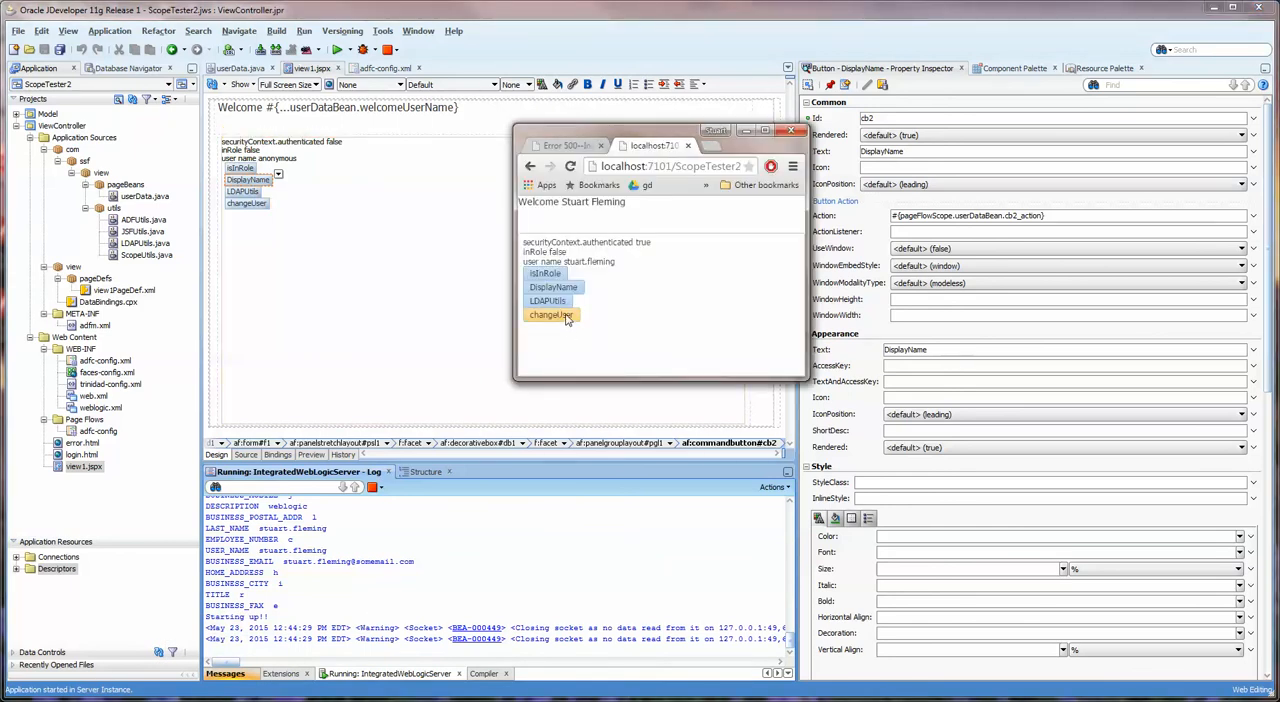
Step: Run changeUser, inspect the LDAP profile-save exception in the log, and reload the test page
left_click(550, 316)
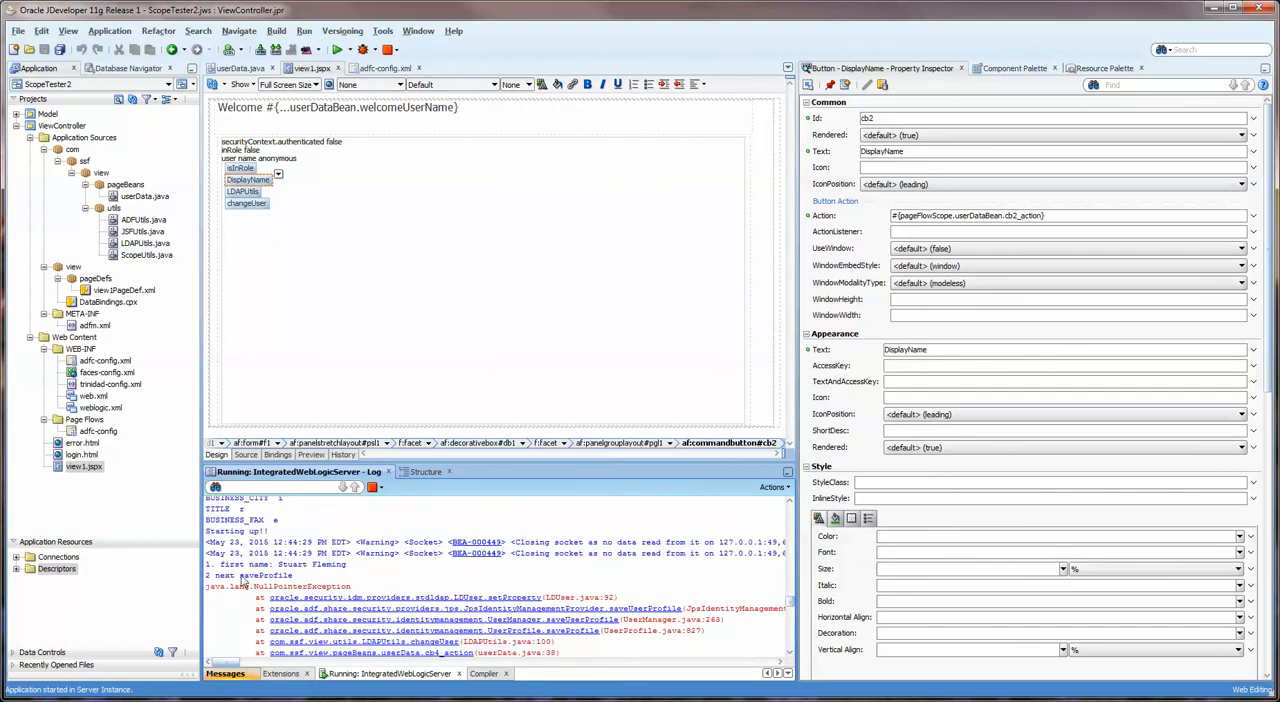
double_click(264, 576)
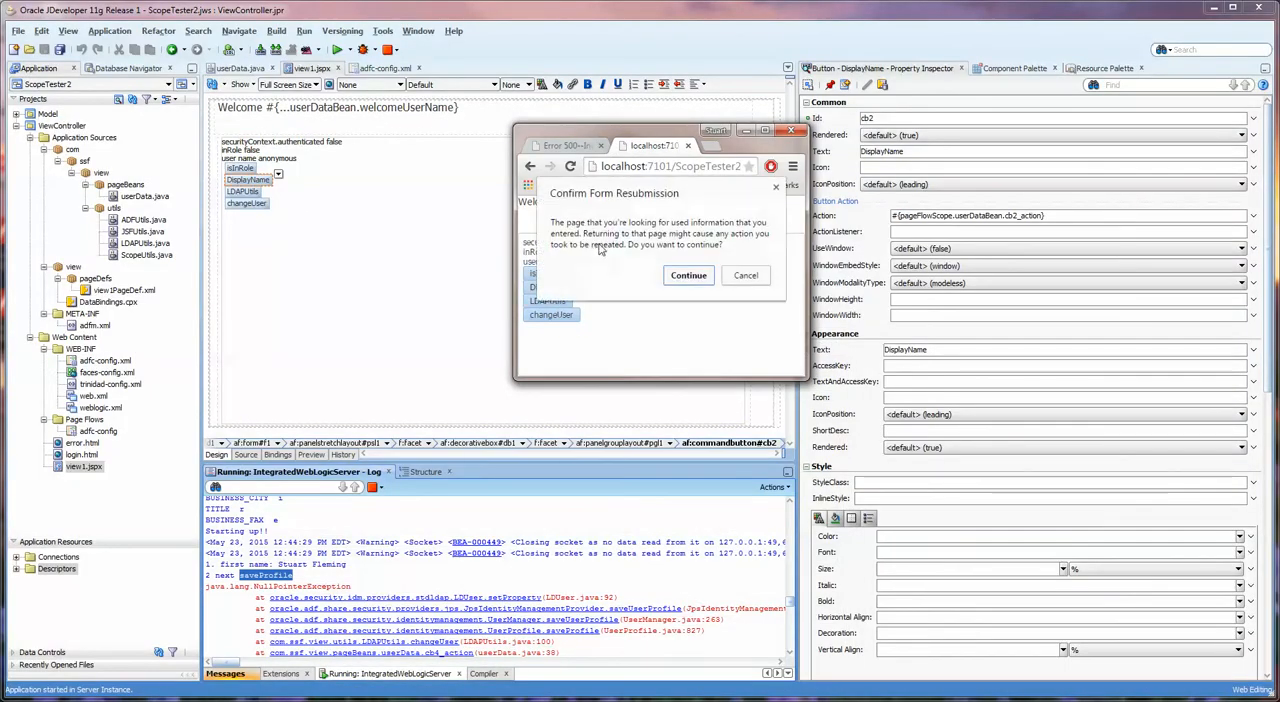
left_click(688, 276)
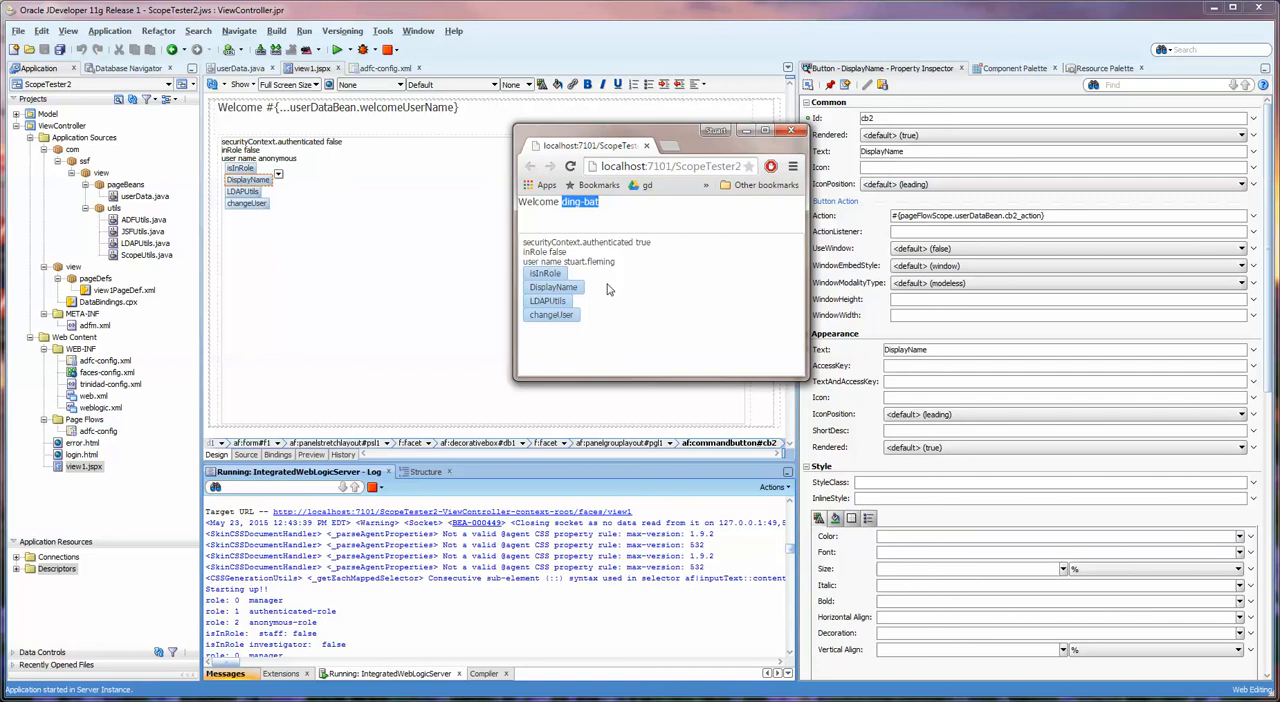
mouse_move(570, 362)
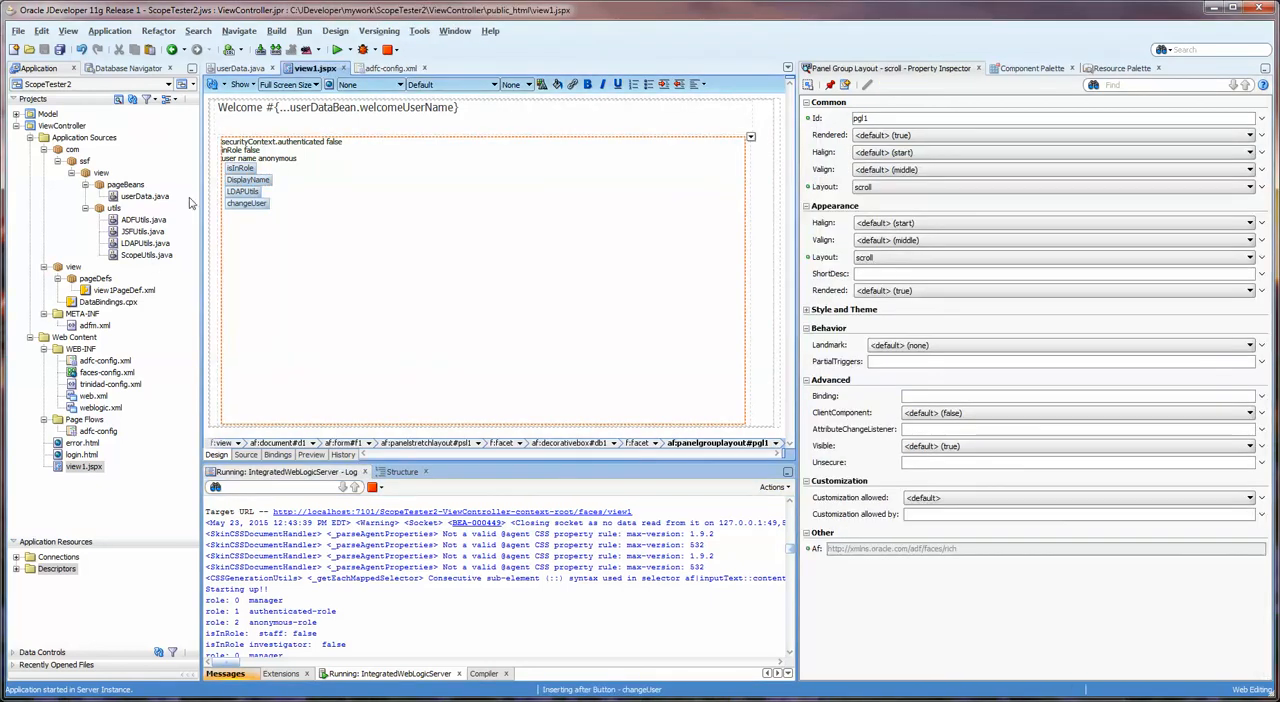
Step: Confirm userDataBean has pageFlow scope in adfc-config.xml, then open LDAPUtils.java
left_click(388, 68)
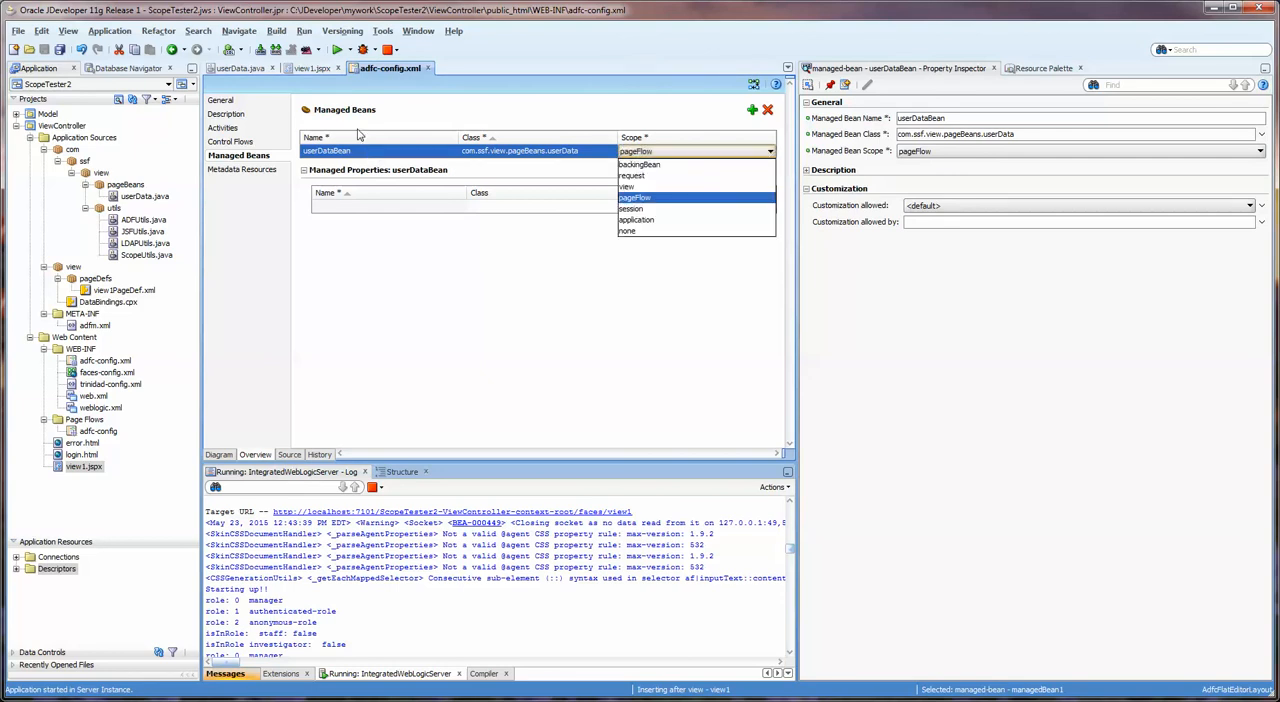
left_click(312, 68)
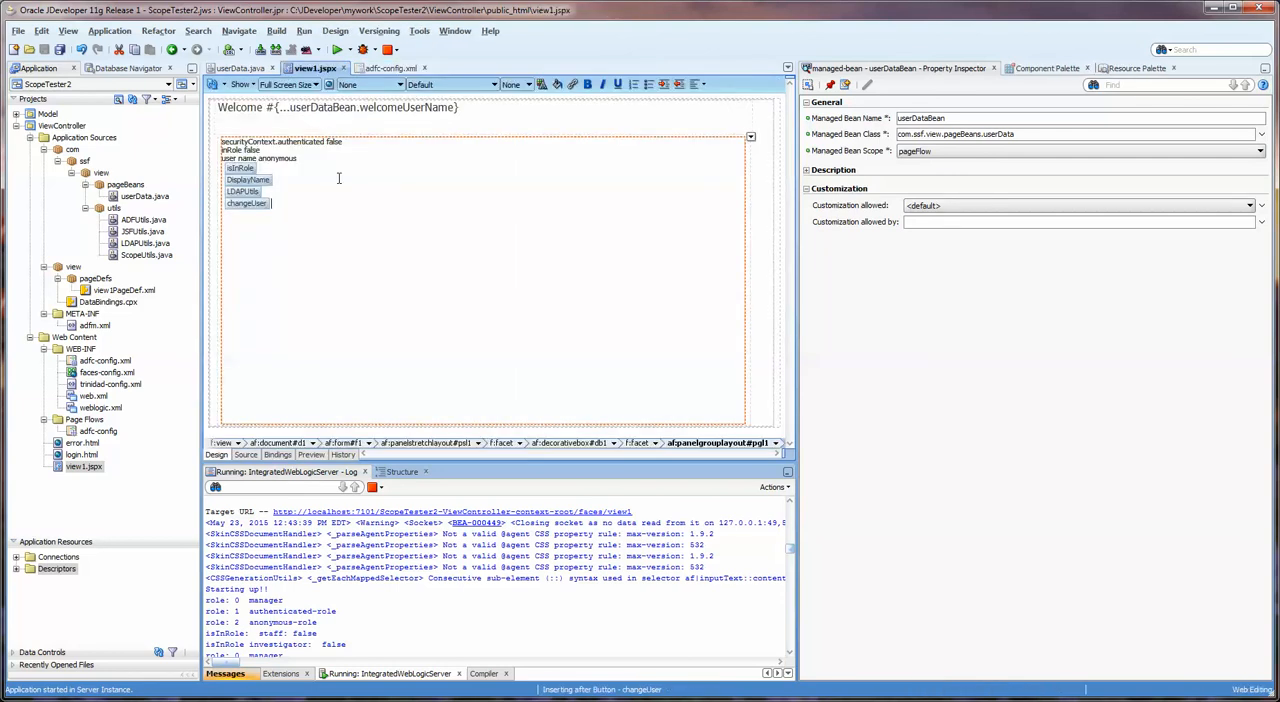
left_click(336, 108)
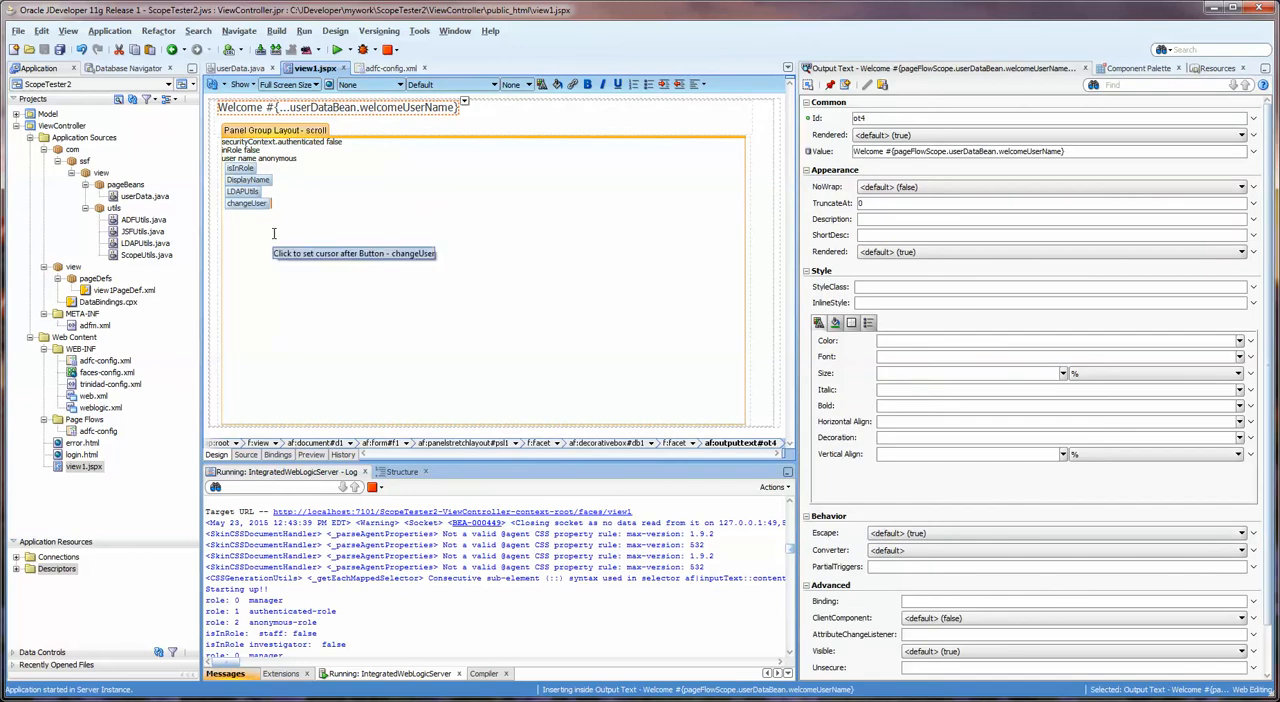
left_click(248, 180)
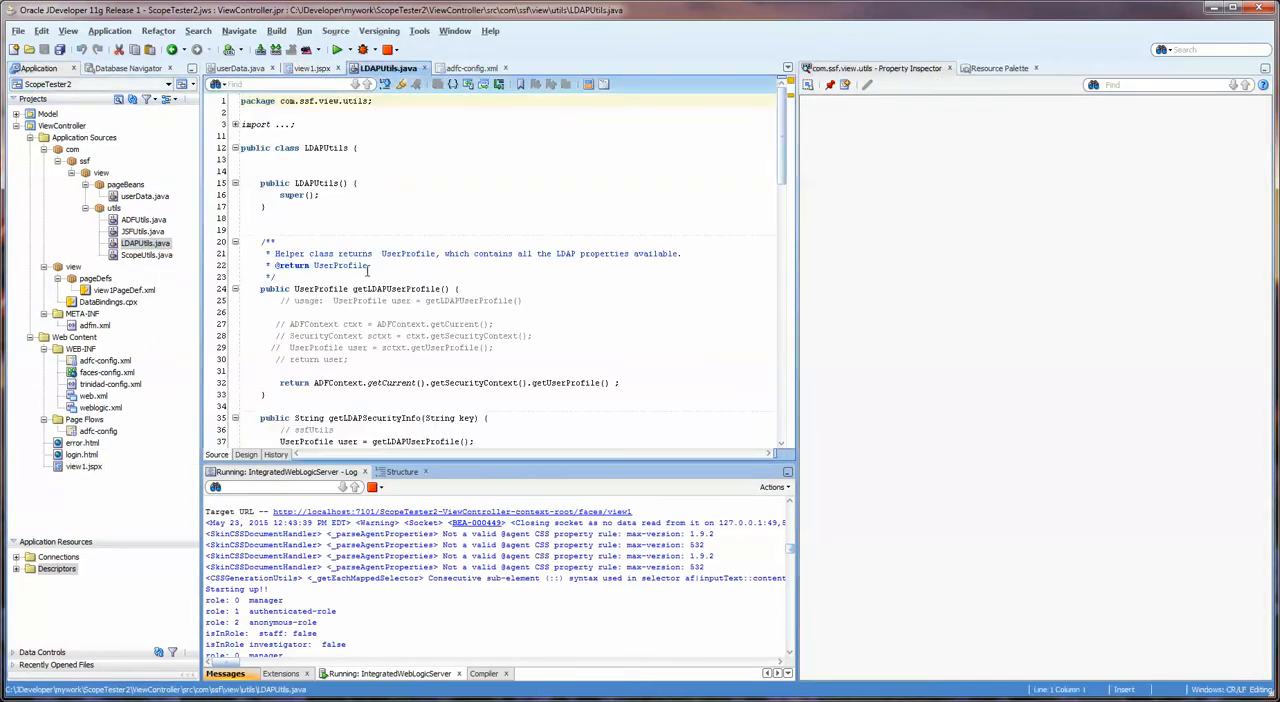
double_click(396, 288)
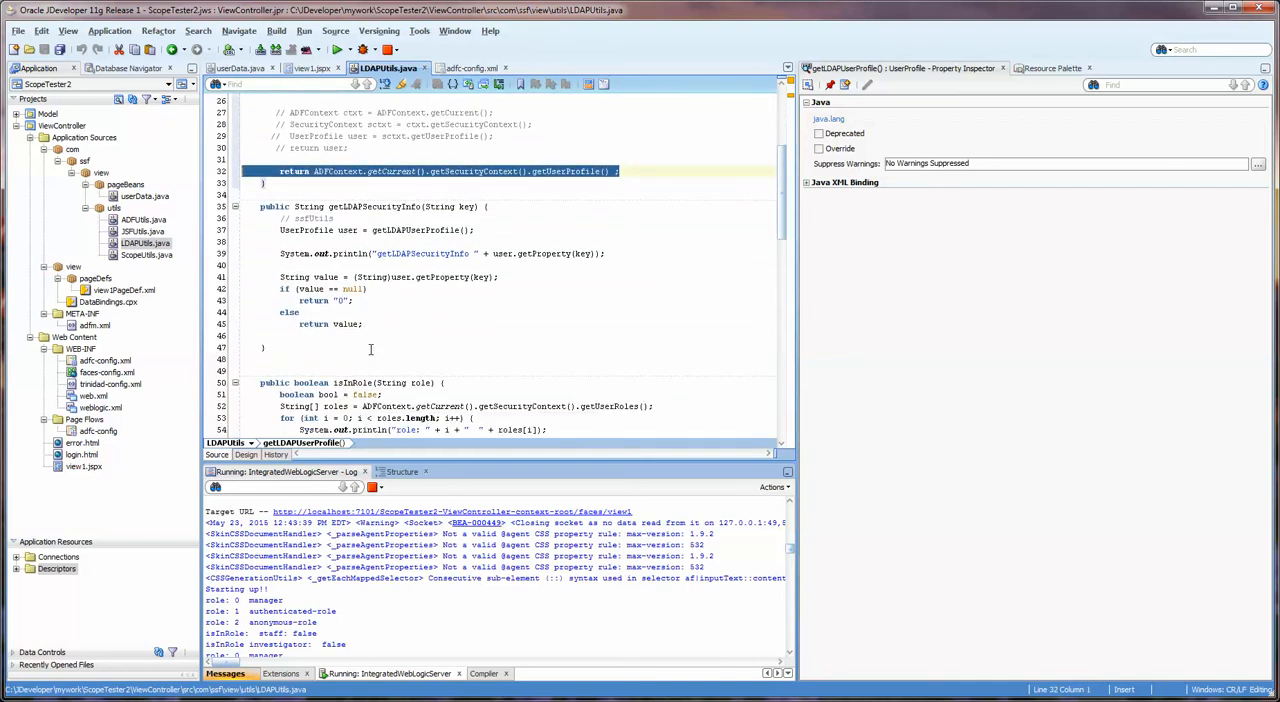
scroll("down", 3)
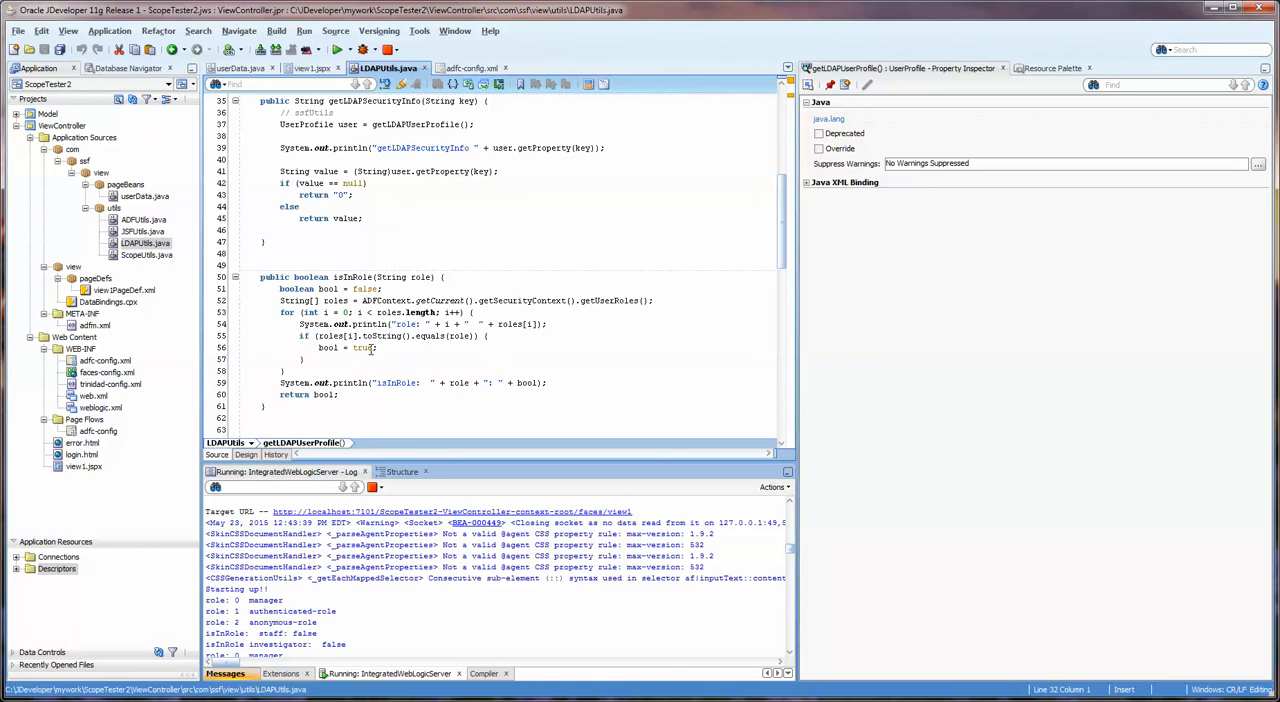
double_click(352, 276)
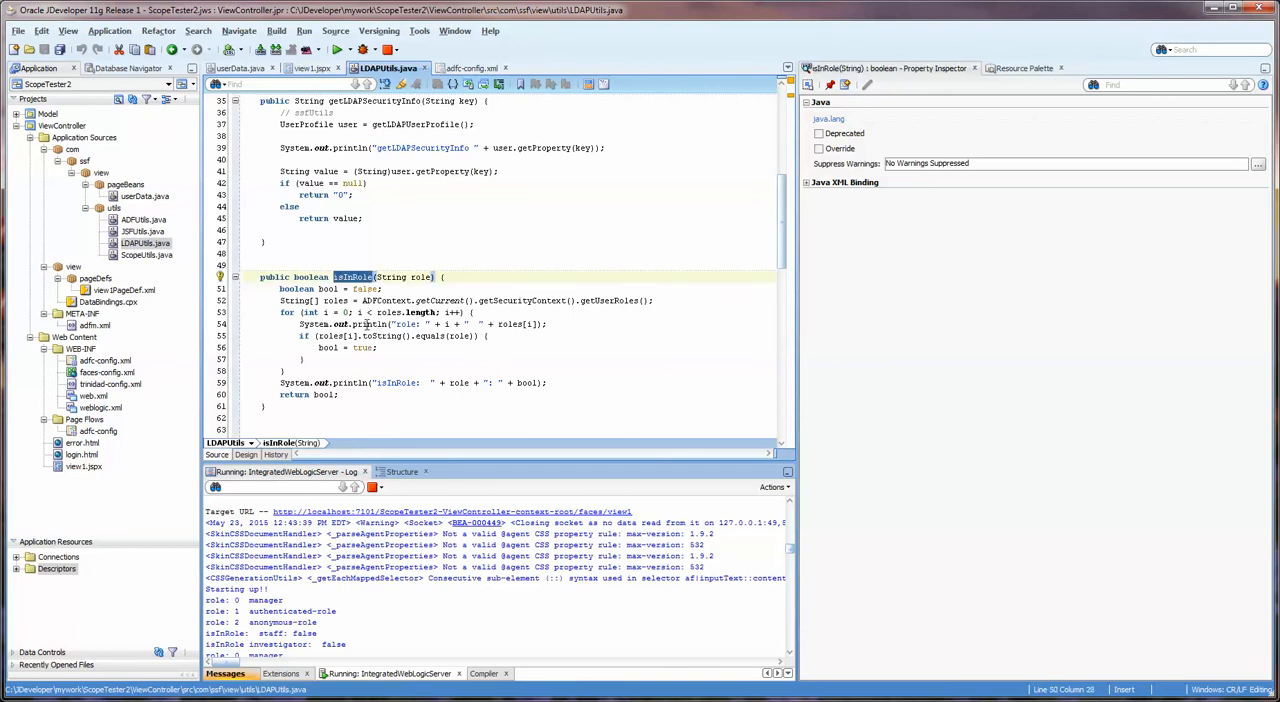
scroll("down", 3)
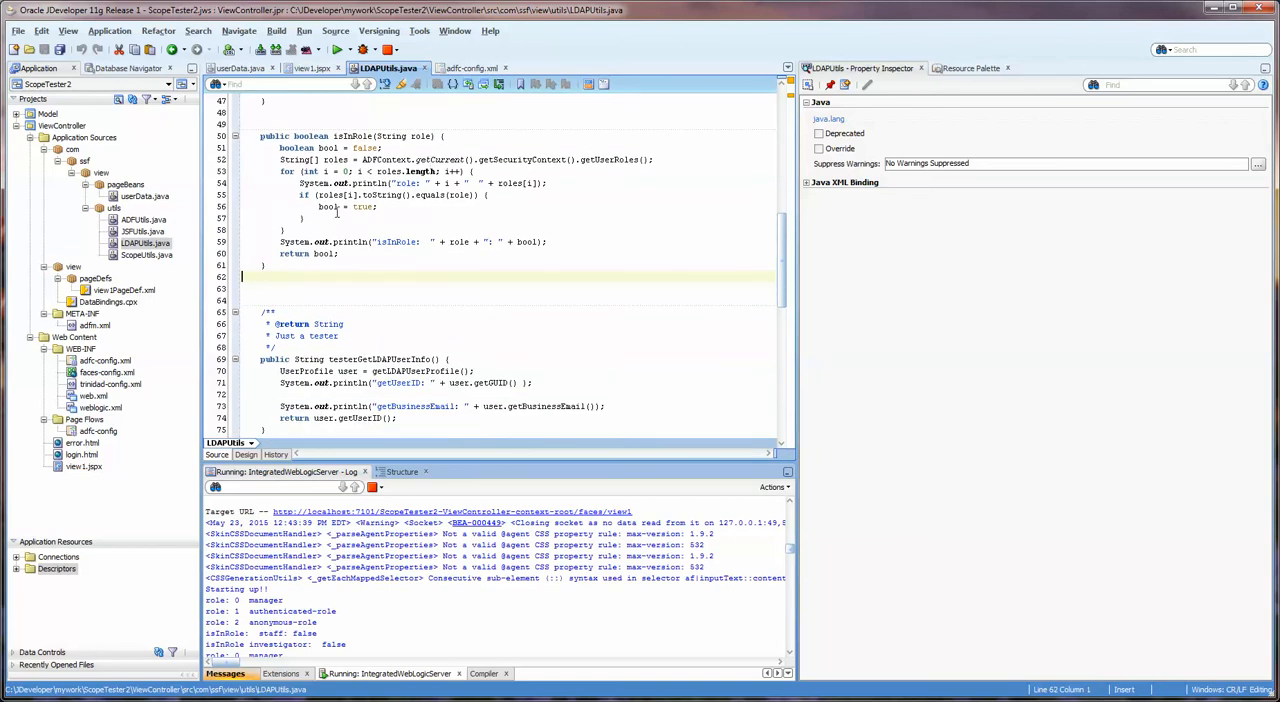
mouse_move(412, 316)
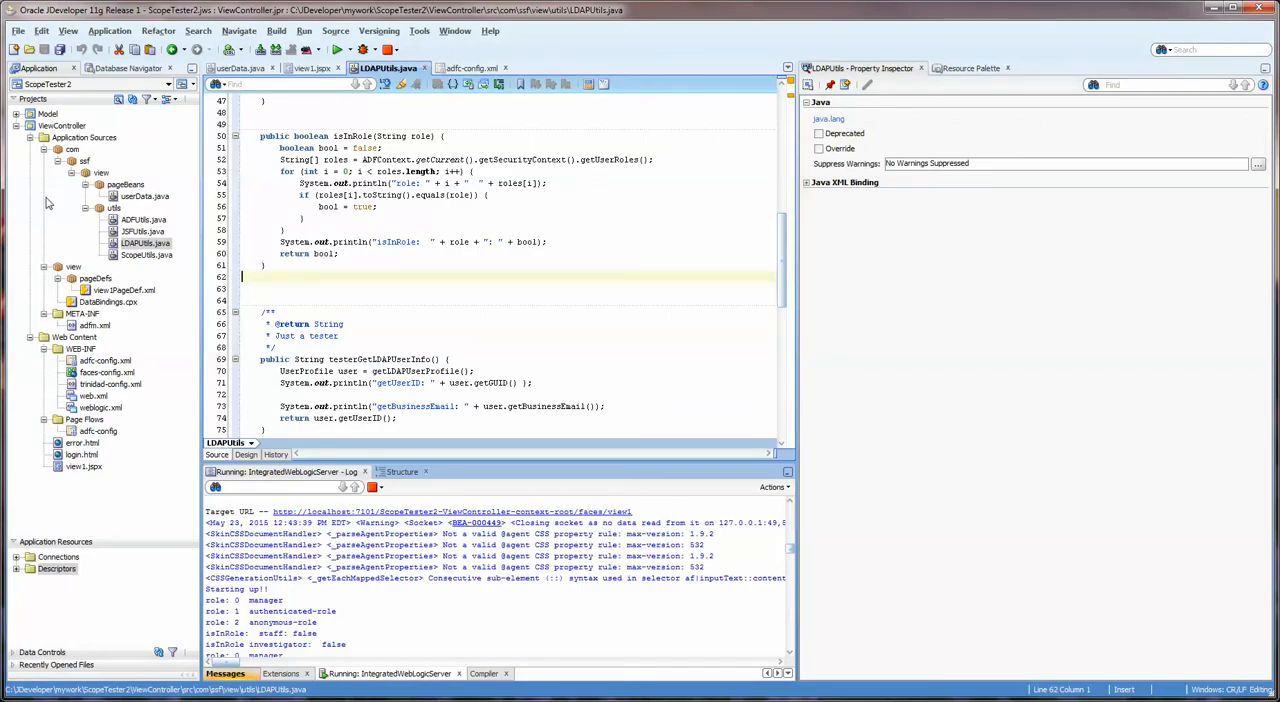
left_click(348, 218)
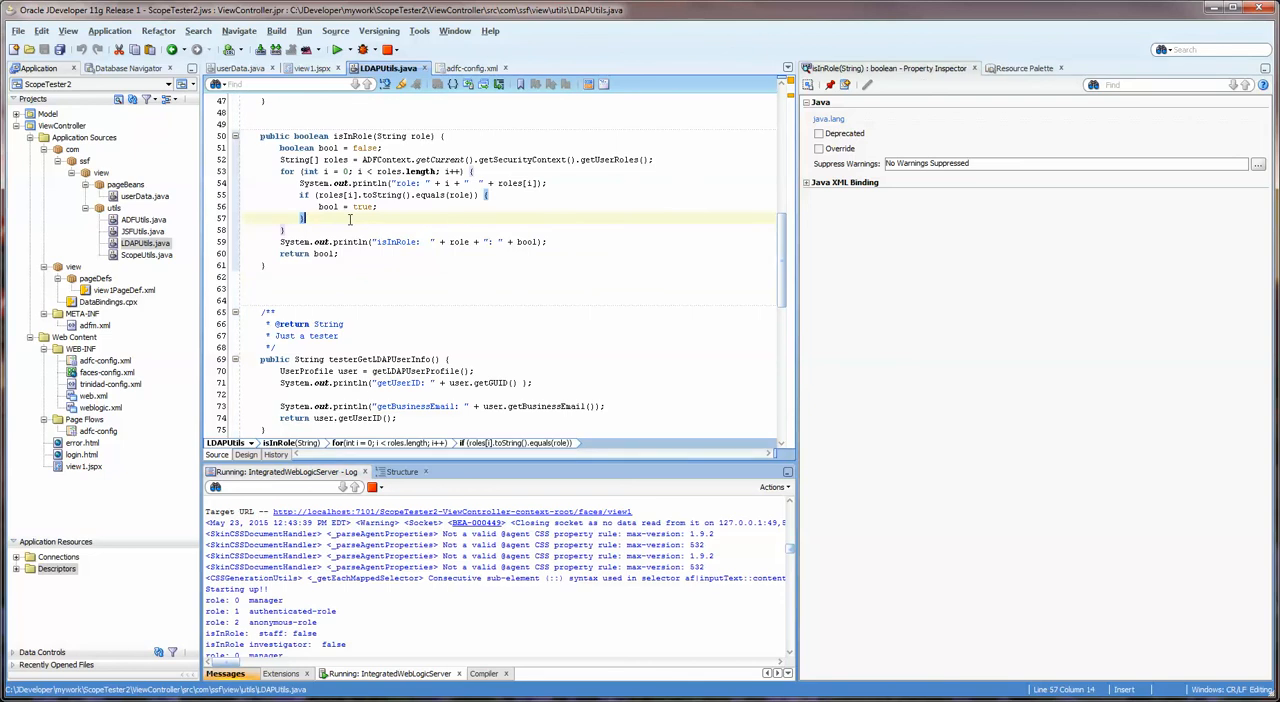